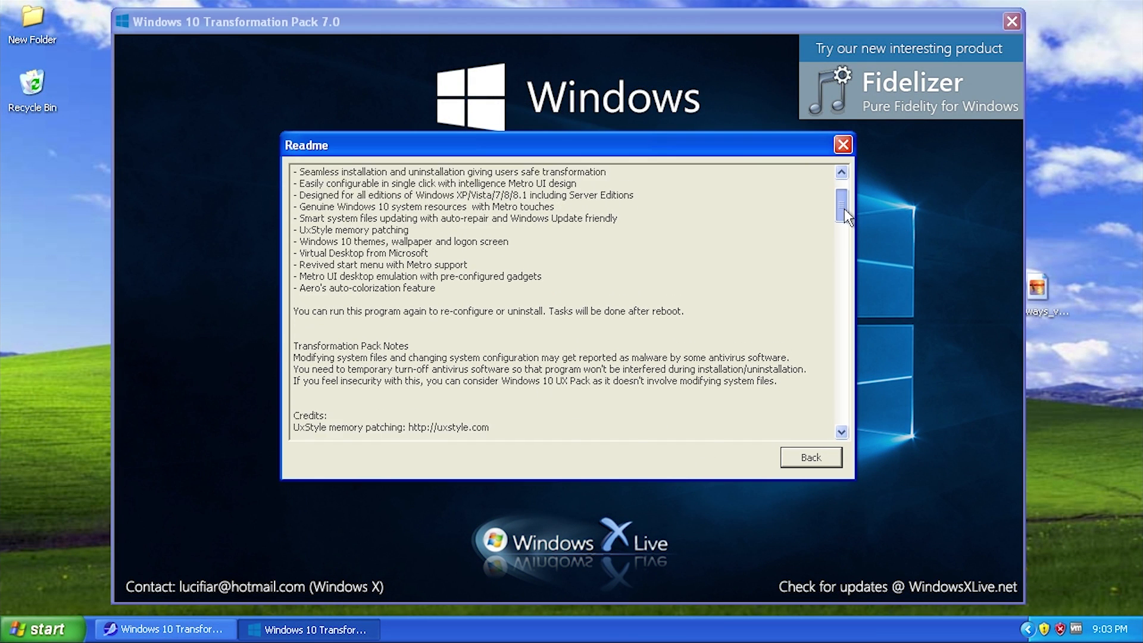
Scroll down the Readme text through its features, credits and changelog
scroll("down", 3)
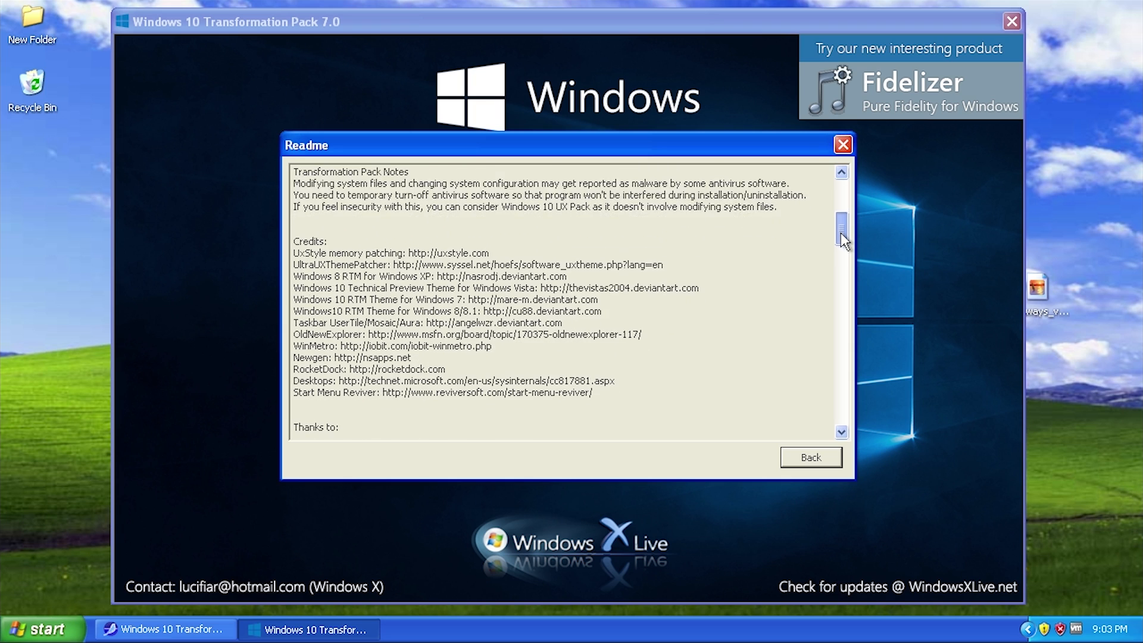
scroll("down", 3)
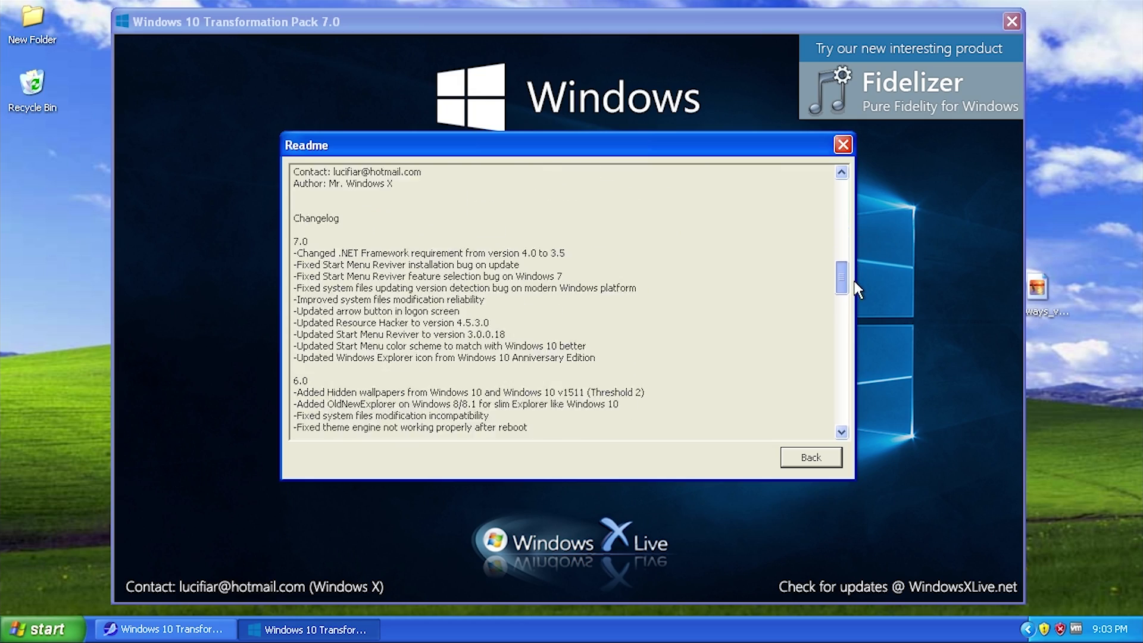
scroll("down", 3)
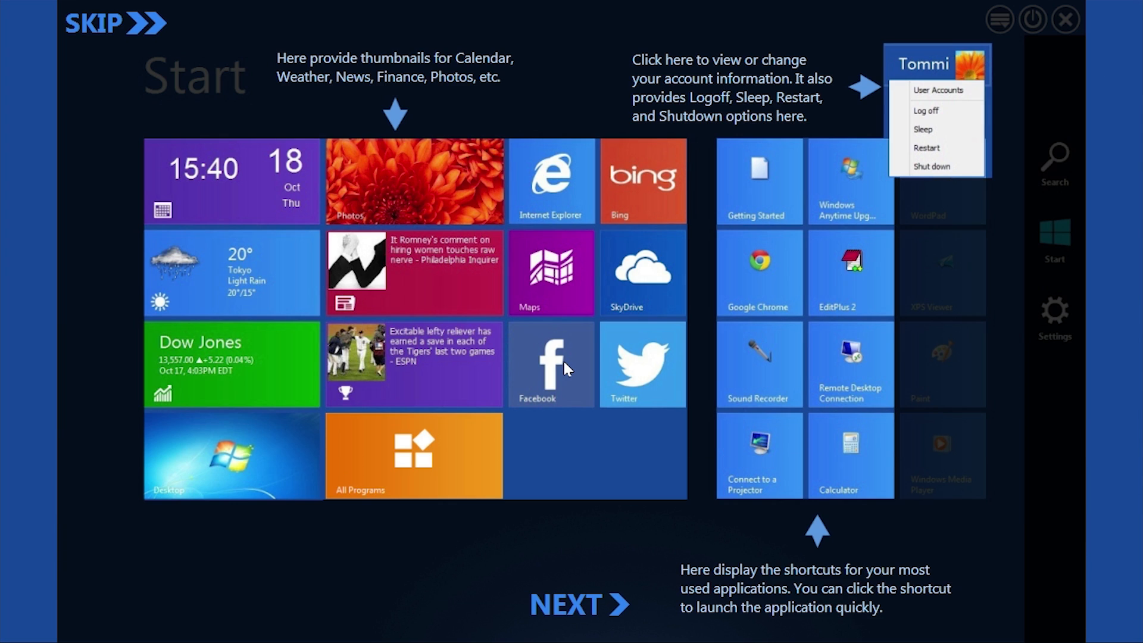
mouse_move(508, 336)
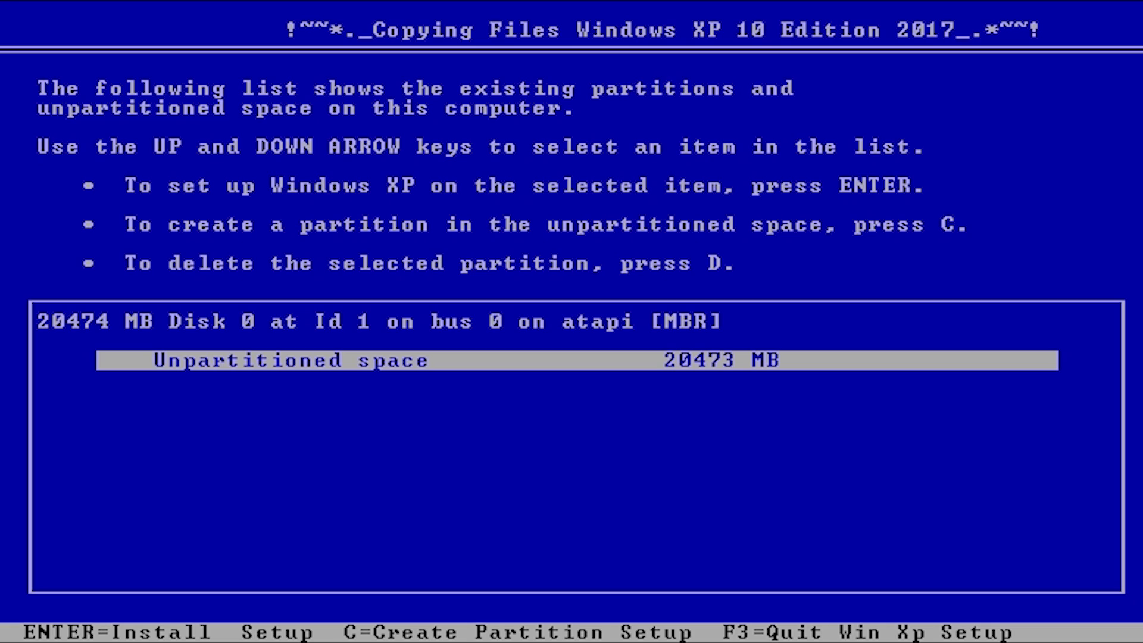
Create the partition on the unpartitioned 20 GB disk and format it as NTFS
key("enter")
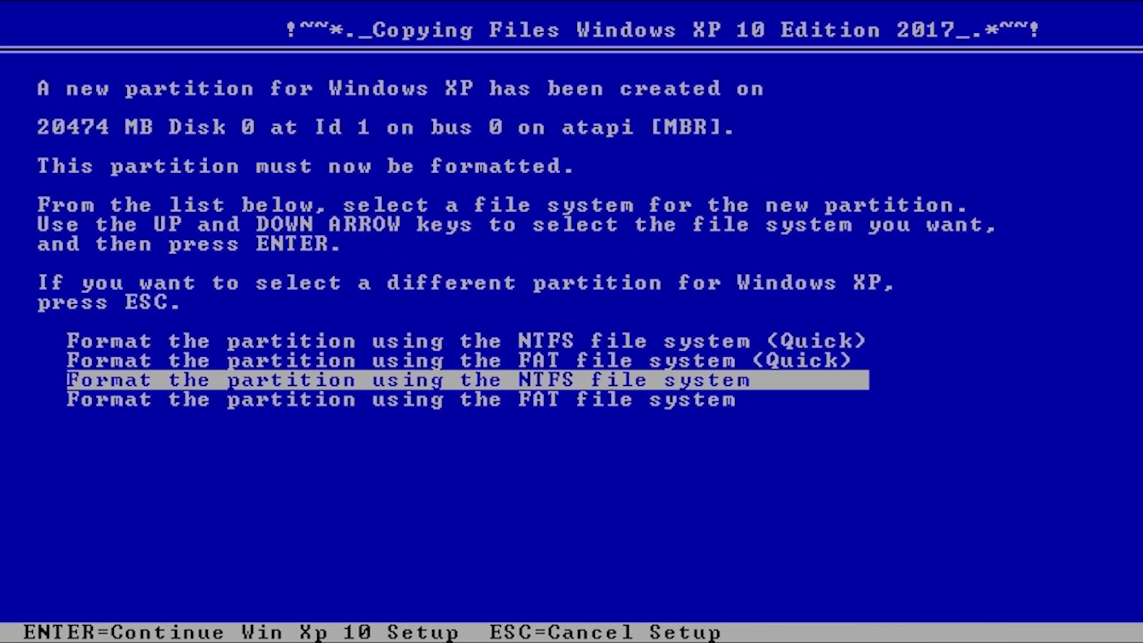
key("enter")
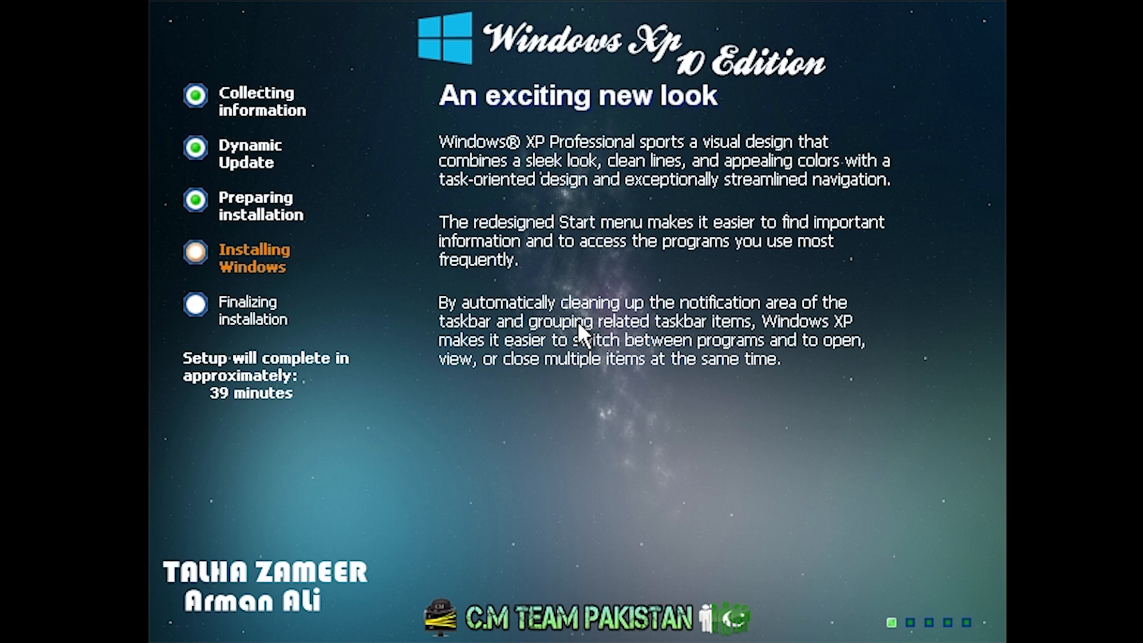
mouse_move(715, 66)
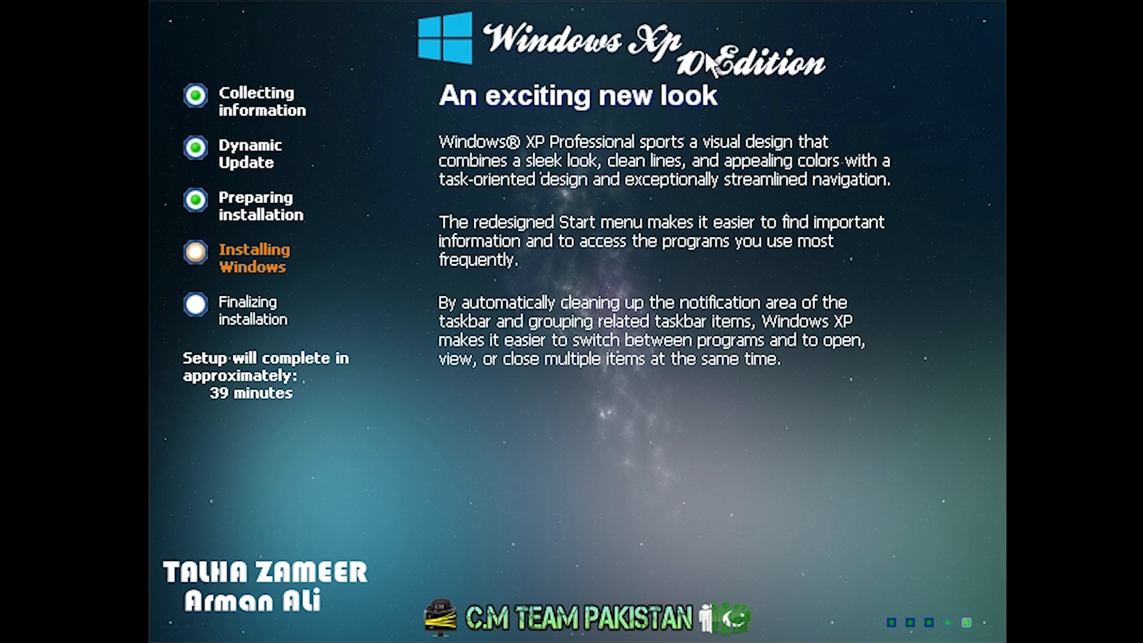
mouse_move(457, 481)
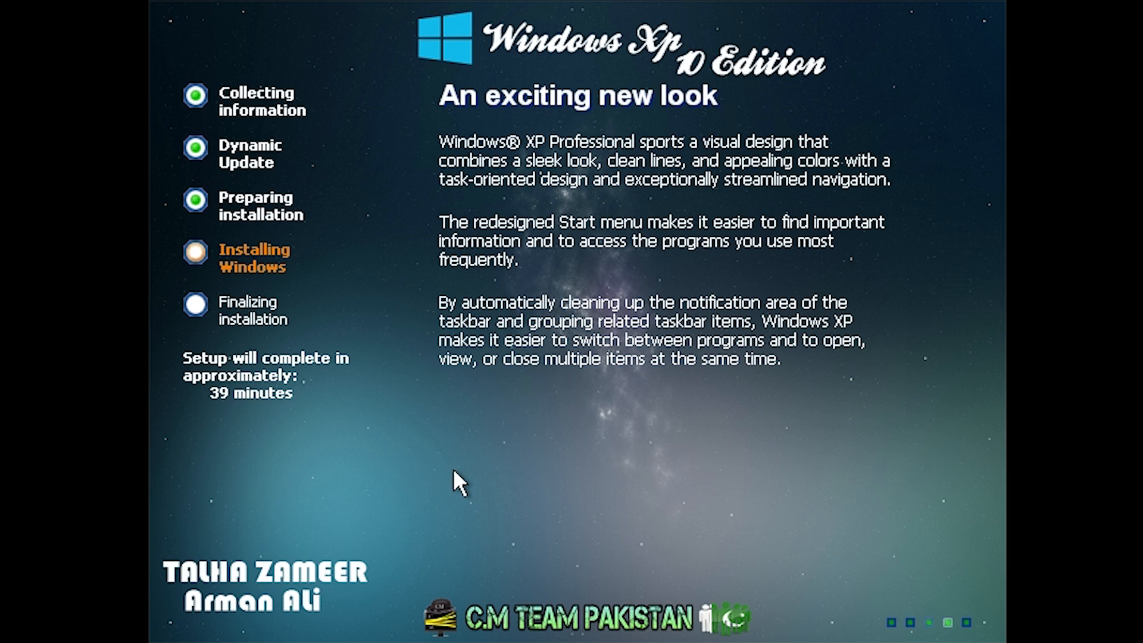
mouse_move(558, 514)
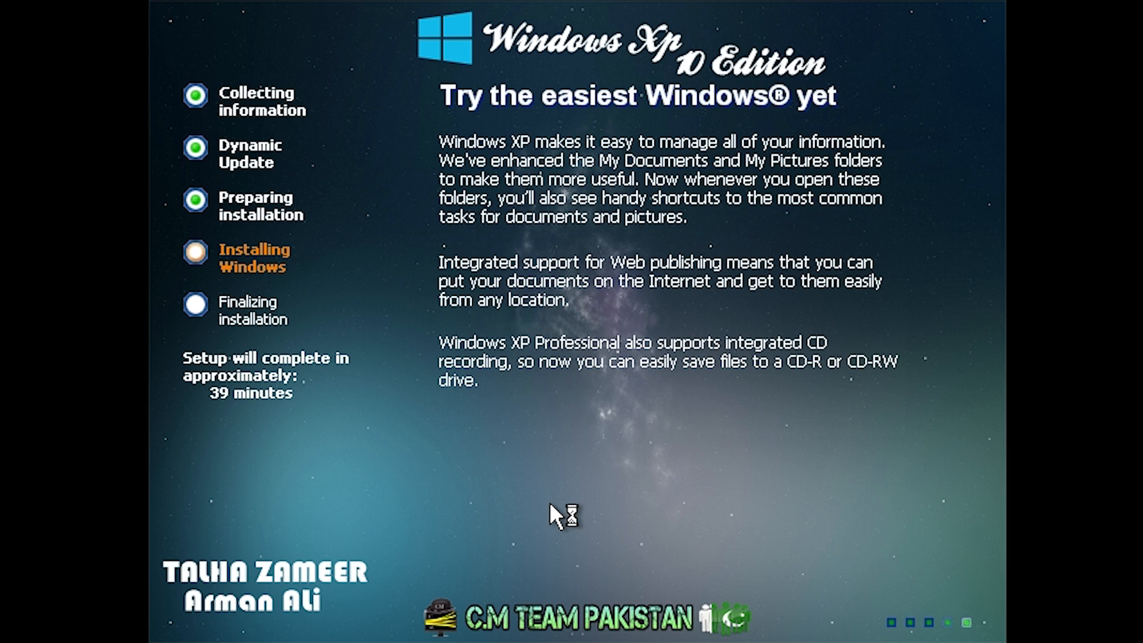
mouse_move(554, 515)
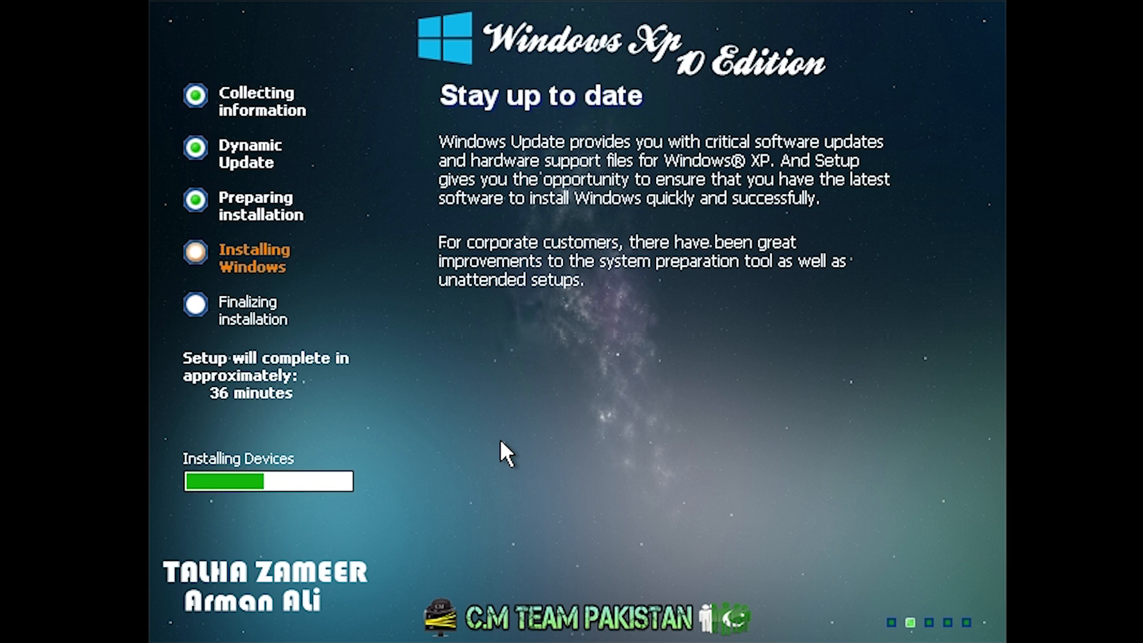
mouse_move(437, 113)
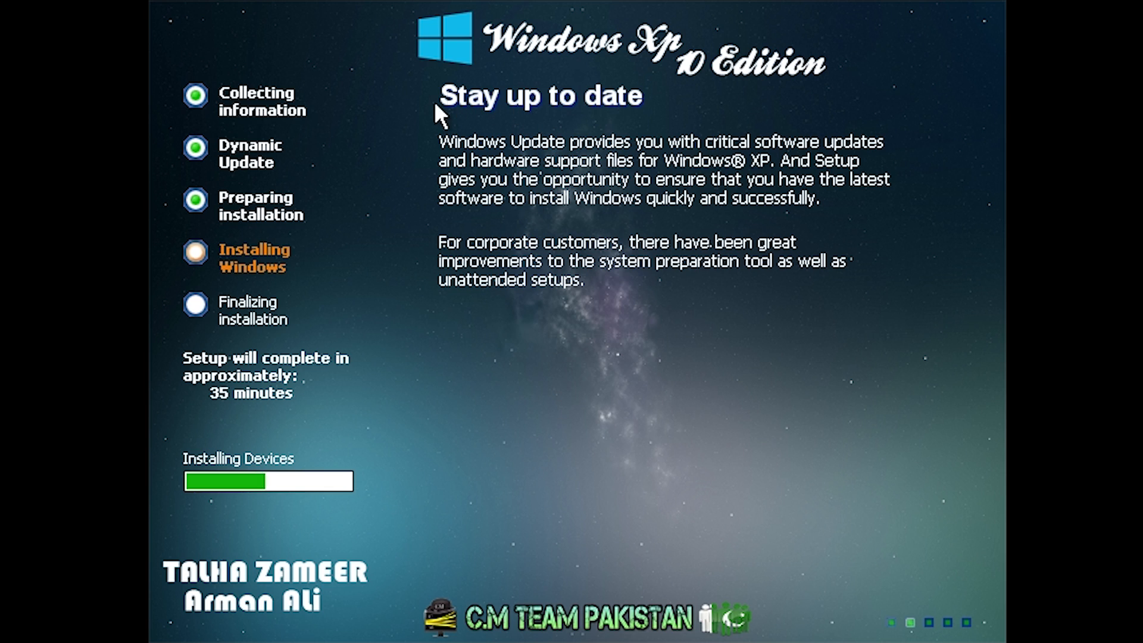
mouse_move(557, 292)
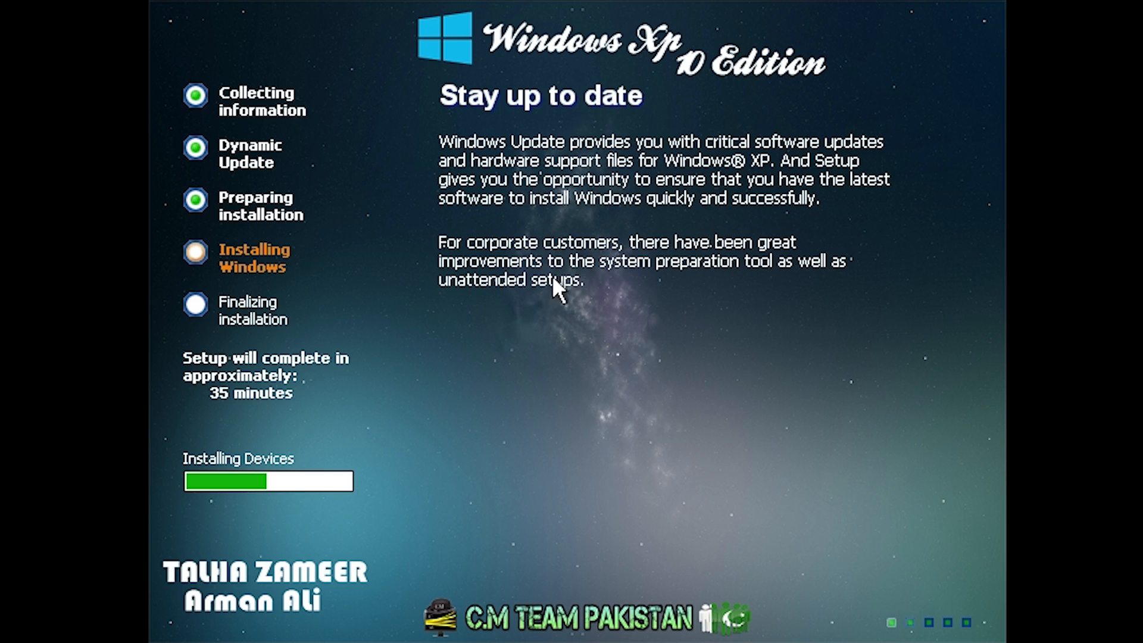
mouse_move(595, 172)
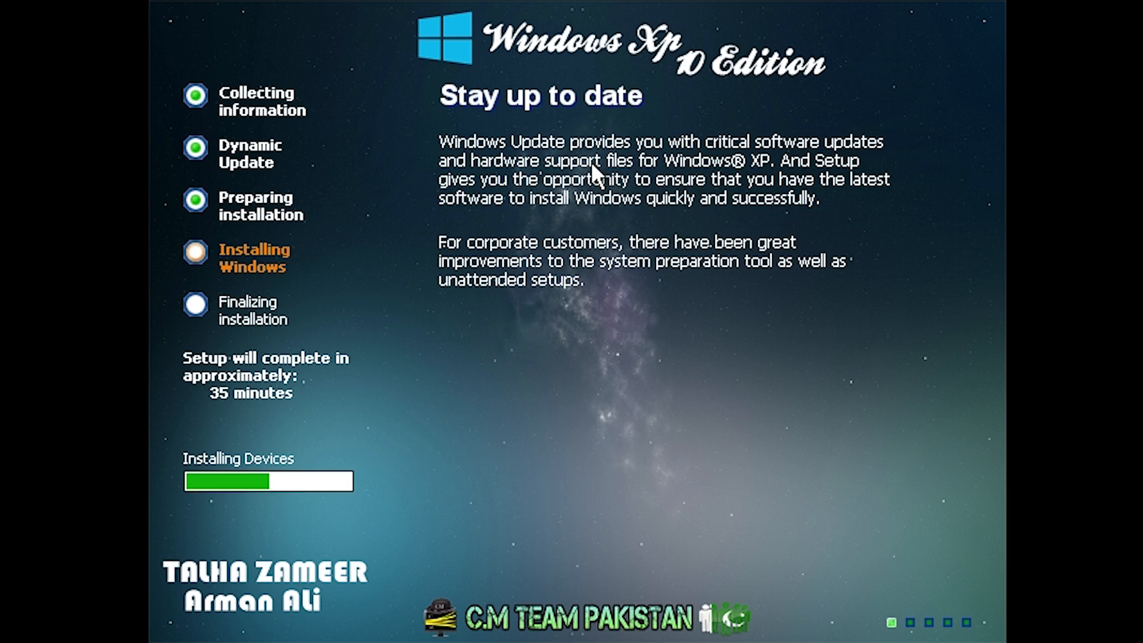
mouse_move(643, 405)
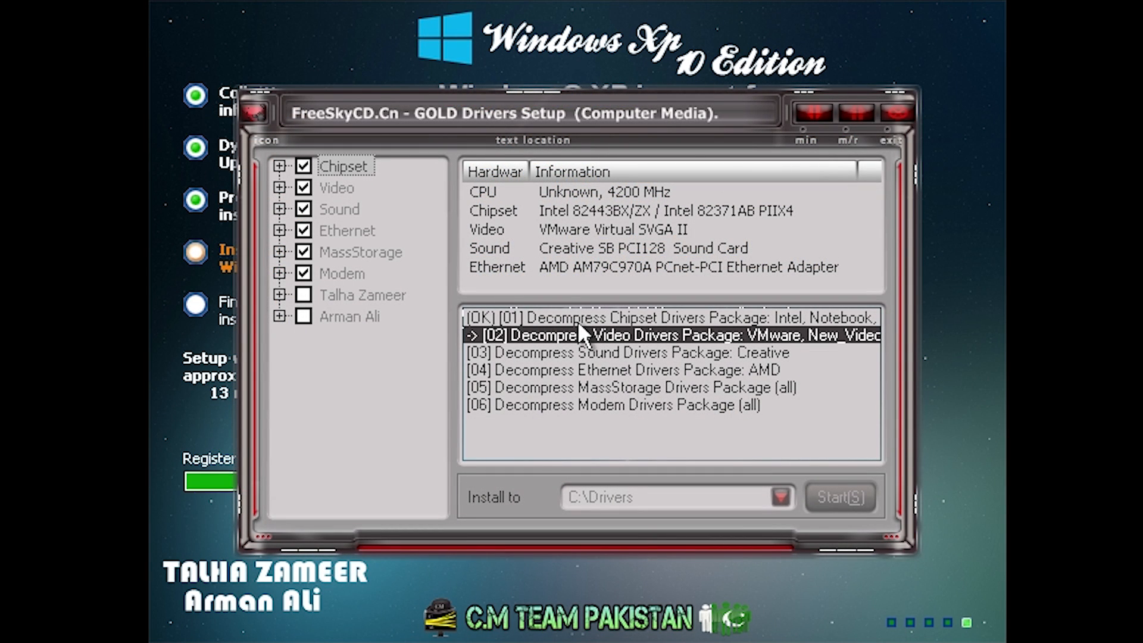
mouse_move(492, 117)
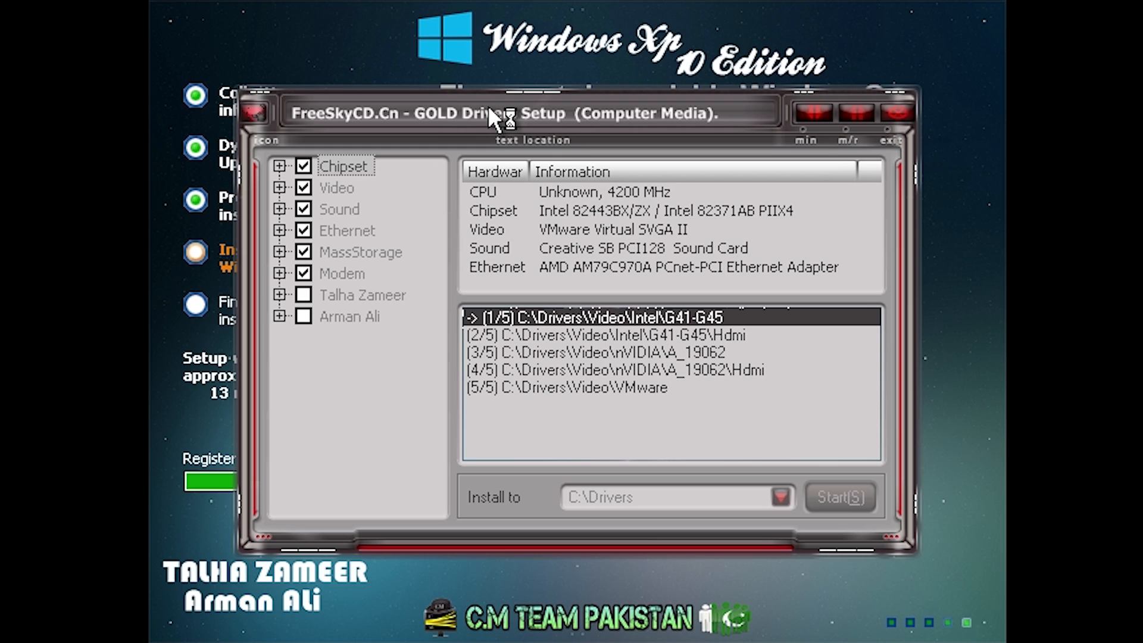
mouse_move(531, 294)
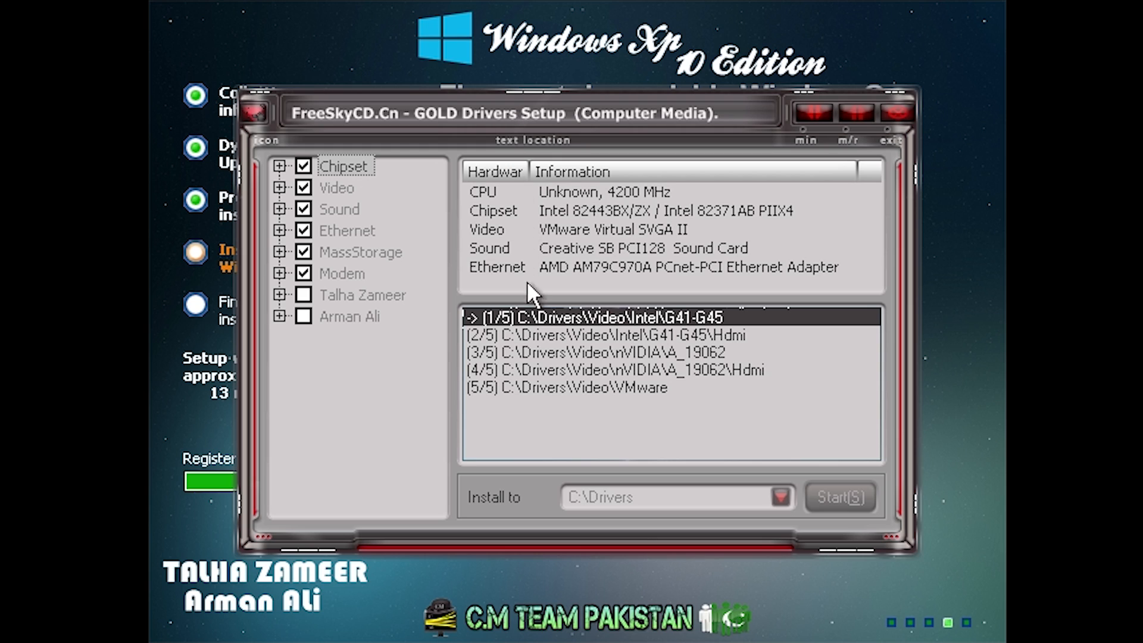
mouse_move(620, 339)
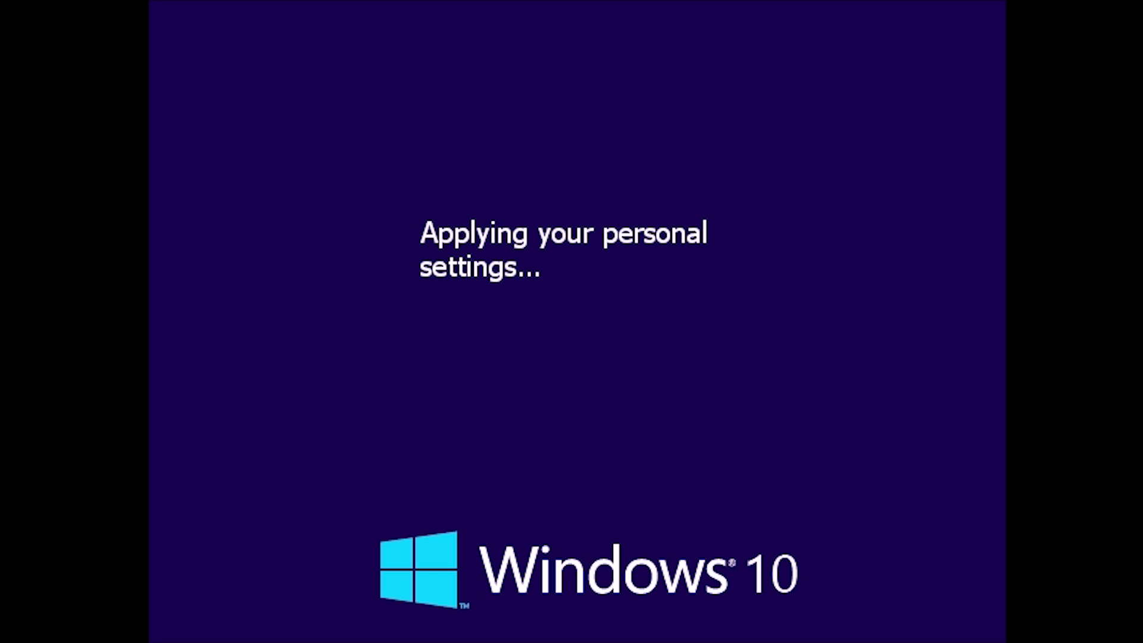
mouse_move(660, 536)
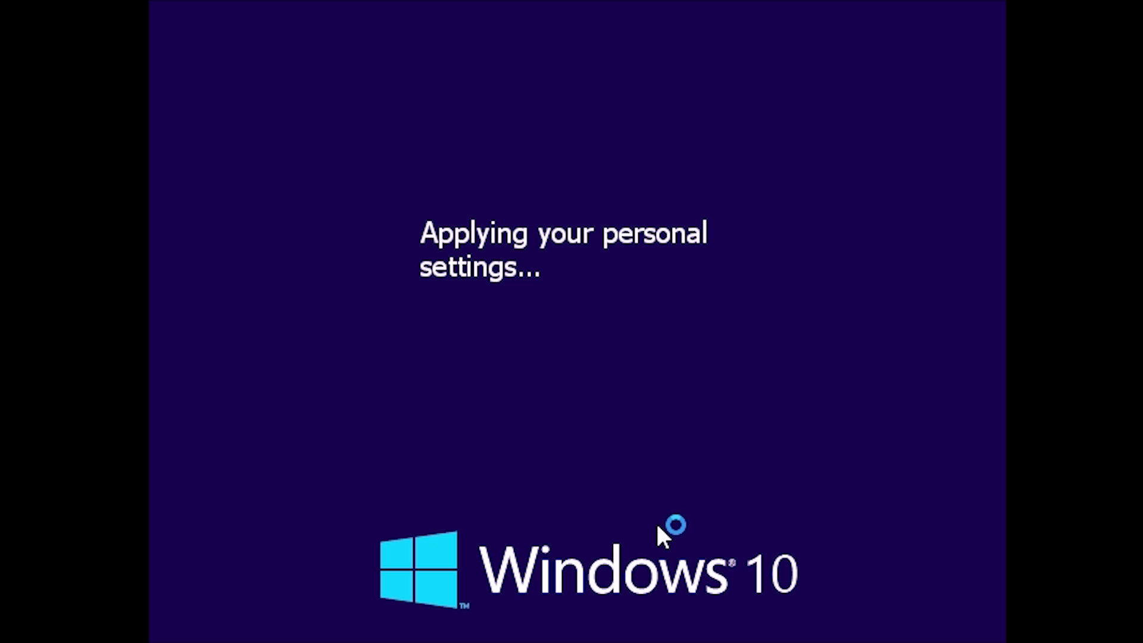
mouse_move(693, 484)
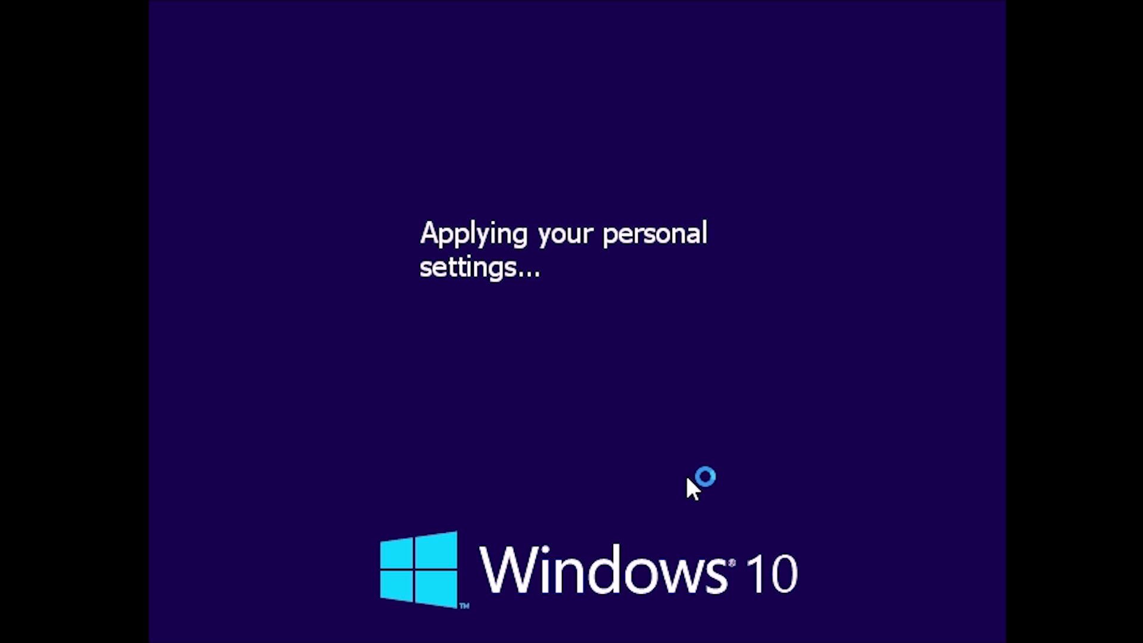
mouse_move(611, 519)
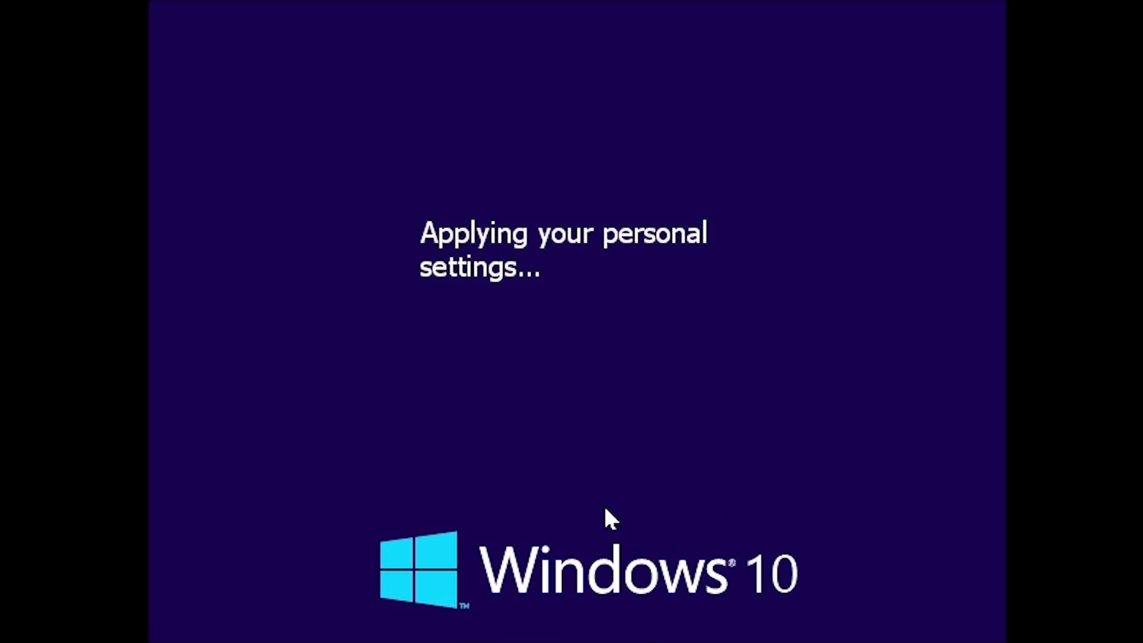
mouse_move(629, 344)
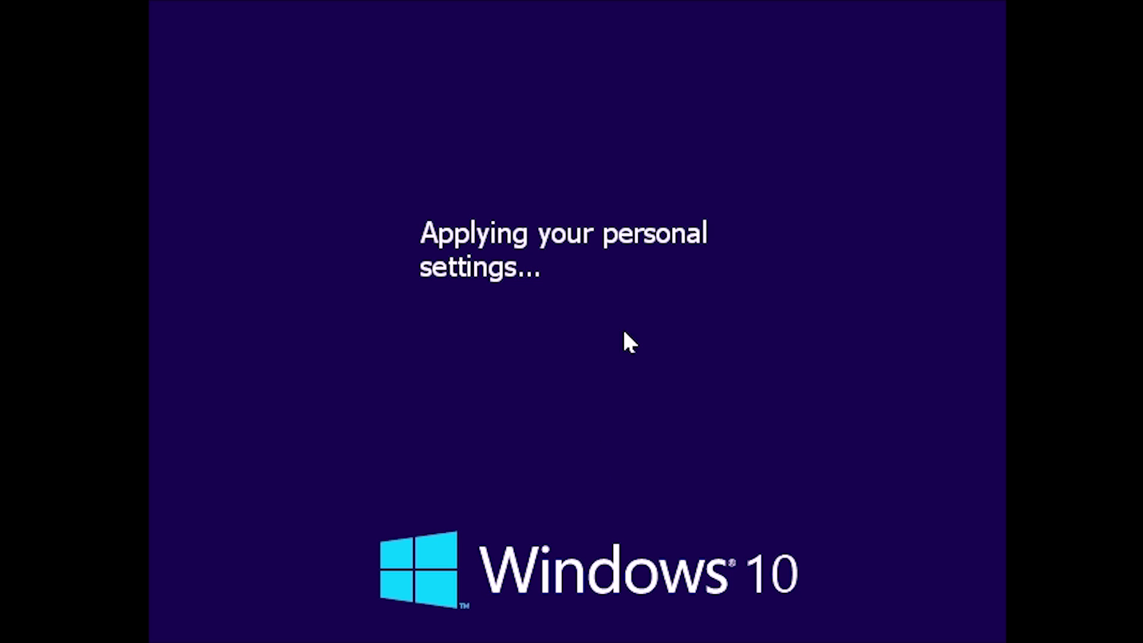
mouse_move(802, 371)
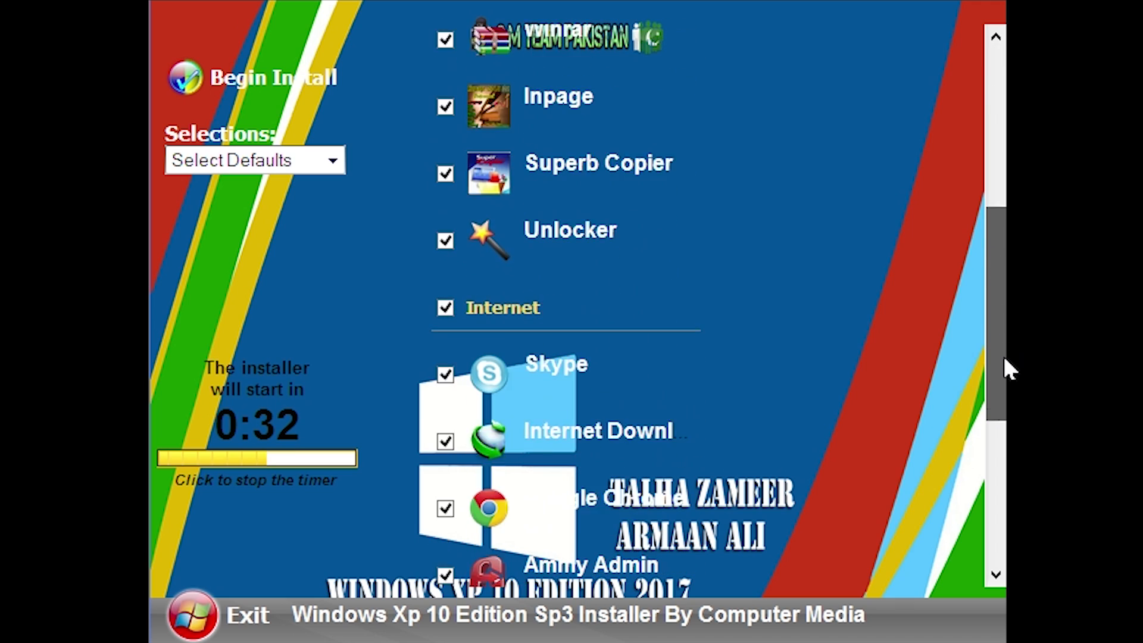
Review the WPI application list and begin installing all selected applications
scroll("down", 3)
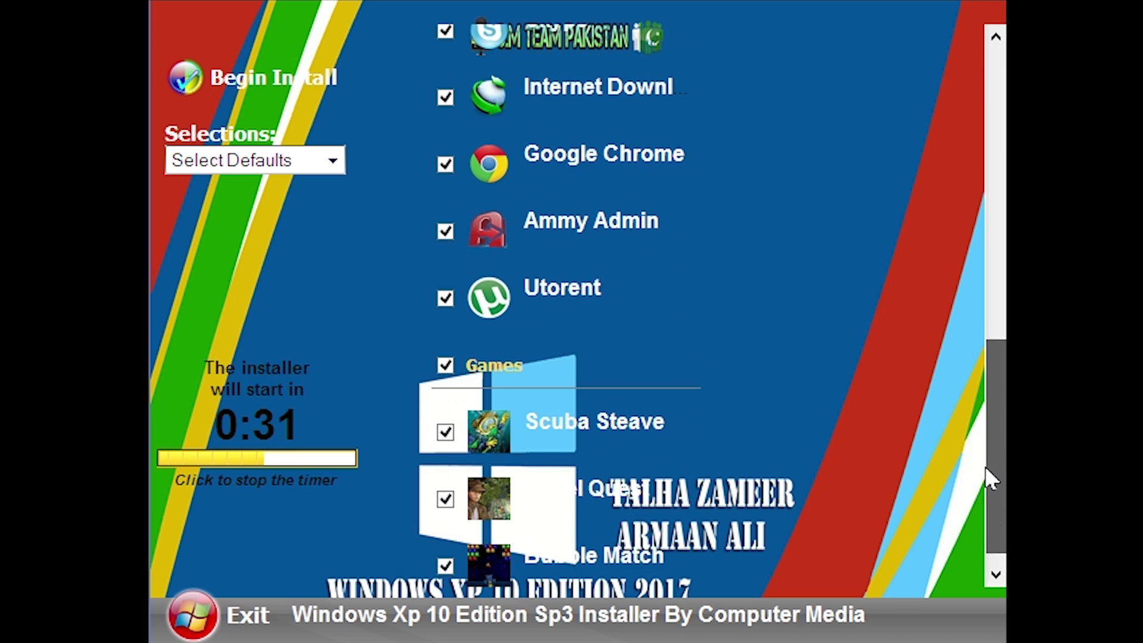
left_click_drag(992, 467, 992, 182)
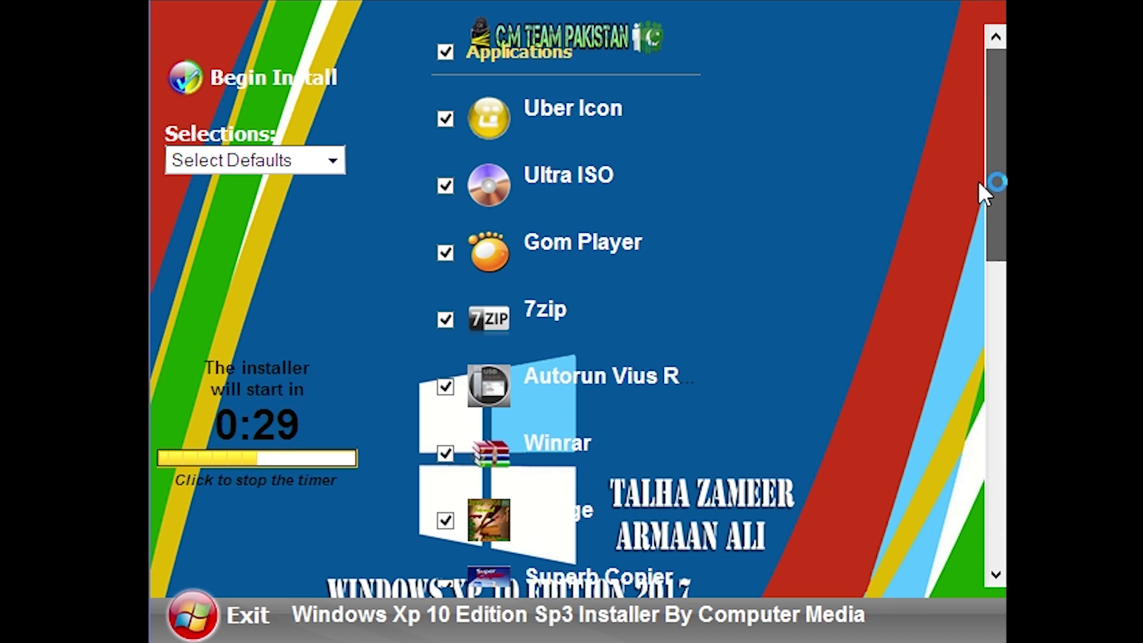
scroll("down", 3)
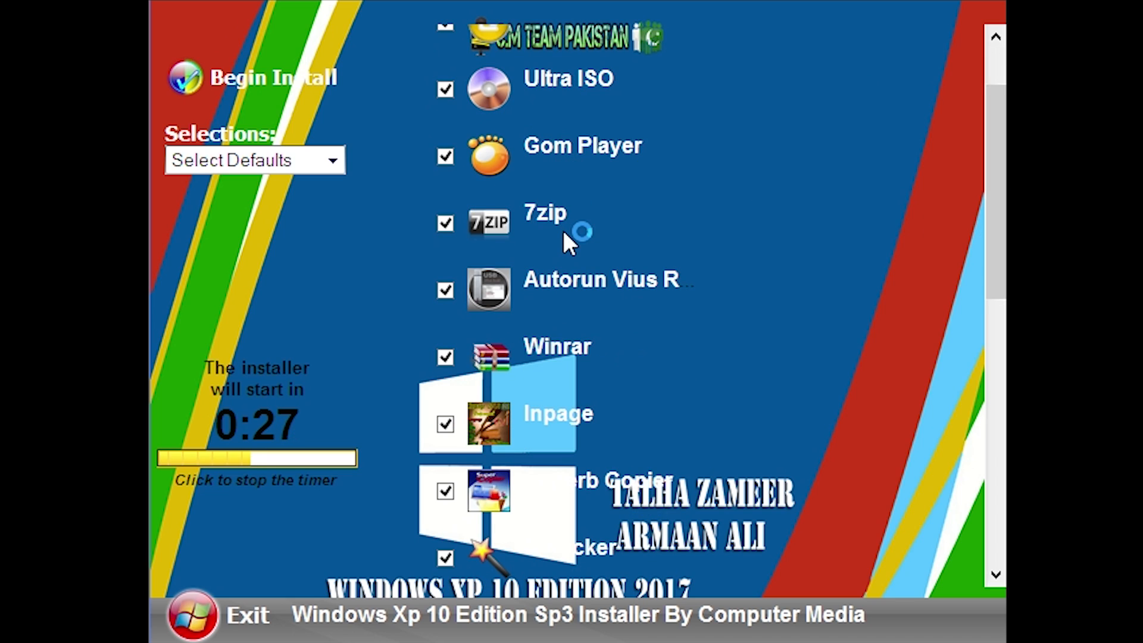
scroll("down", 3)
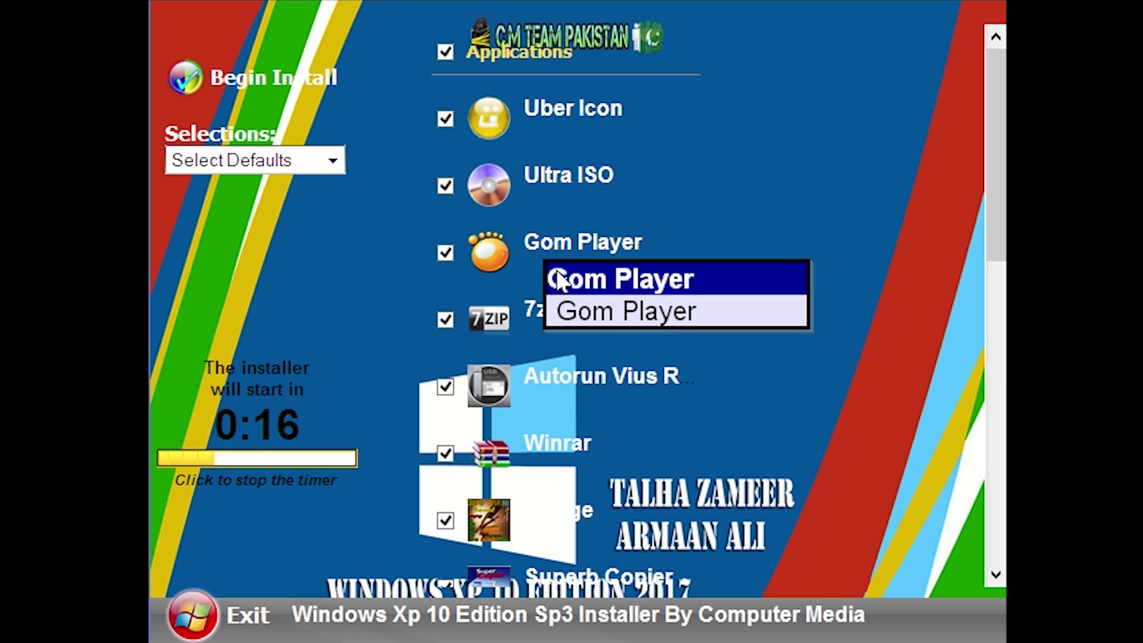
scroll("down", 3)
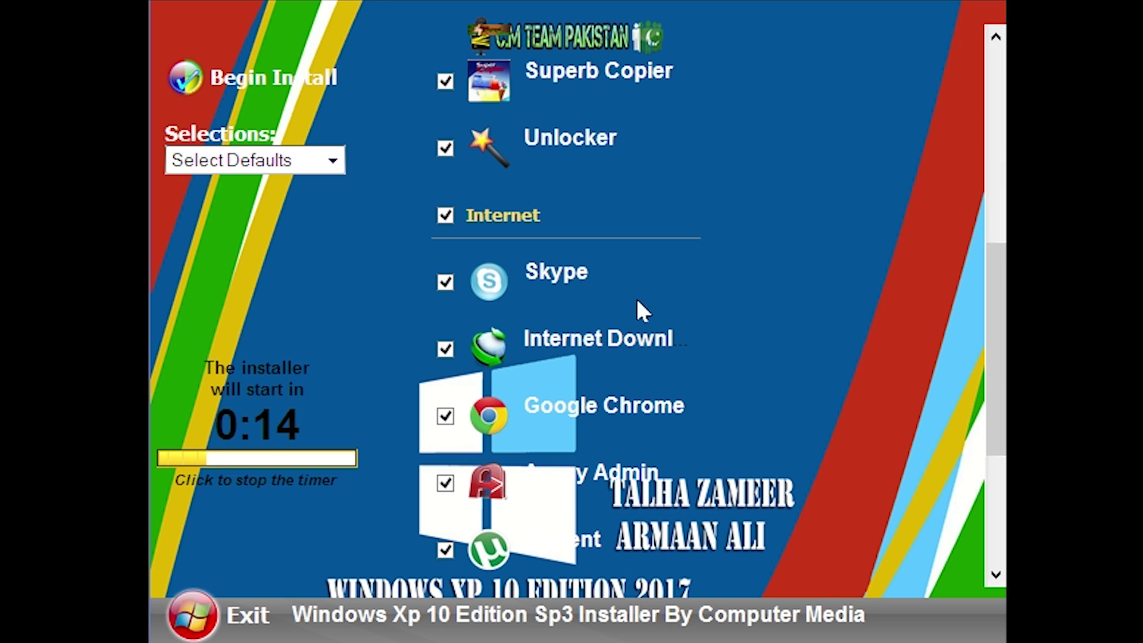
mouse_move(791, 268)
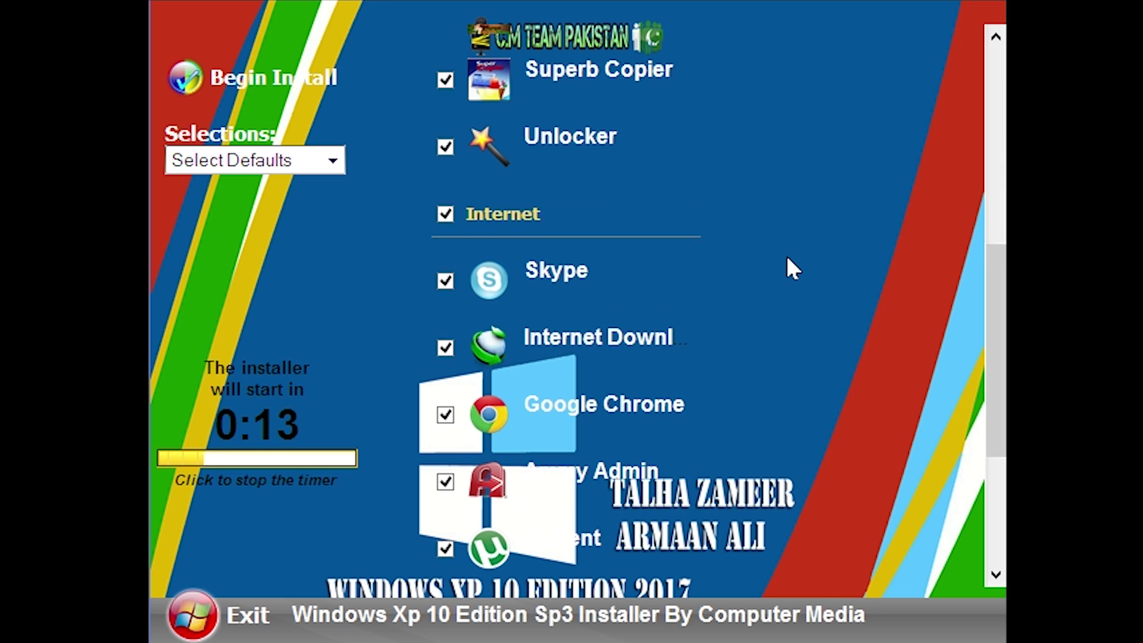
scroll("down", 3)
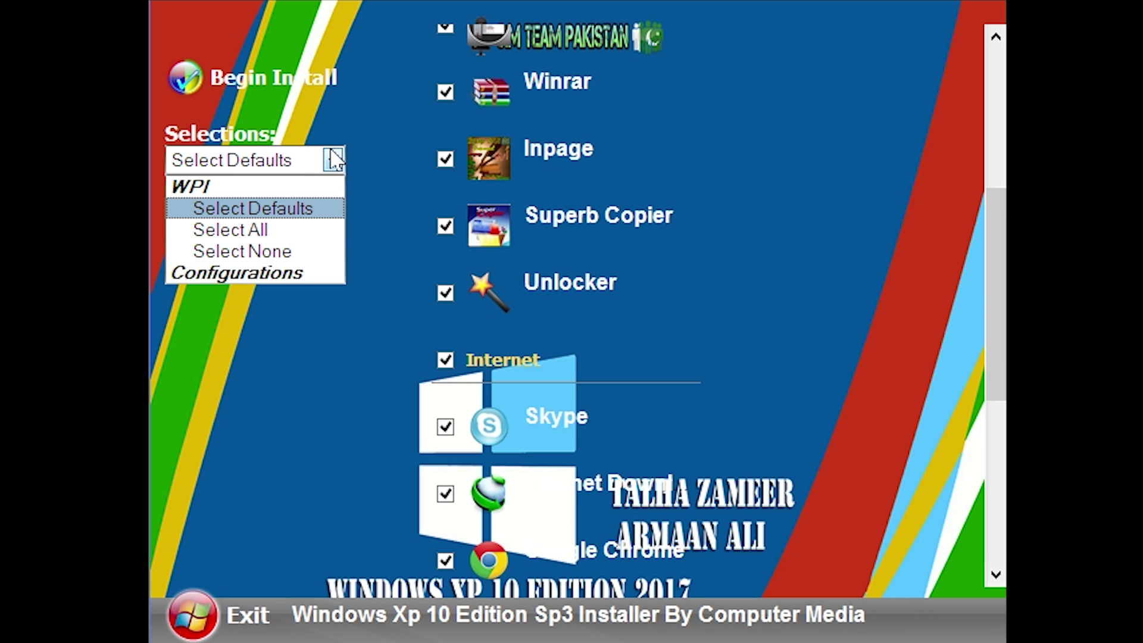
left_click(230, 229)
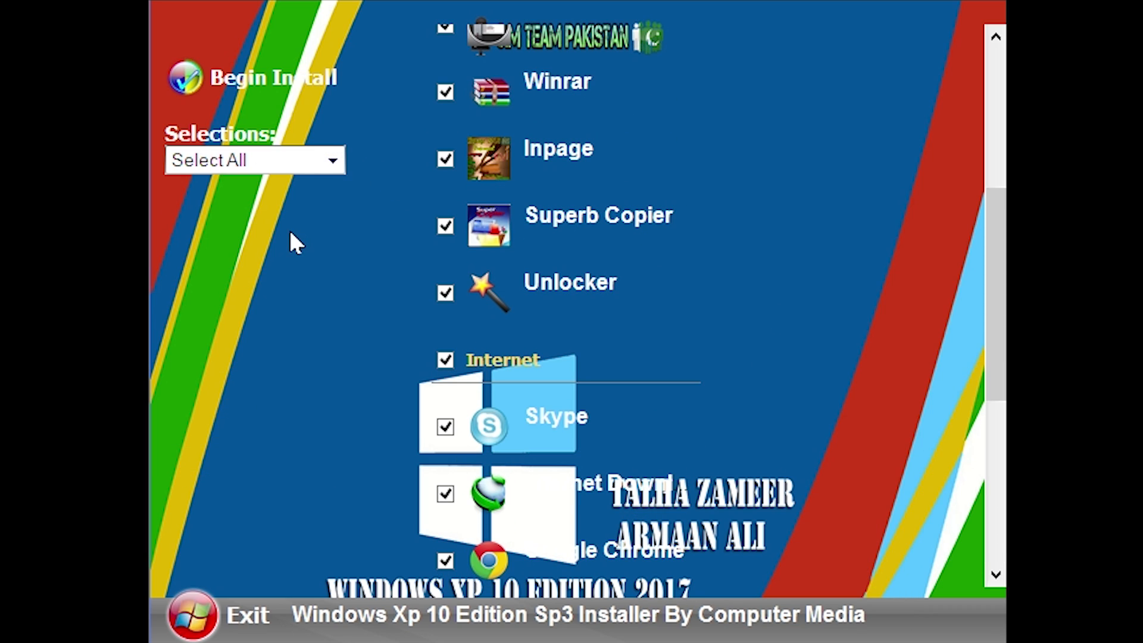
mouse_move(386, 264)
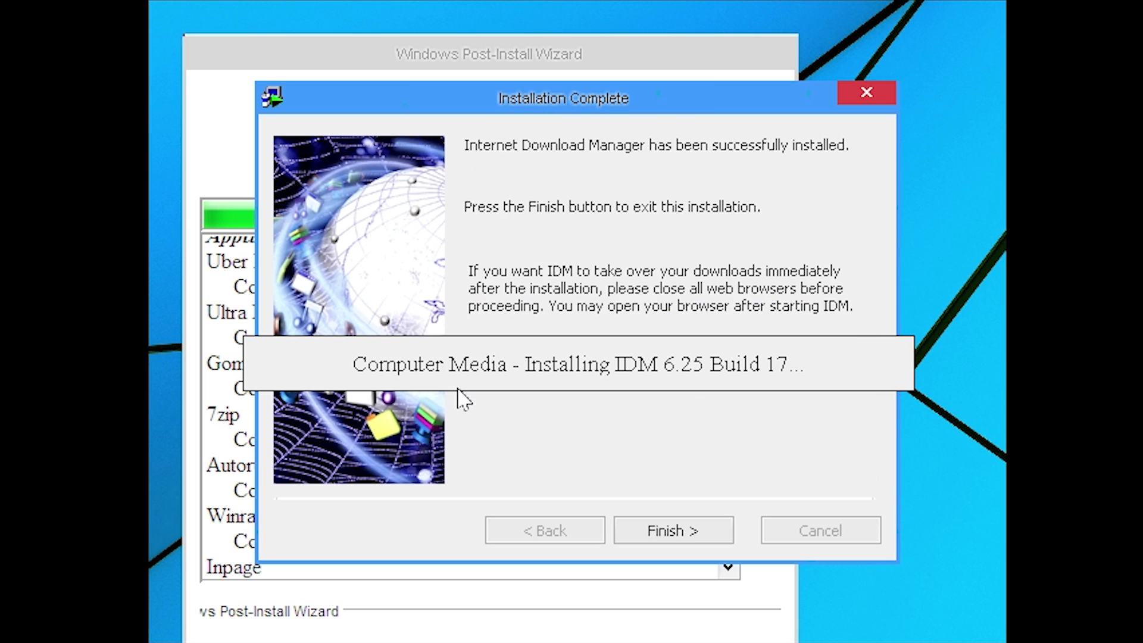
Finish the Internet Download Manager setup and accept its browser integration notice
left_click(672, 530)
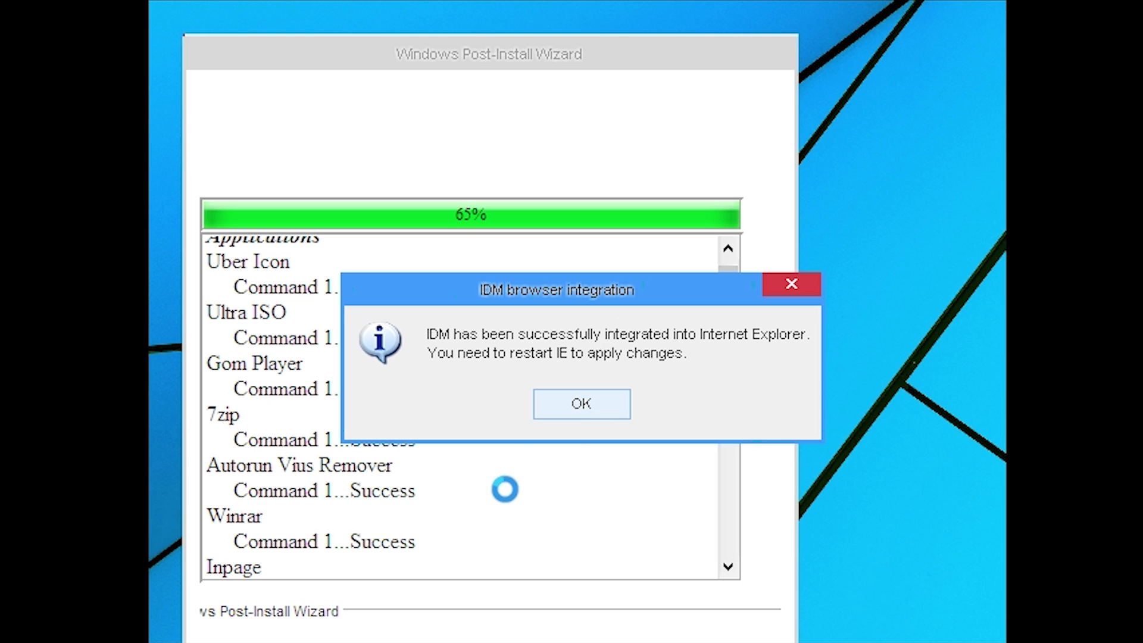
left_click(580, 404)
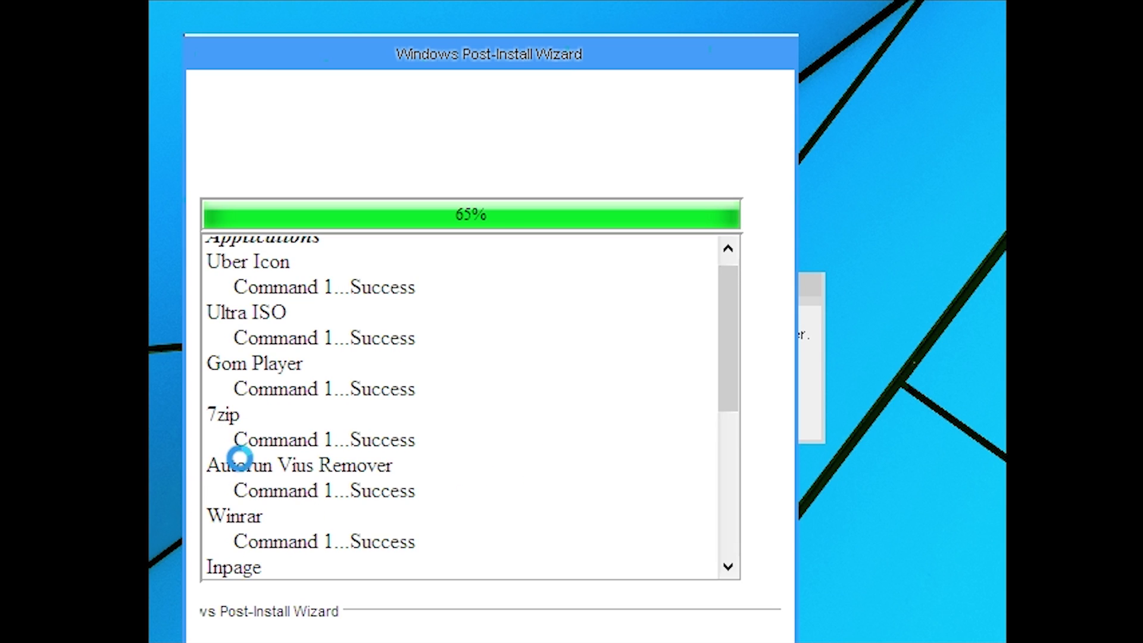
mouse_move(258, 389)
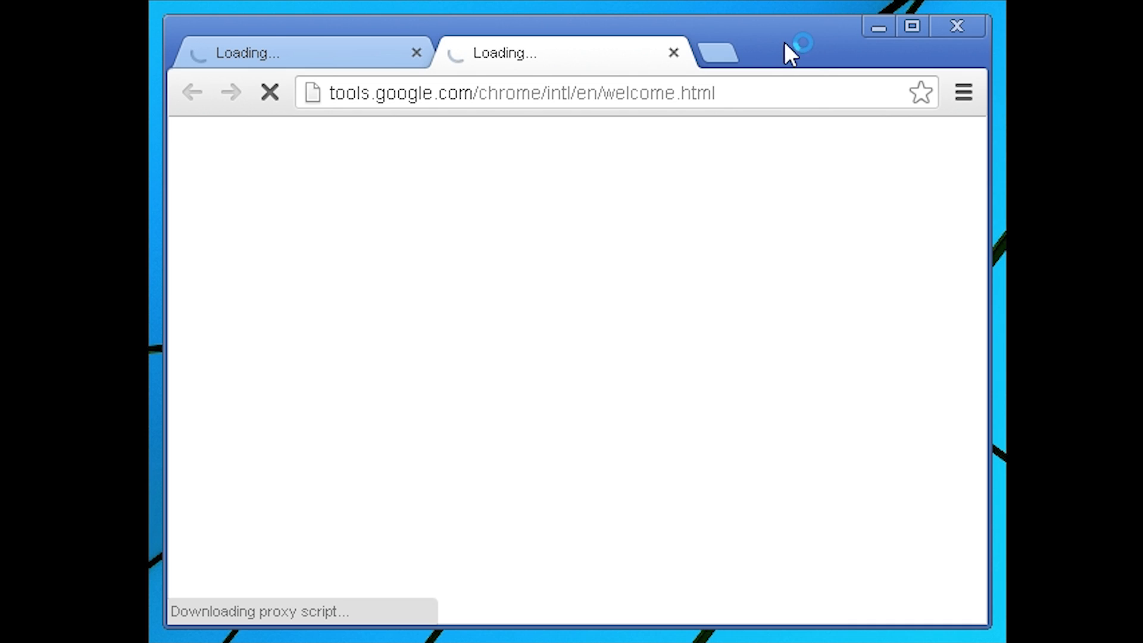
mouse_move(869, 62)
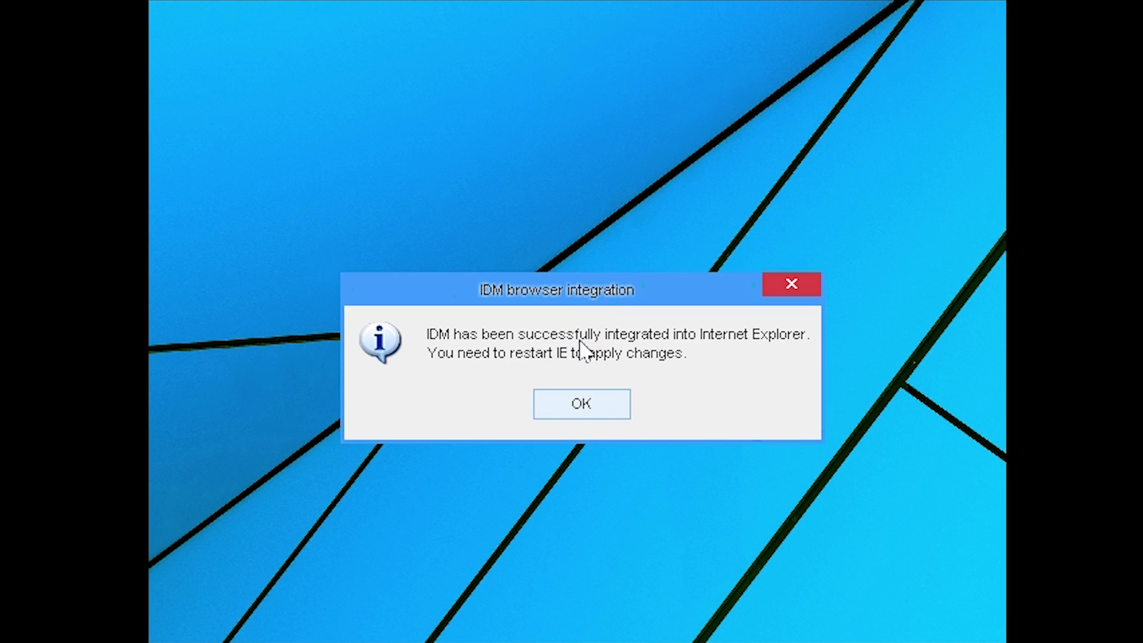
Acknowledge the IDM browser integration notice, returning to the desktop
left_click(580, 404)
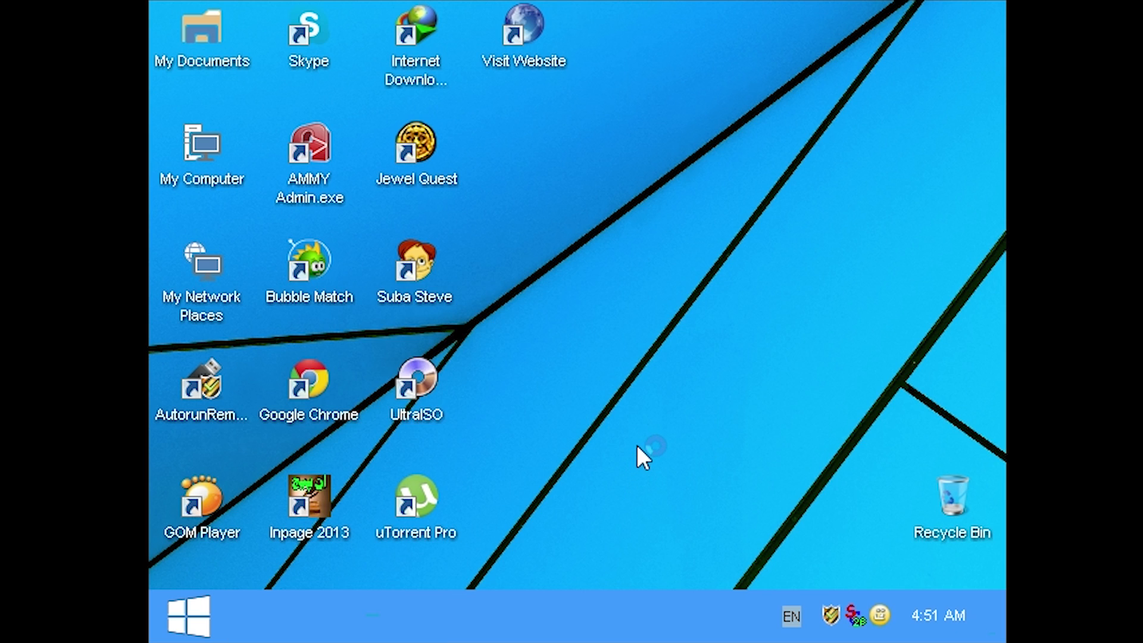
left_click(187, 616)
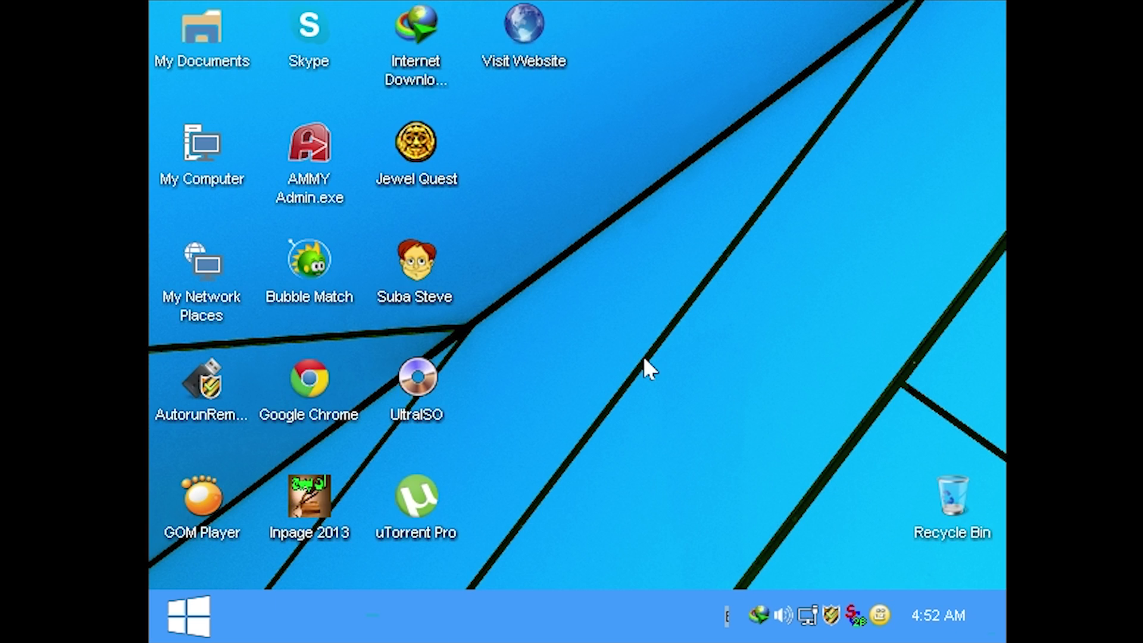
Launch Internet Download Manager from the desktop and dismiss its Tip of the Day
double_click(415, 29)
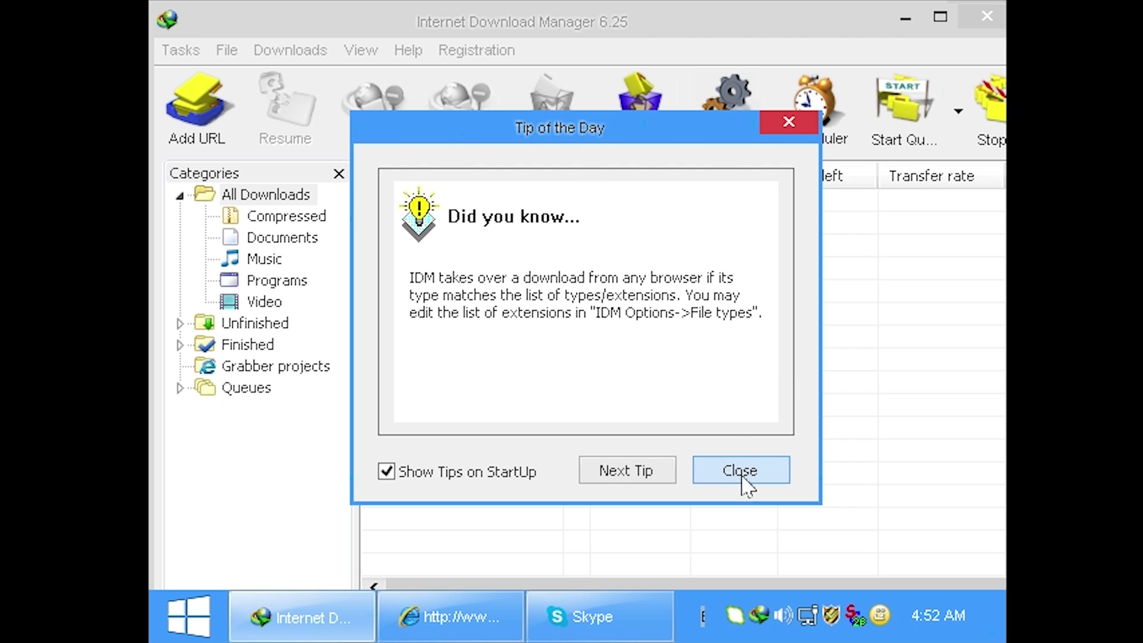
left_click(597, 616)
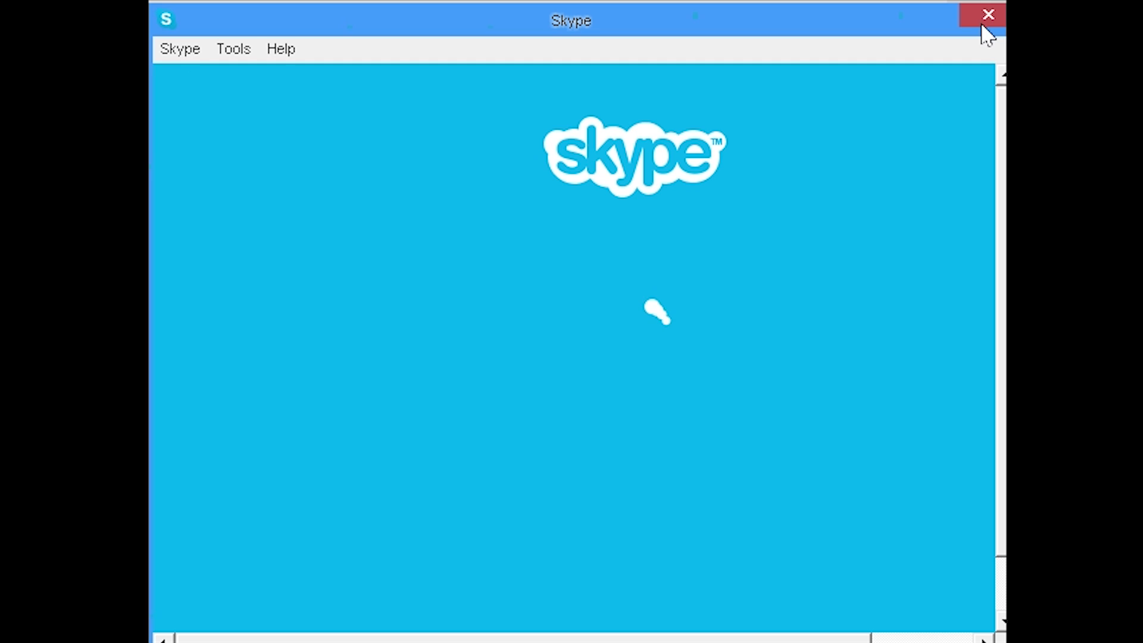
mouse_move(989, 15)
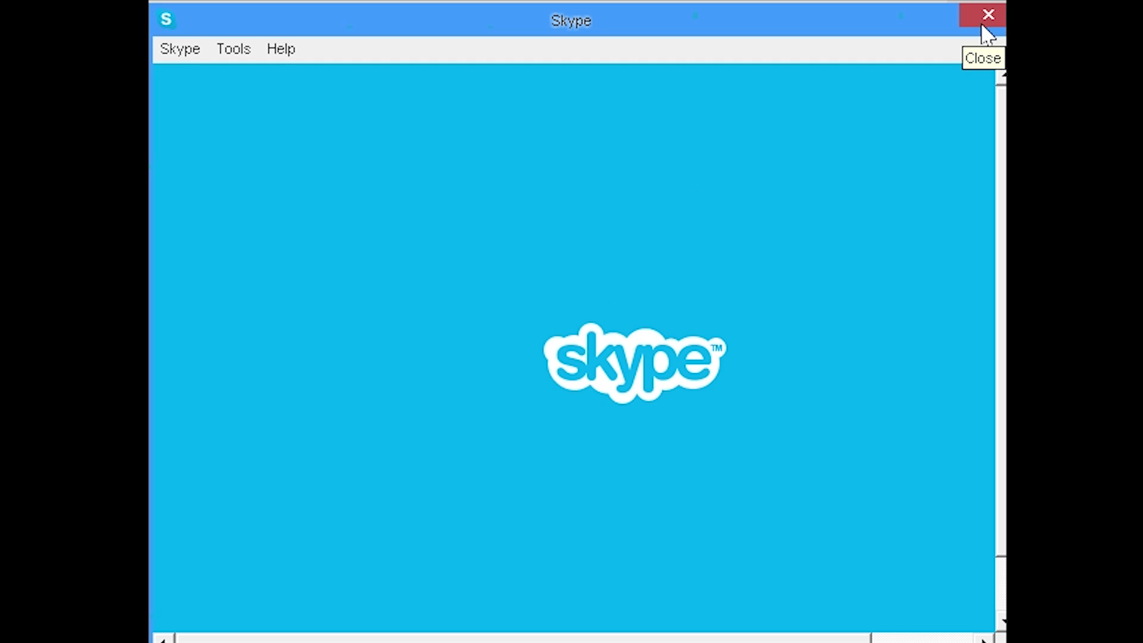
Close Skype, postpone the Internet Explorer 8 setup and close the IDM start page
left_click(988, 14)
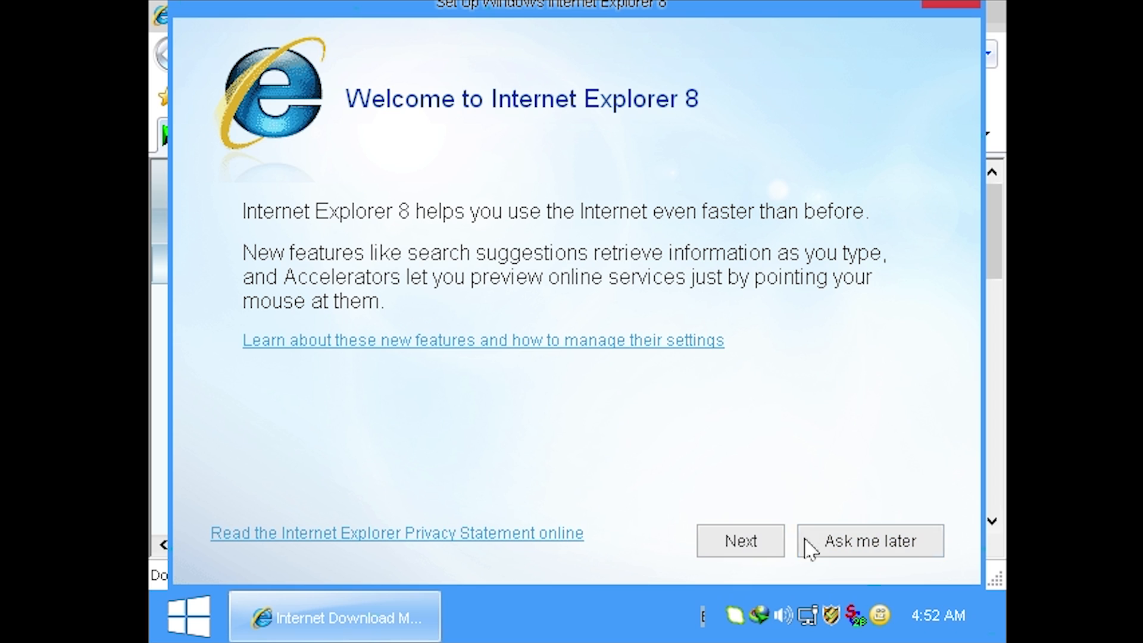
left_click(870, 541)
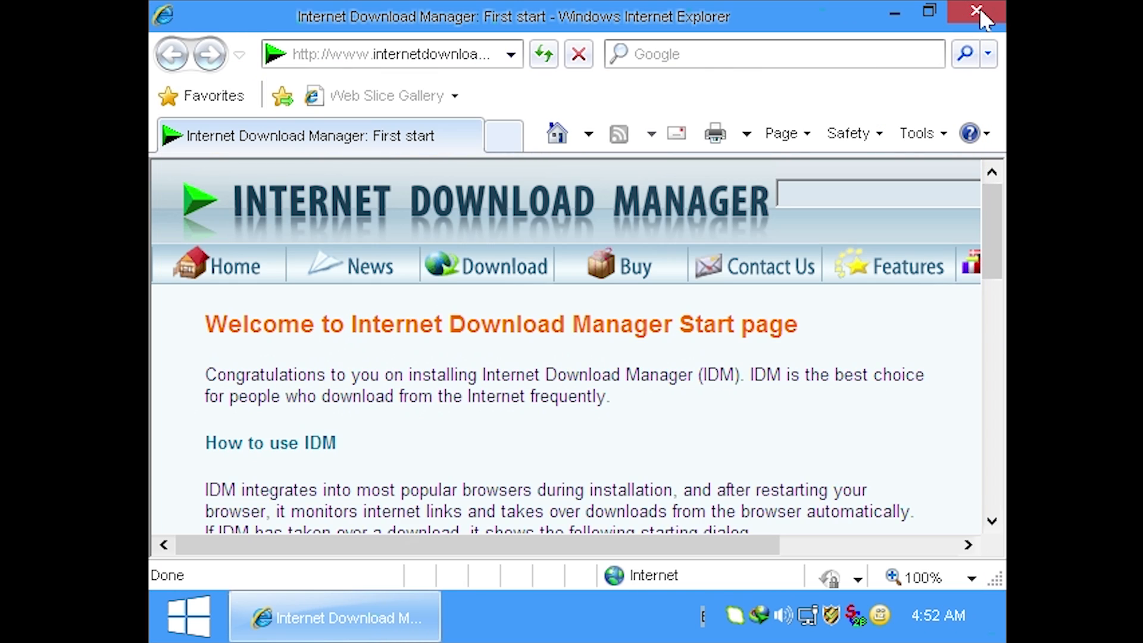
left_click(975, 12)
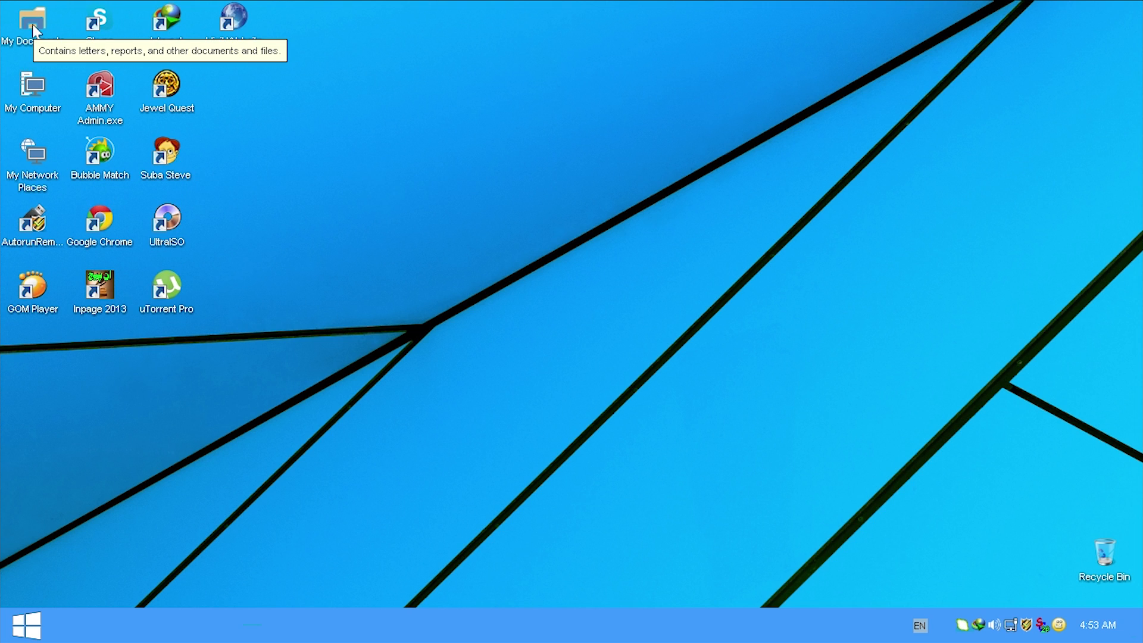
Open My Computer from the desktop to list the local and CD drives
double_click(33, 86)
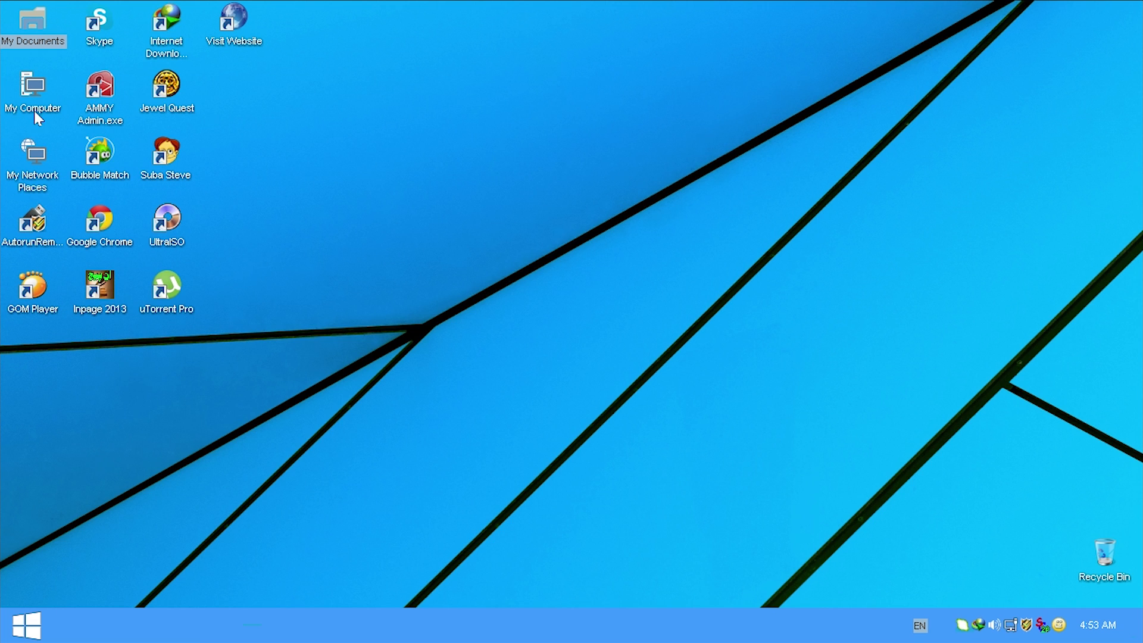
double_click(33, 87)
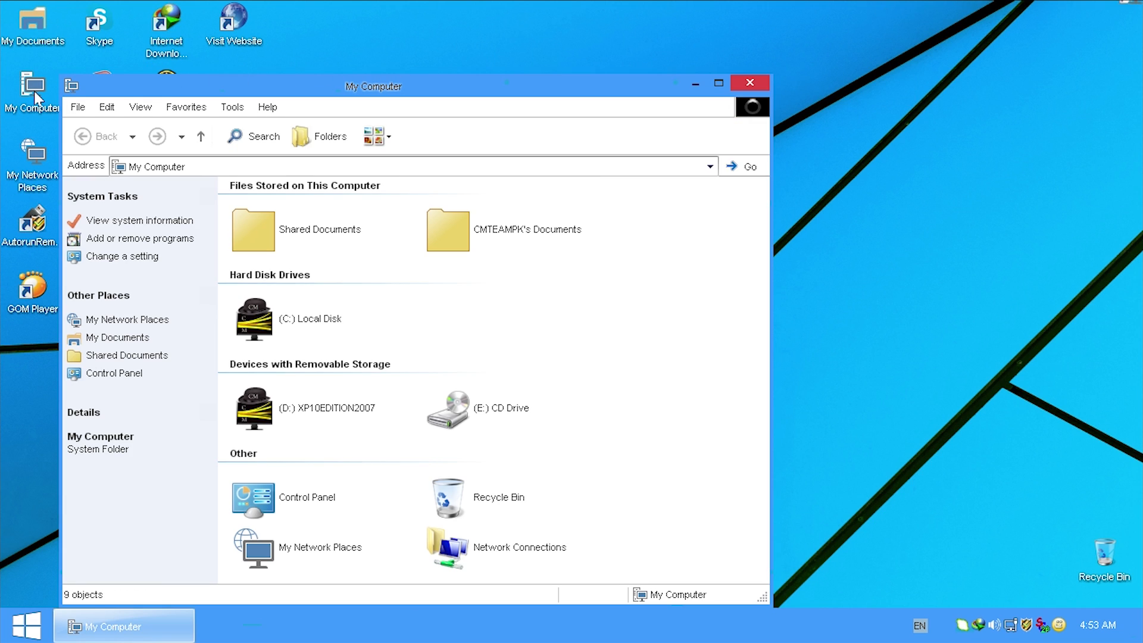
mouse_move(758, 103)
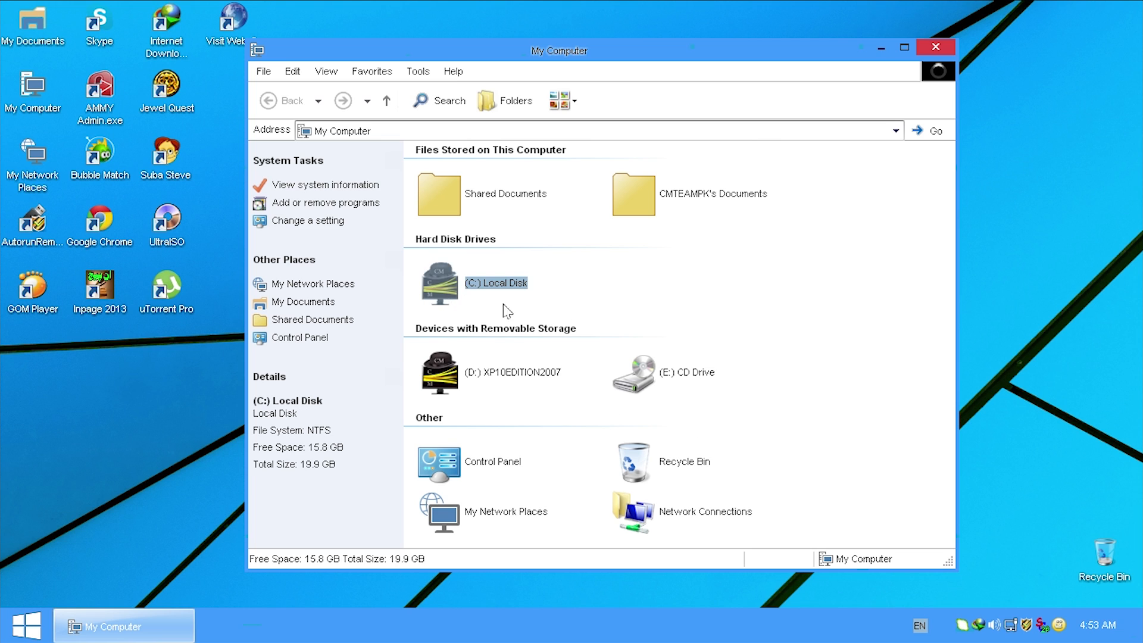
mouse_move(507, 521)
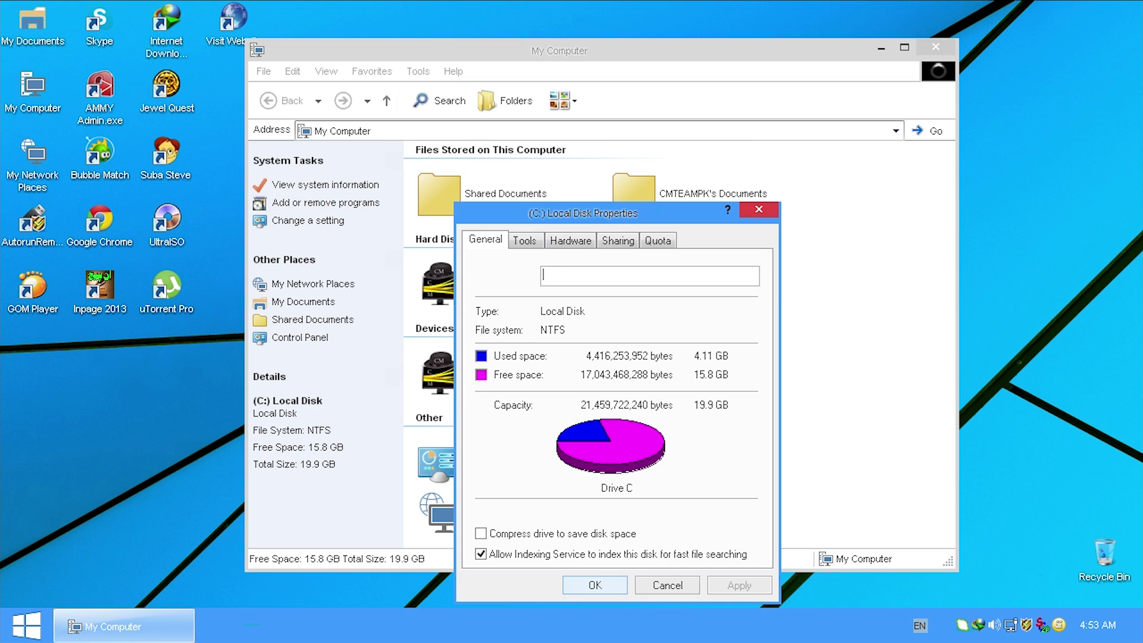
mouse_move(731, 347)
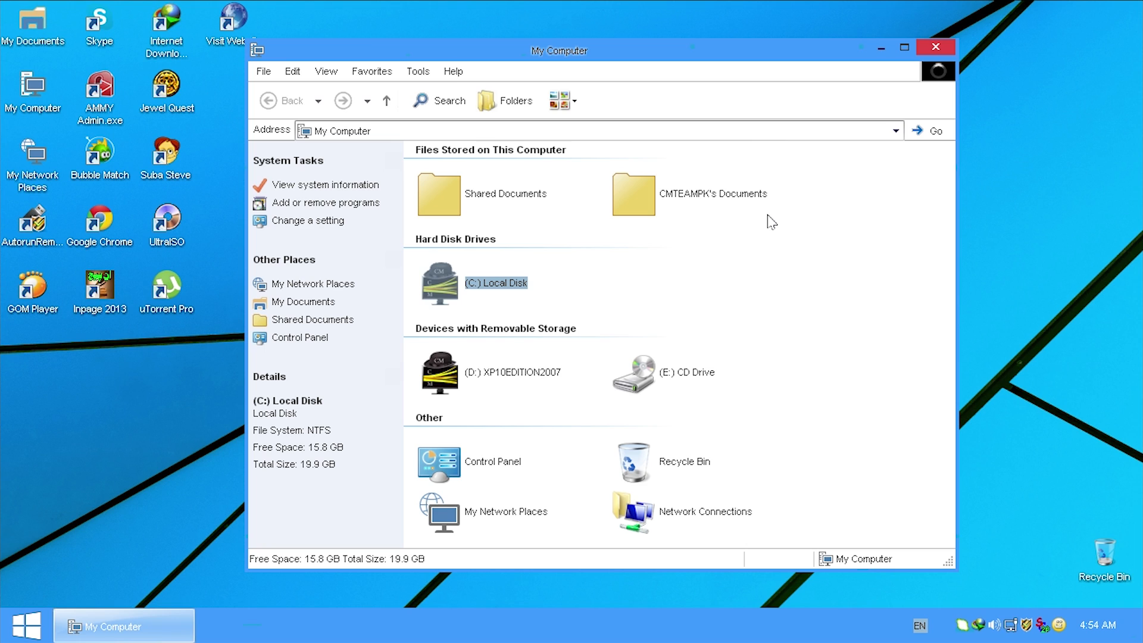
Open Control Panel from the Start menu, scroll through its items, then close it
left_click(24, 625)
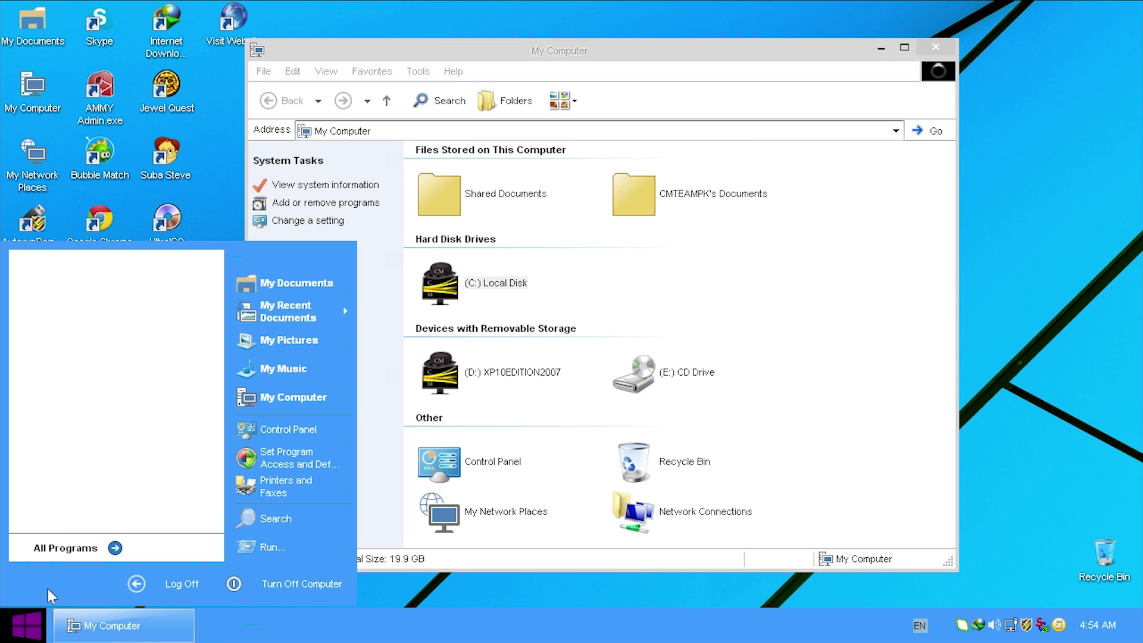
mouse_move(737, 199)
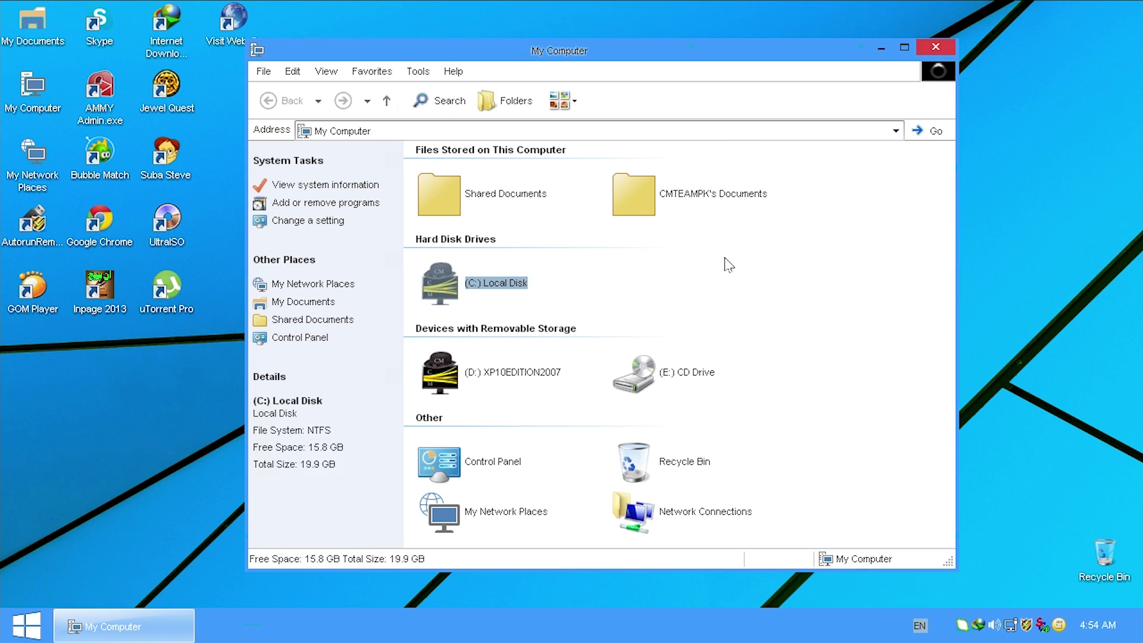
left_click(665, 313)
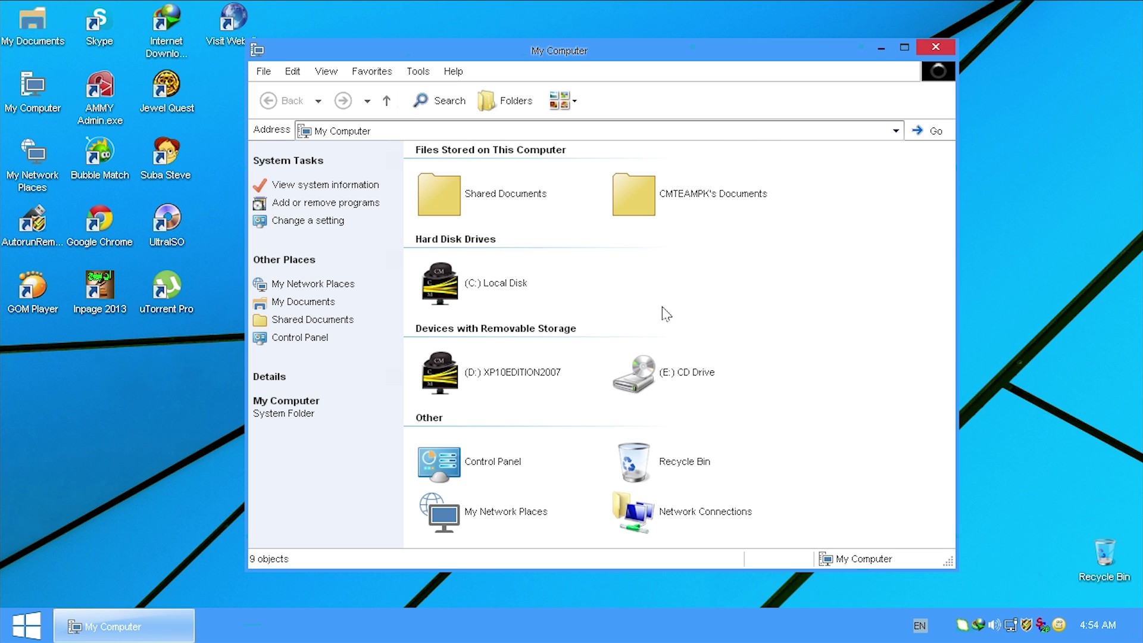
mouse_move(476, 472)
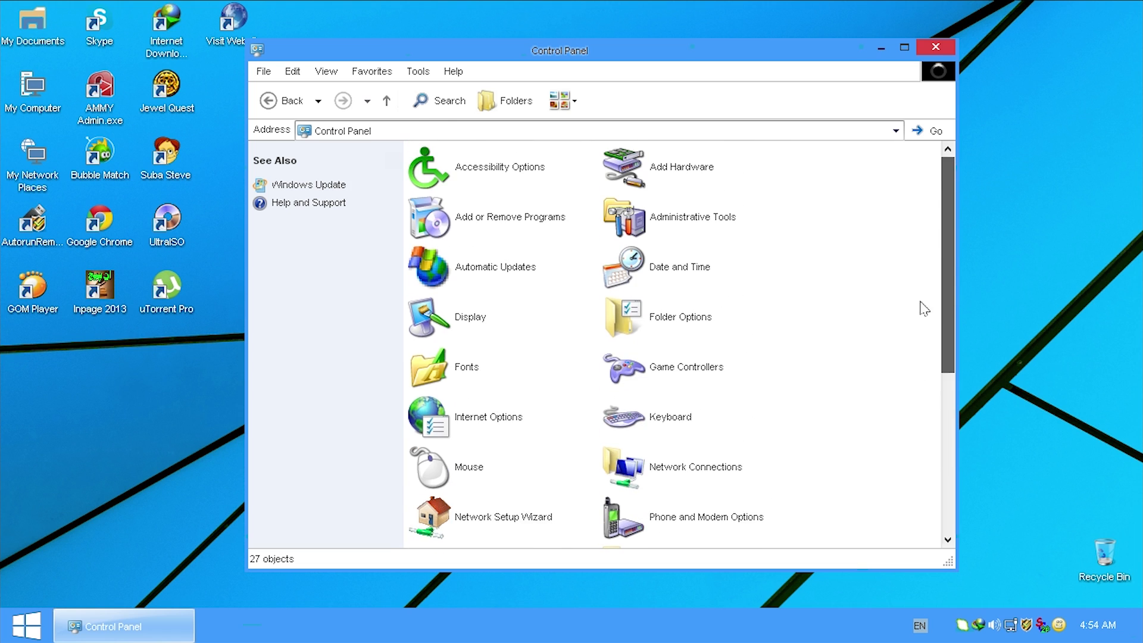
scroll("down", 3)
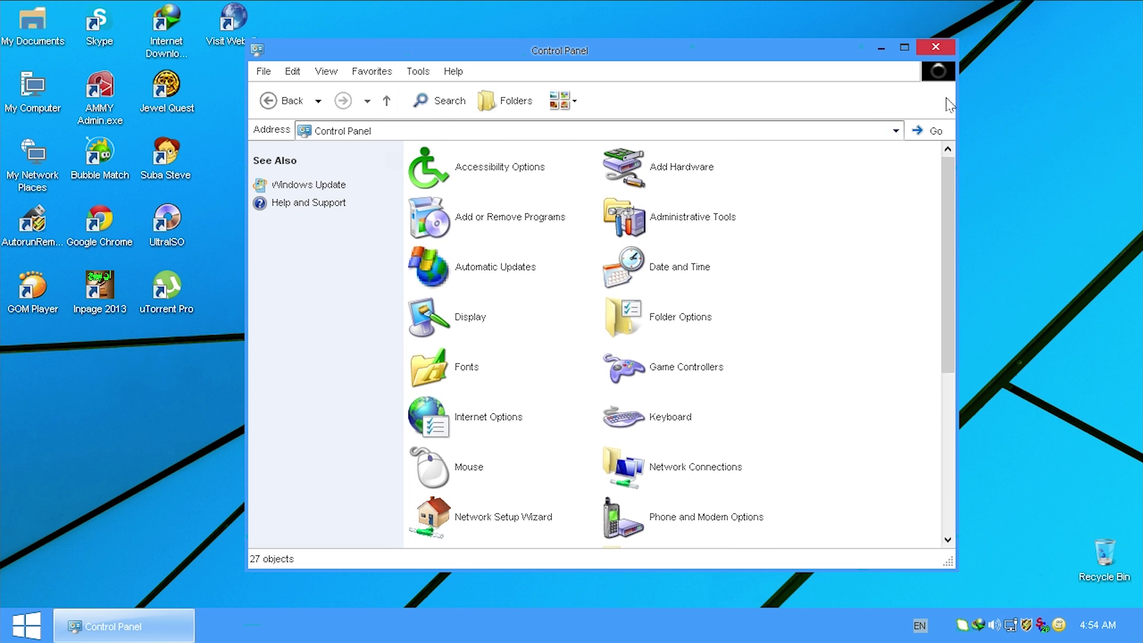
left_click(936, 46)
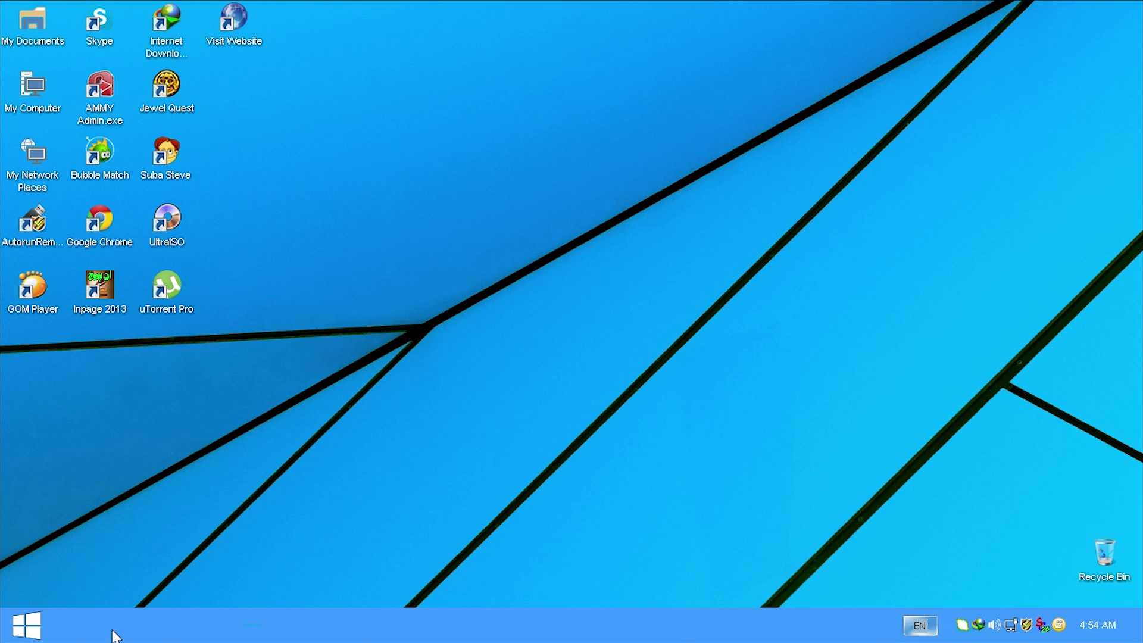
mouse_move(600, 624)
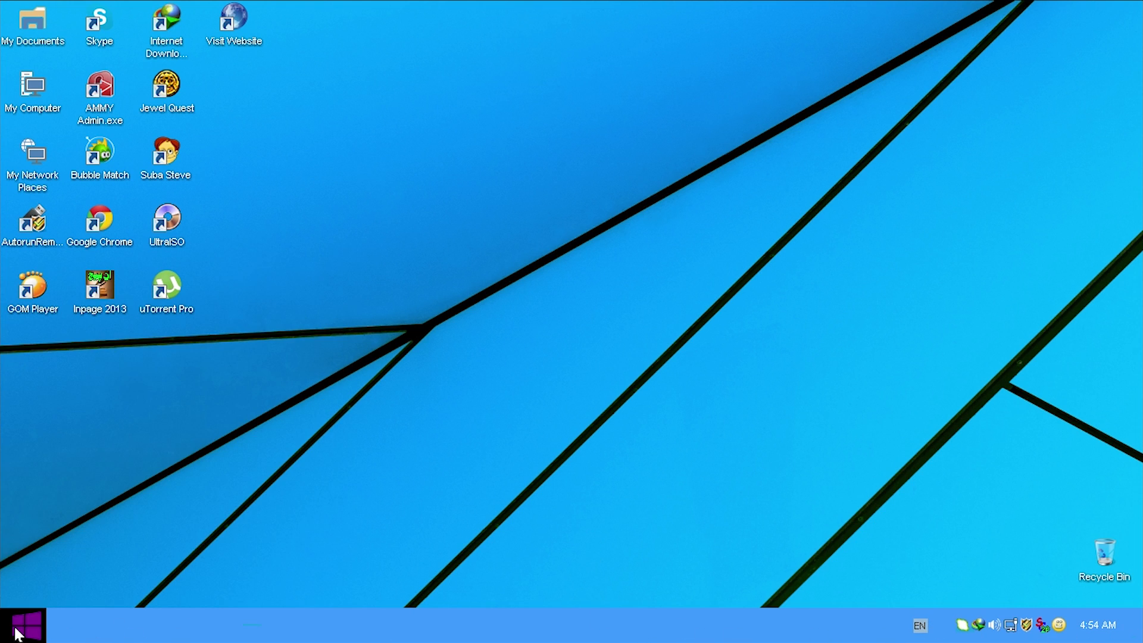
Browse All Programs' installed folders from Start and launch UltraISO
left_click(18, 623)
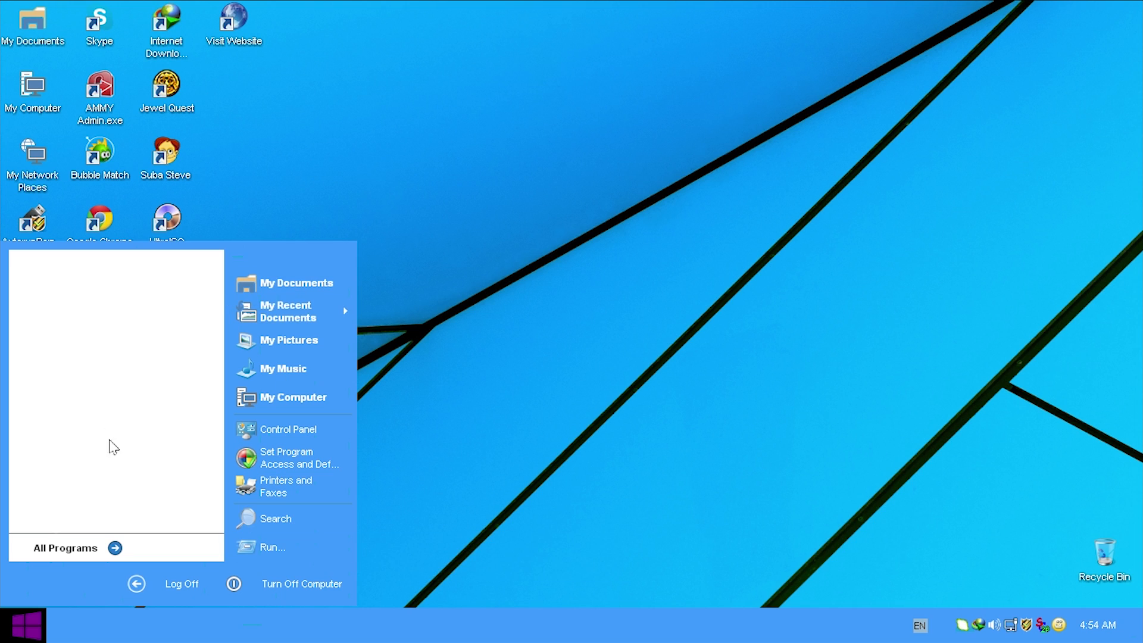
mouse_move(103, 430)
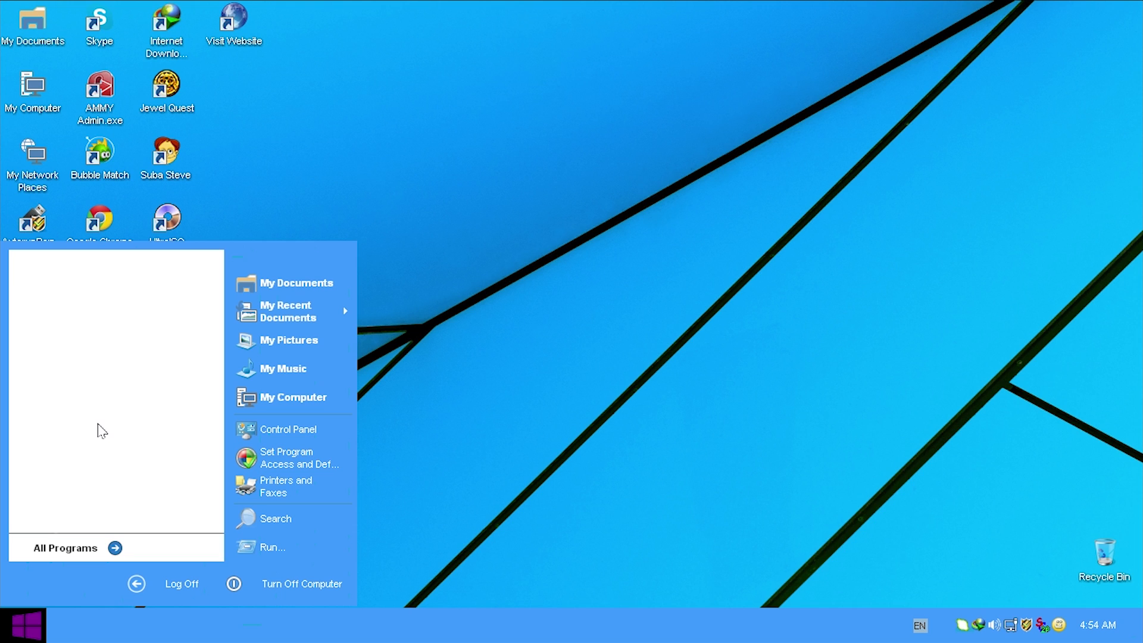
mouse_move(58, 446)
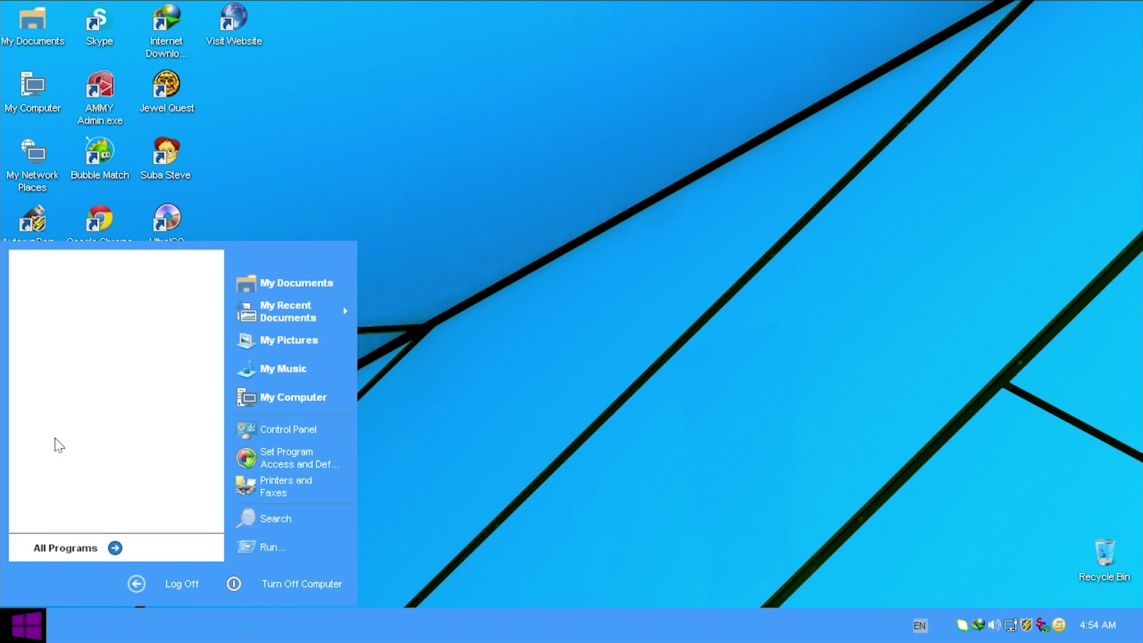
mouse_move(154, 296)
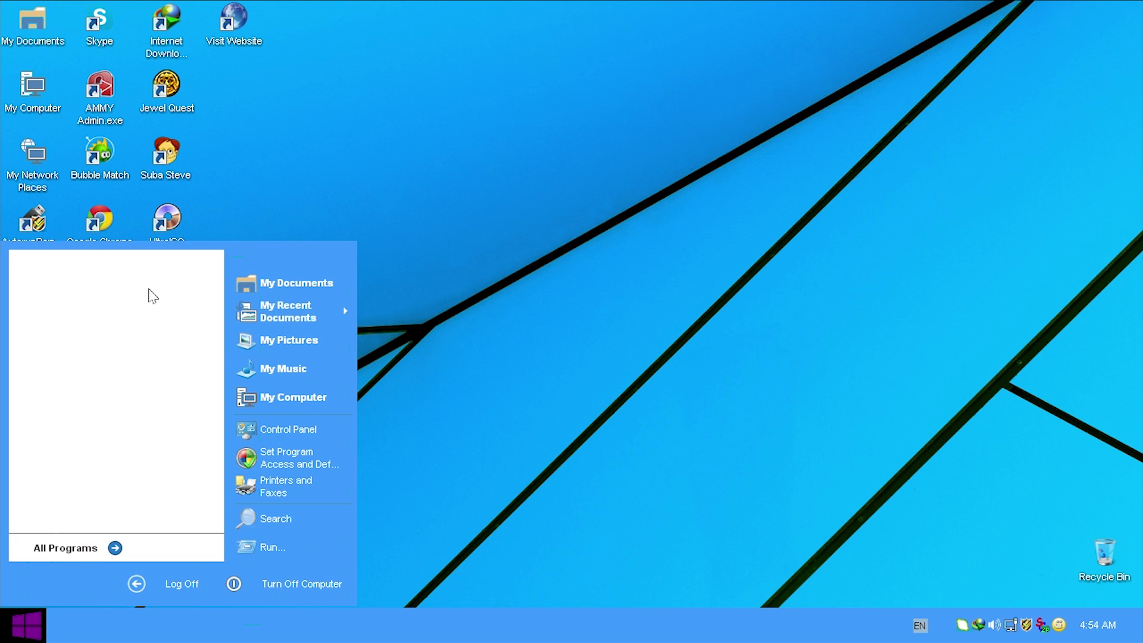
mouse_move(268, 260)
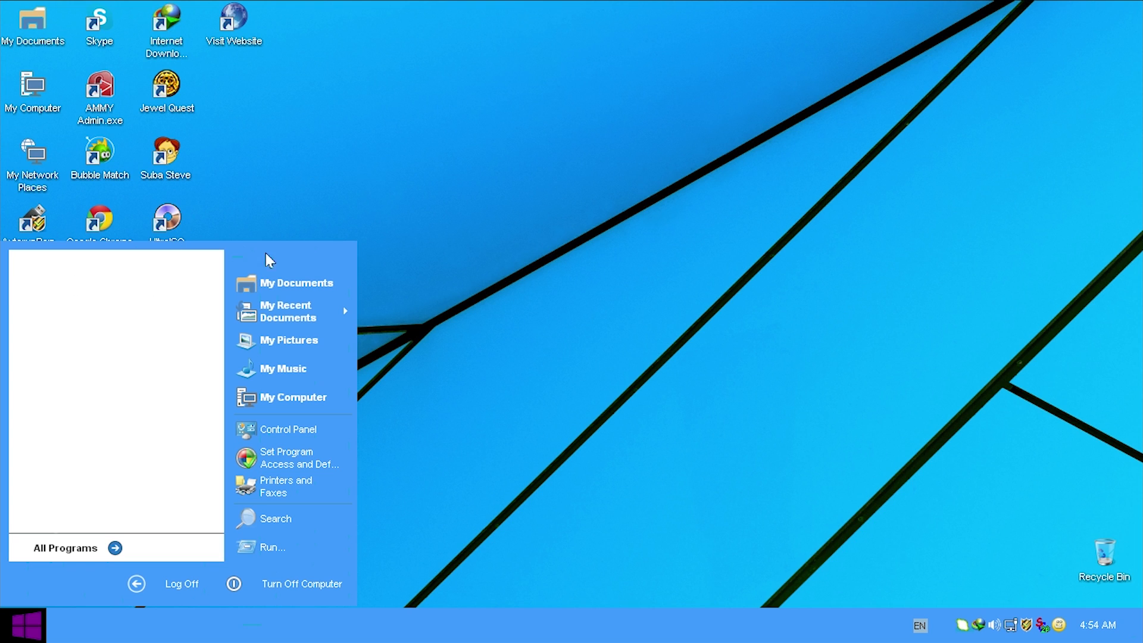
mouse_move(160, 490)
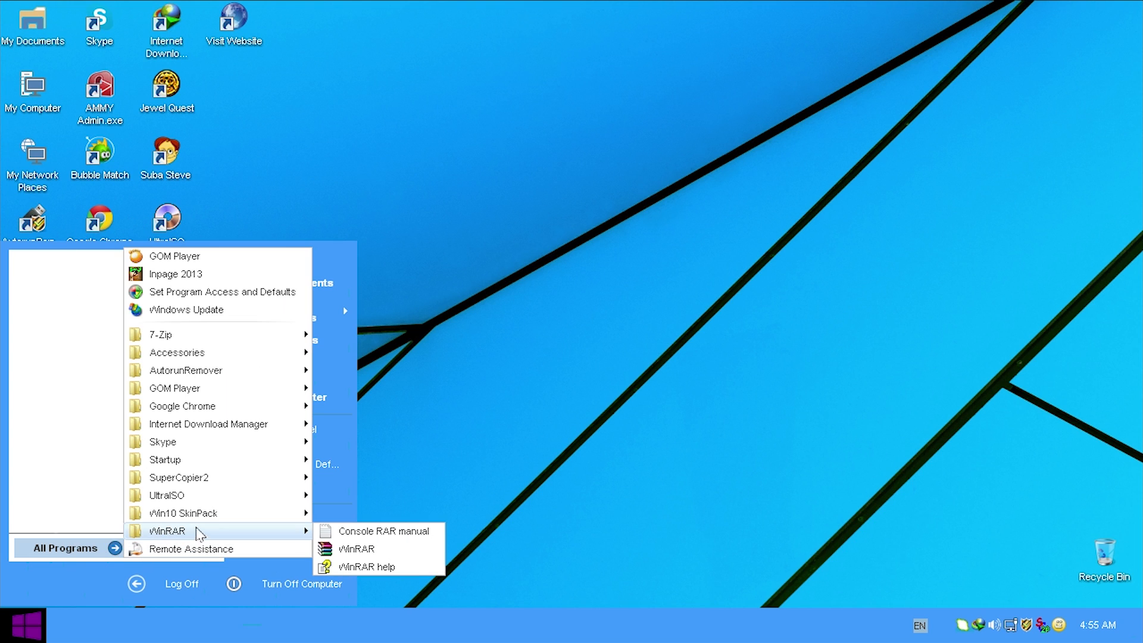
mouse_move(182, 512)
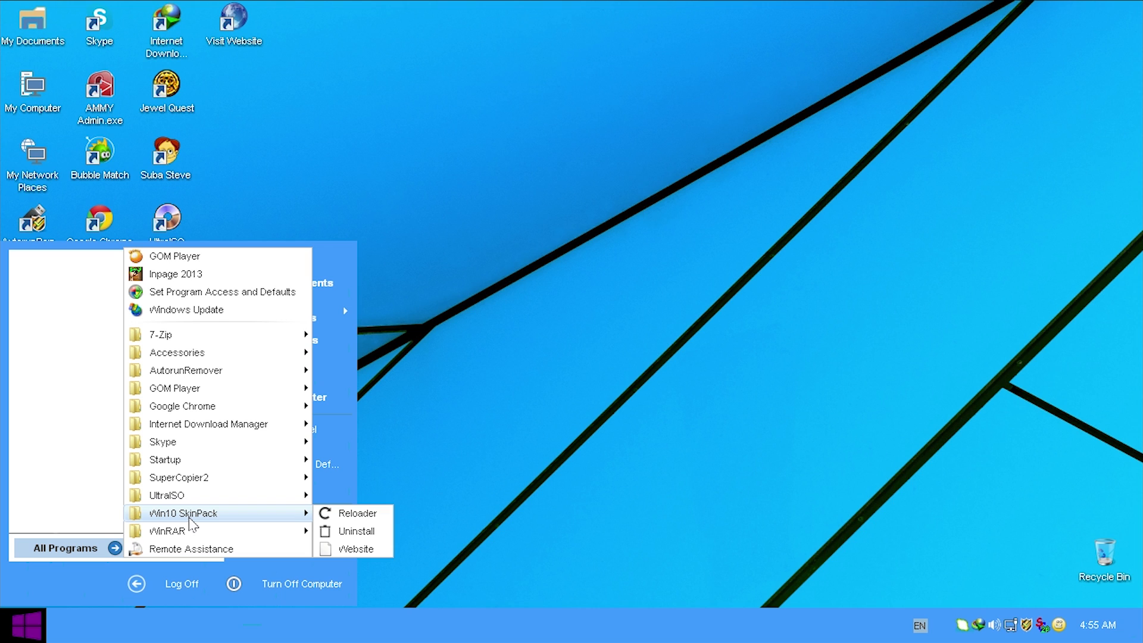
mouse_move(207, 424)
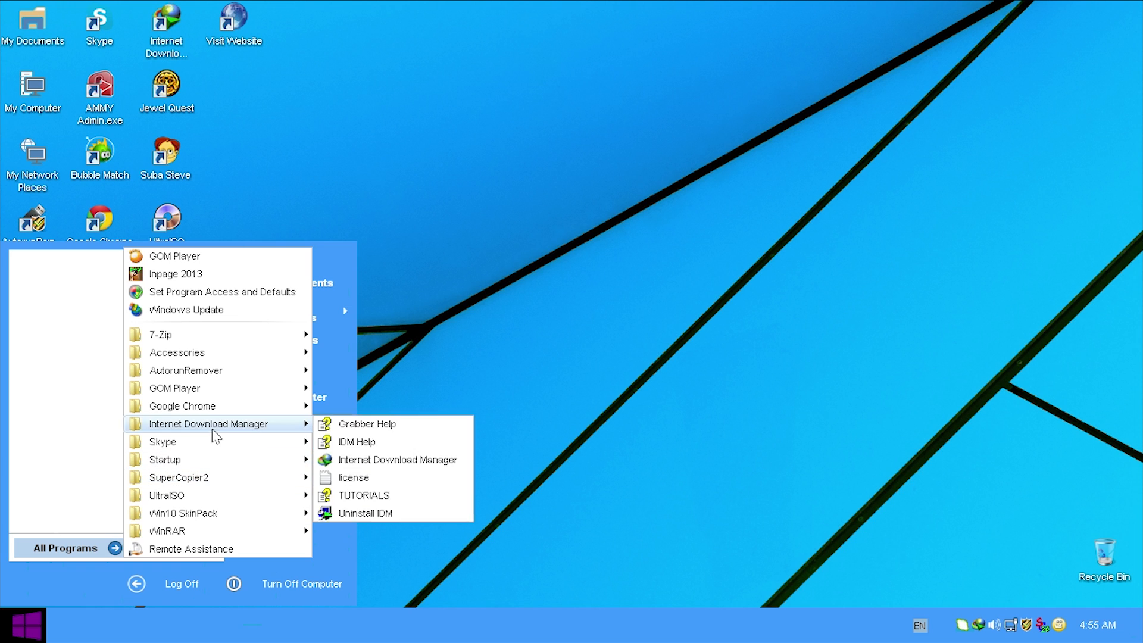
mouse_move(167, 495)
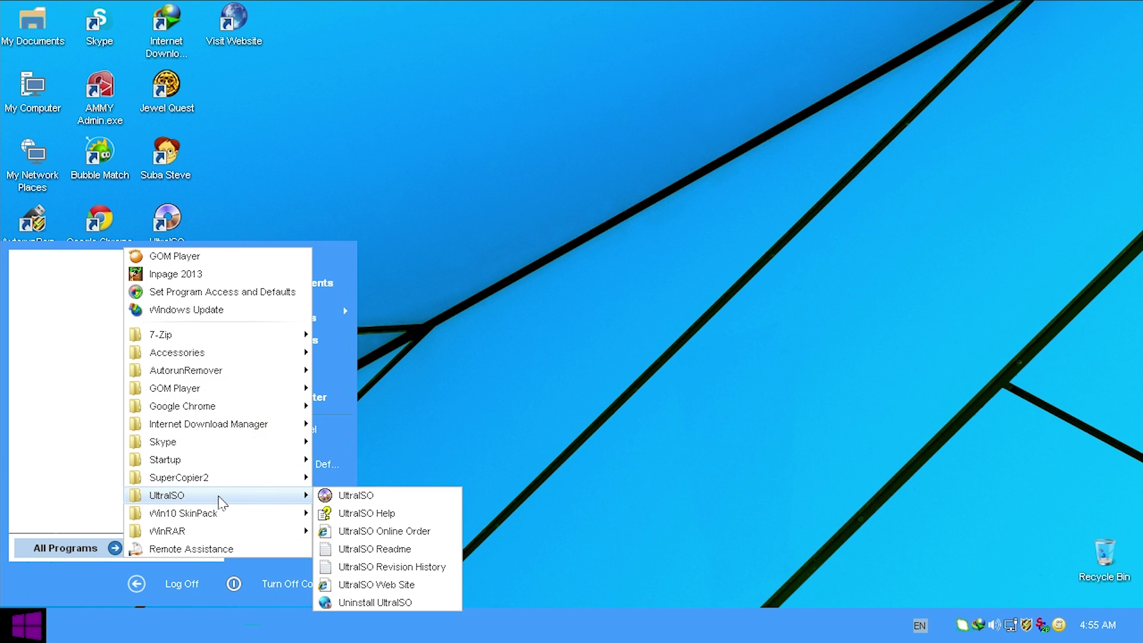
left_click(356, 495)
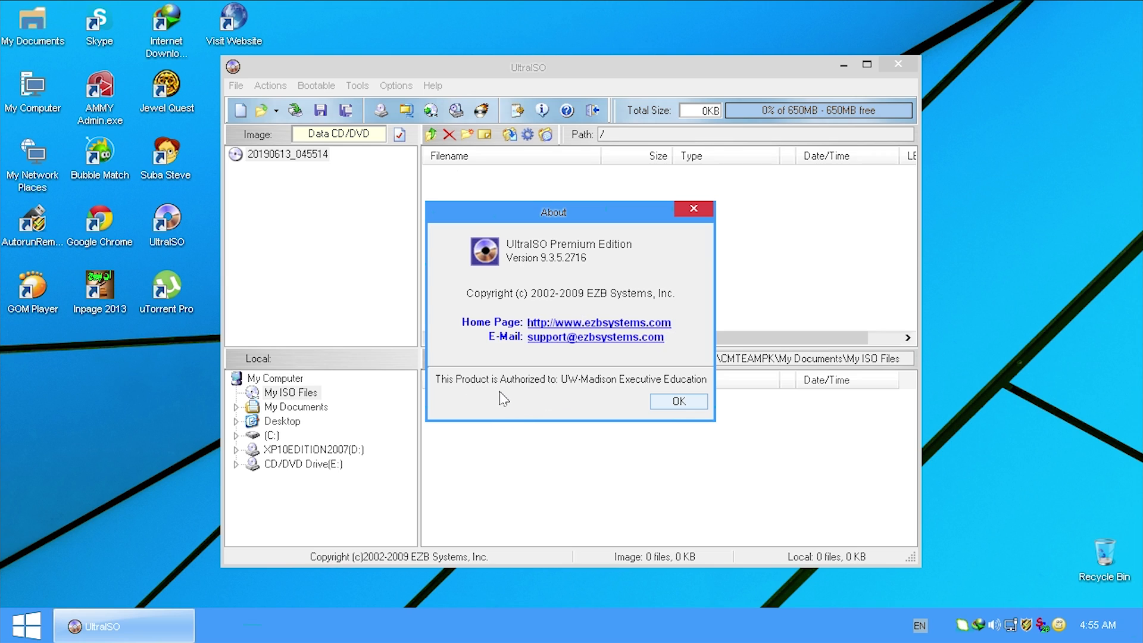
mouse_move(572, 394)
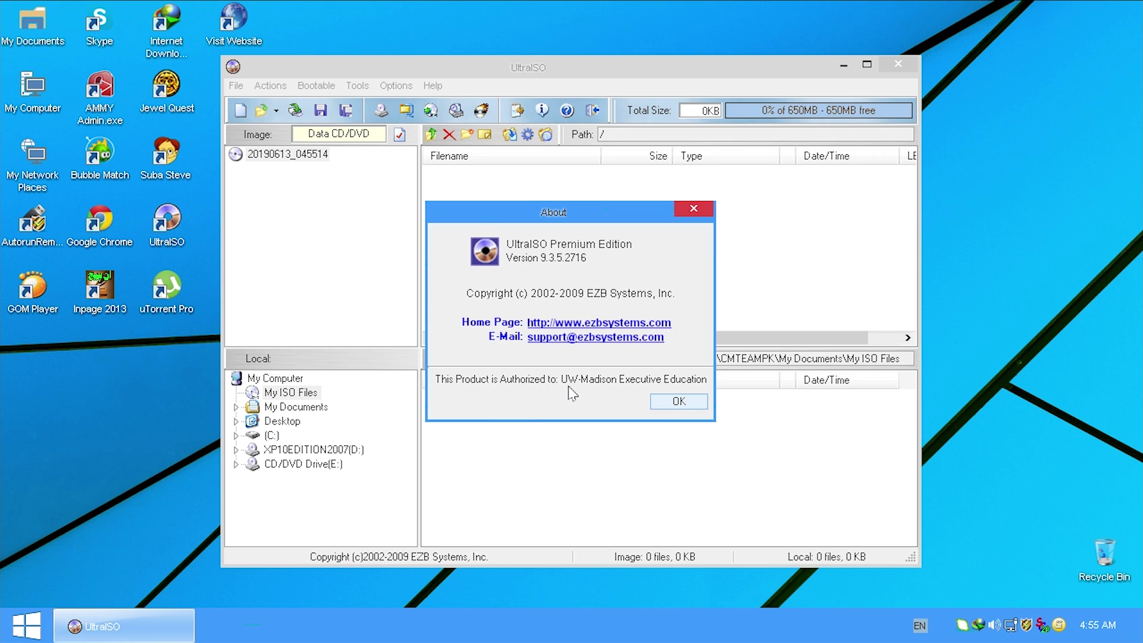
mouse_move(661, 401)
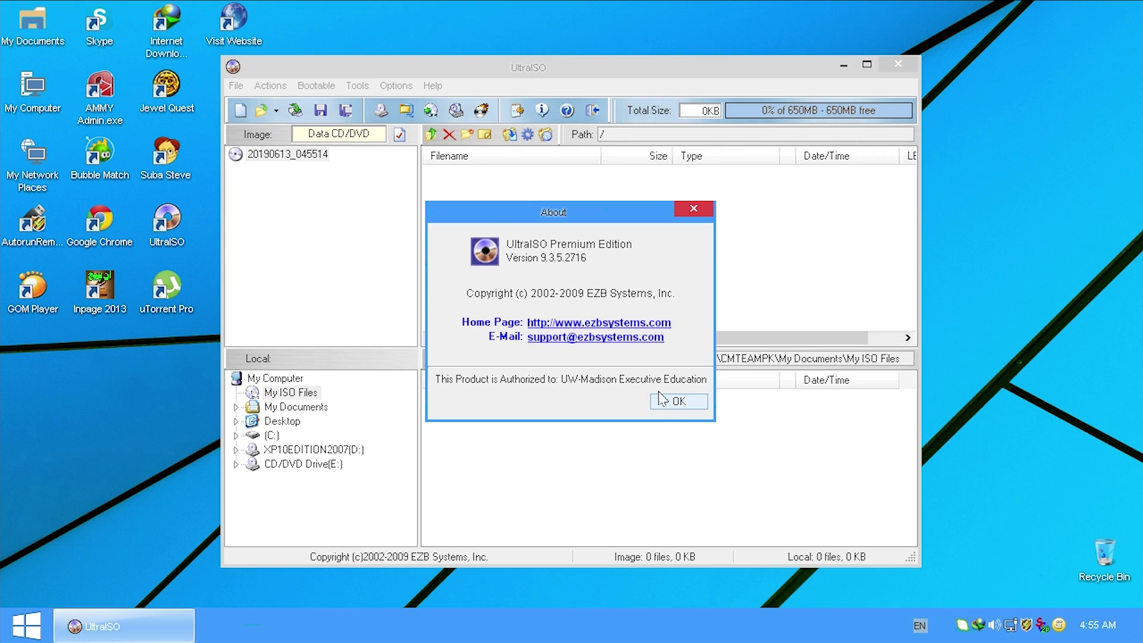
mouse_move(684, 413)
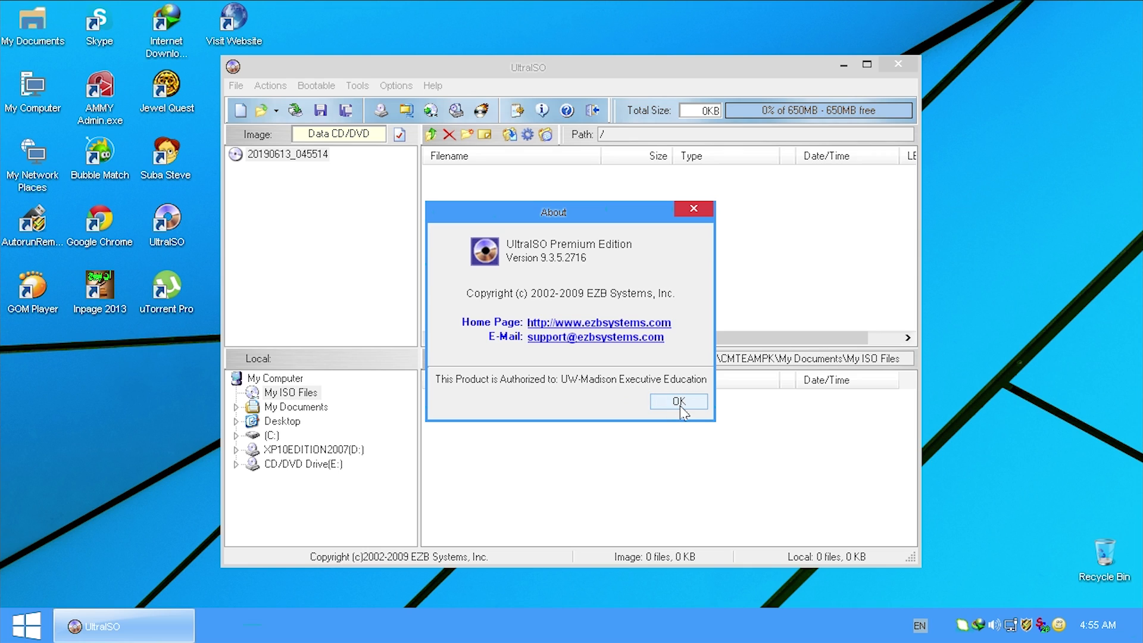
mouse_move(682, 413)
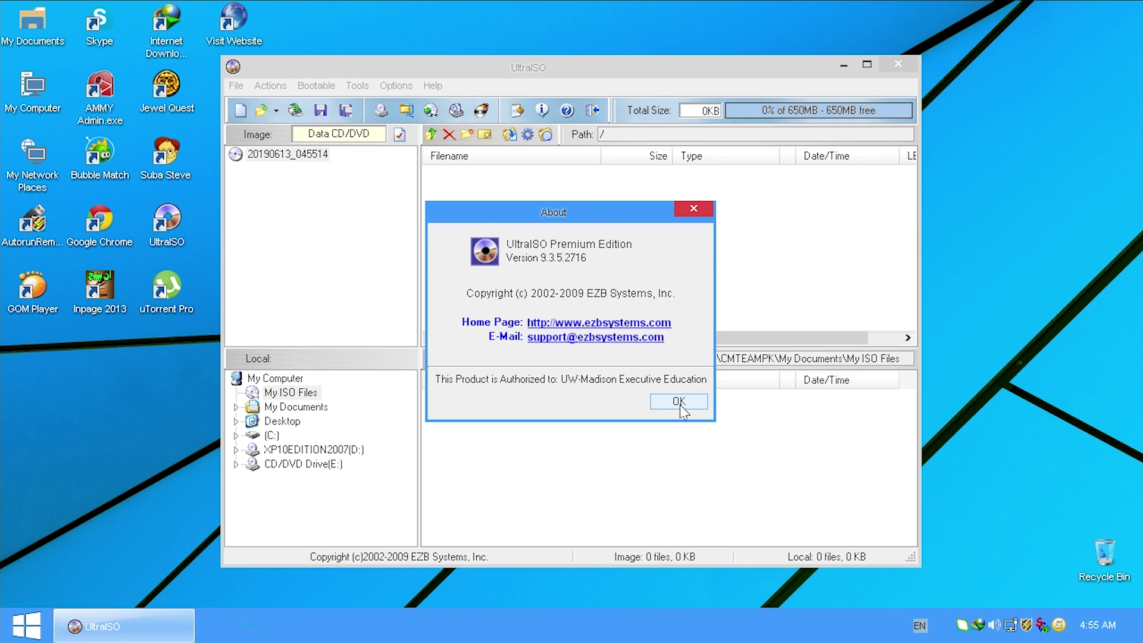
Dismiss UltraISO's About licence notice and quit the program
left_click(678, 401)
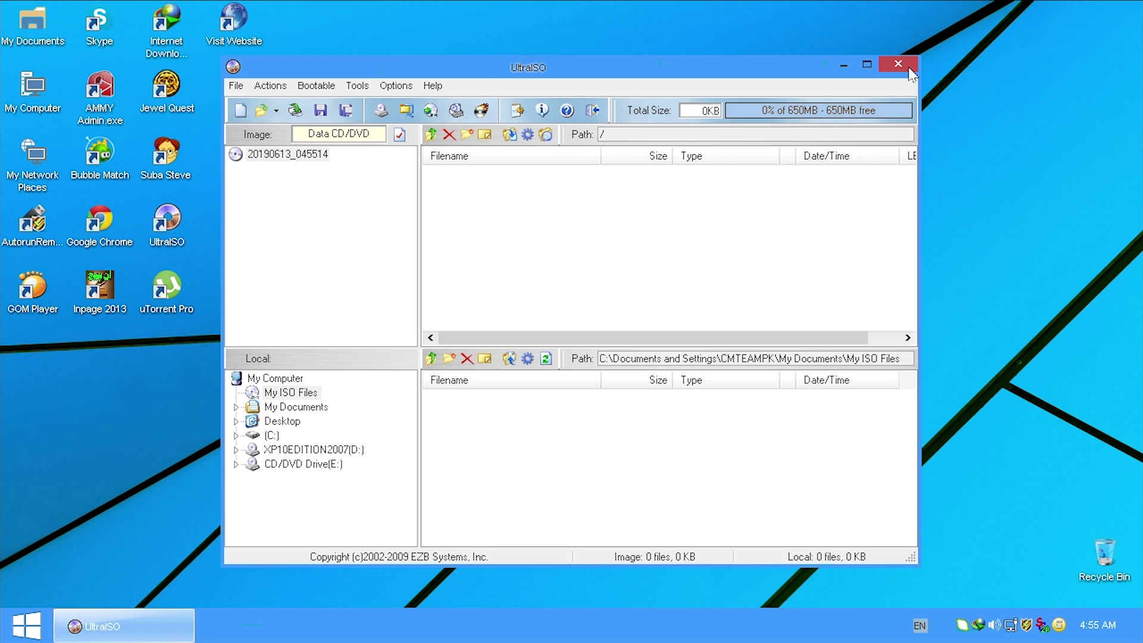
left_click(898, 65)
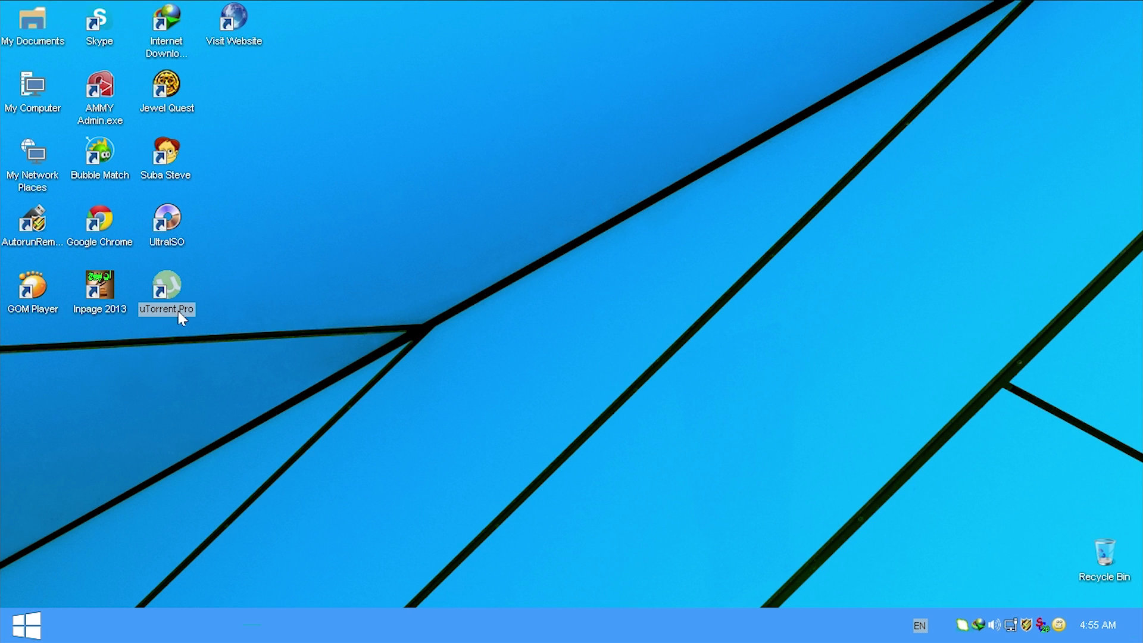
double_click(166, 290)
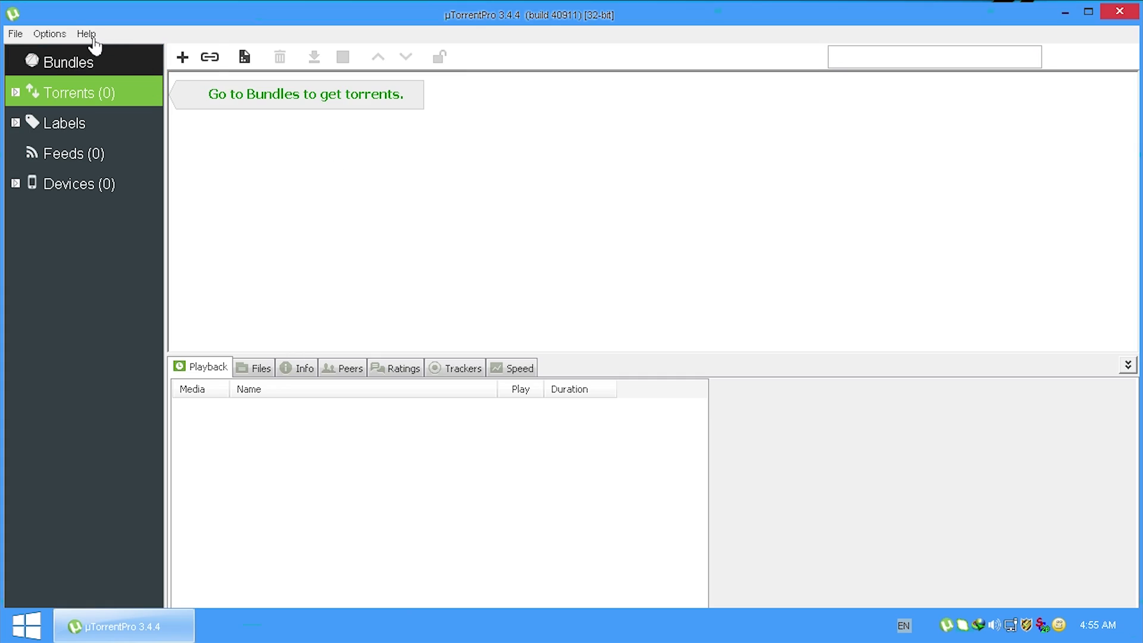
left_click(86, 33)
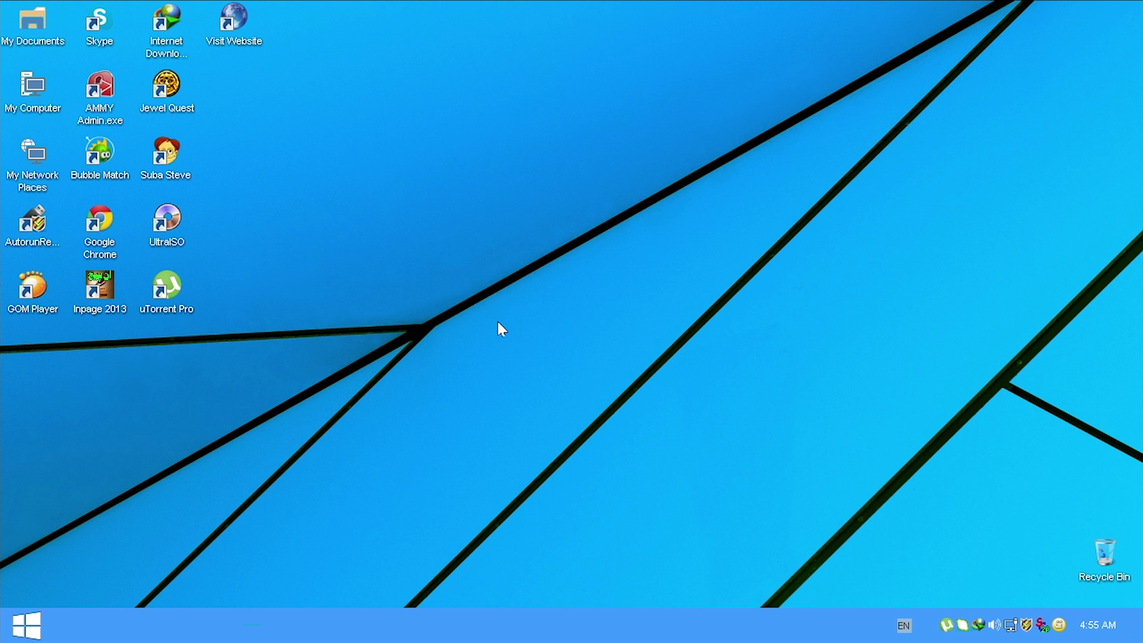
mouse_move(405, 300)
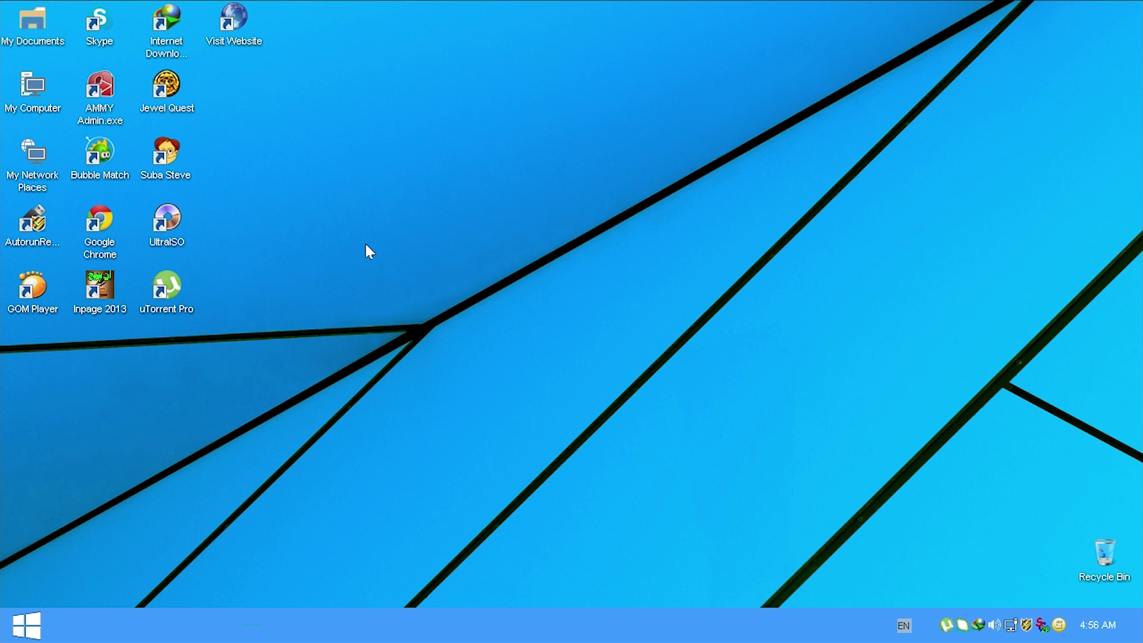
left_click(25, 624)
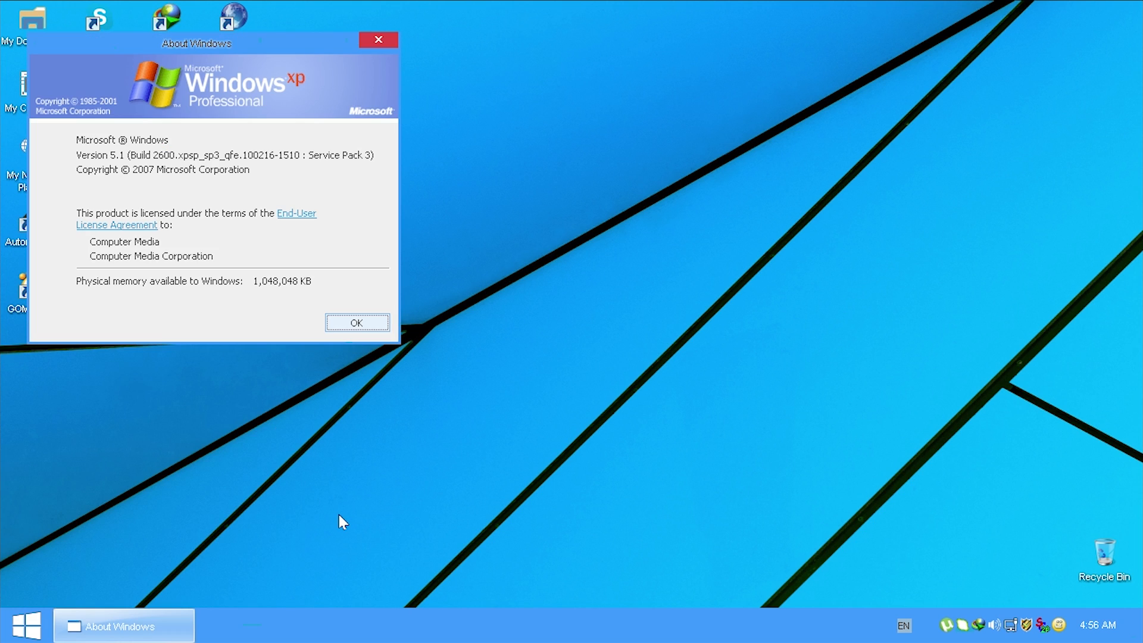
mouse_move(222, 62)
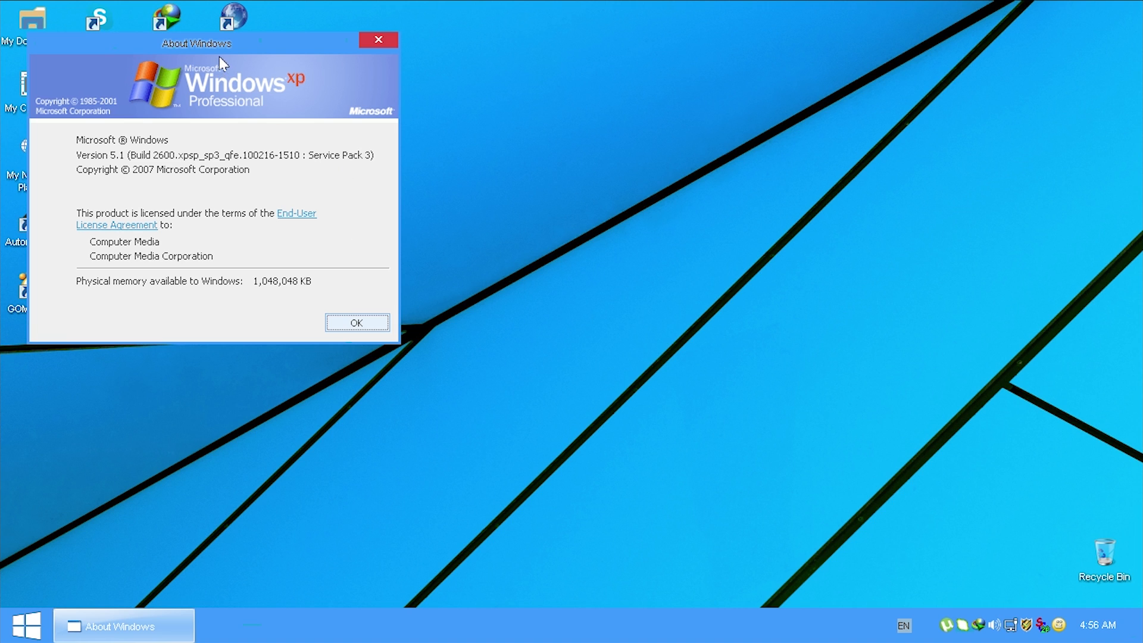
Centre the About Windows dialog, read the XP Professional details, then dismiss it
left_click_drag(196, 43, 501, 226)
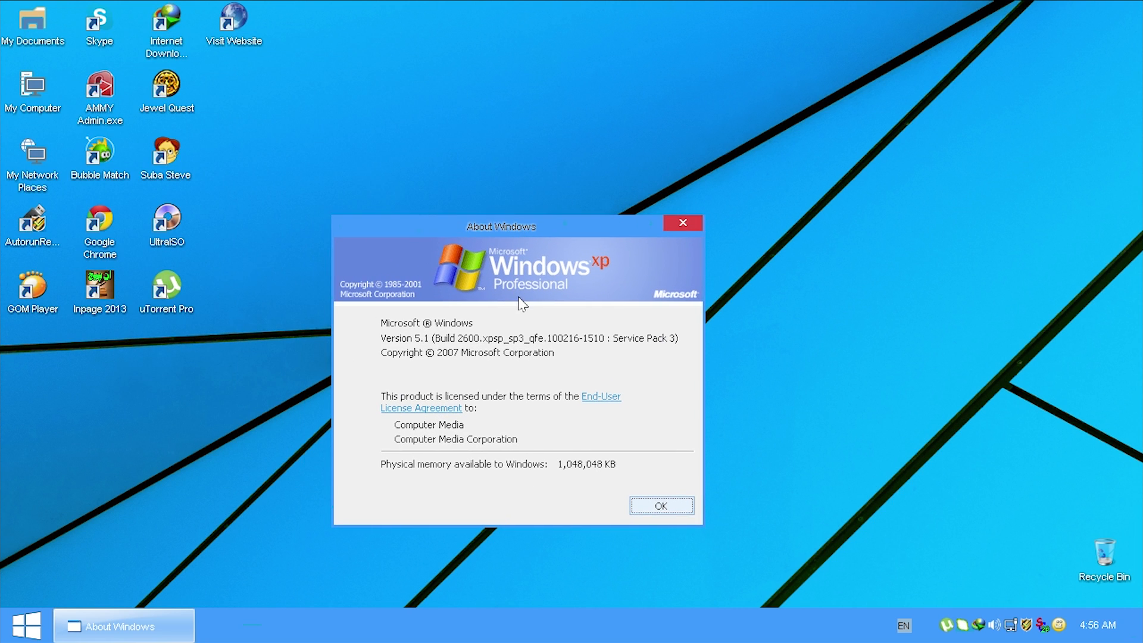
mouse_move(526, 304)
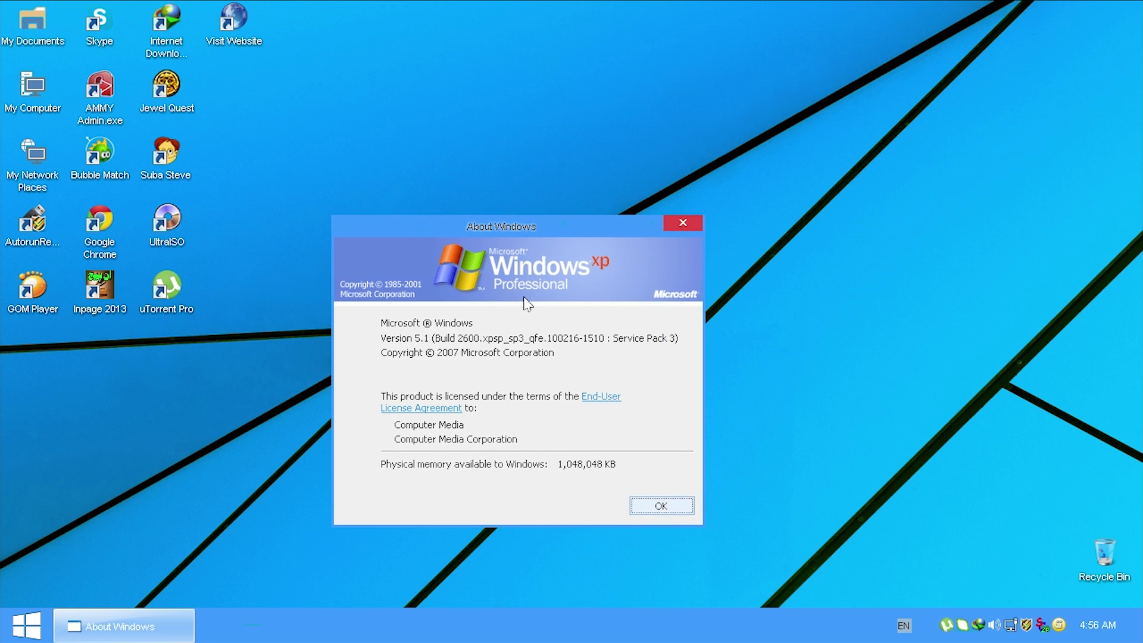
mouse_move(648, 250)
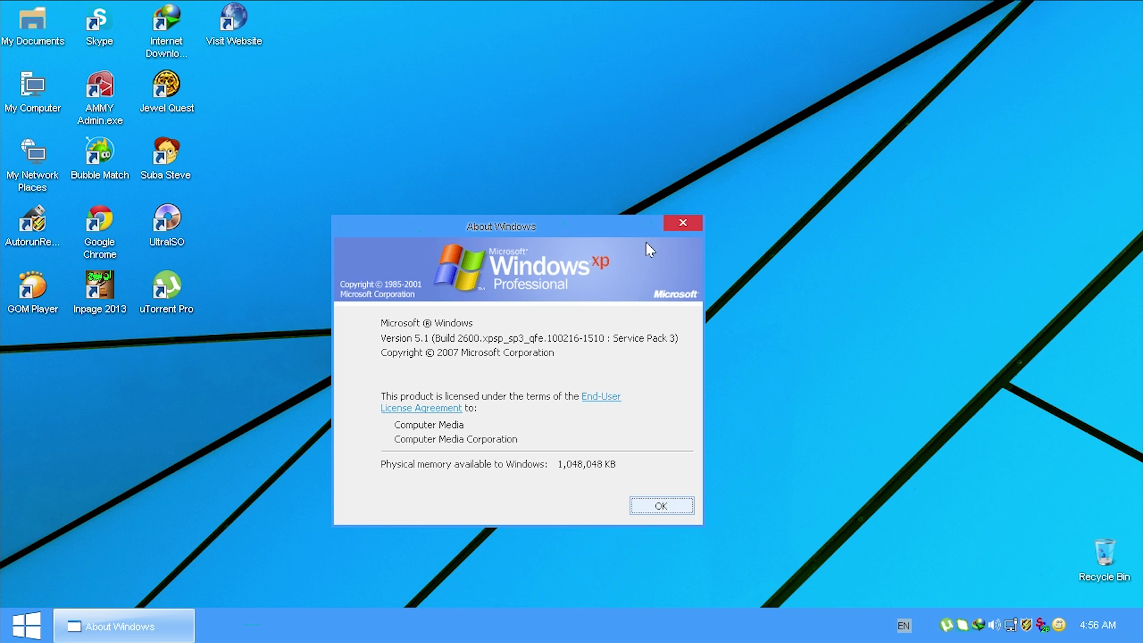
mouse_move(517, 369)
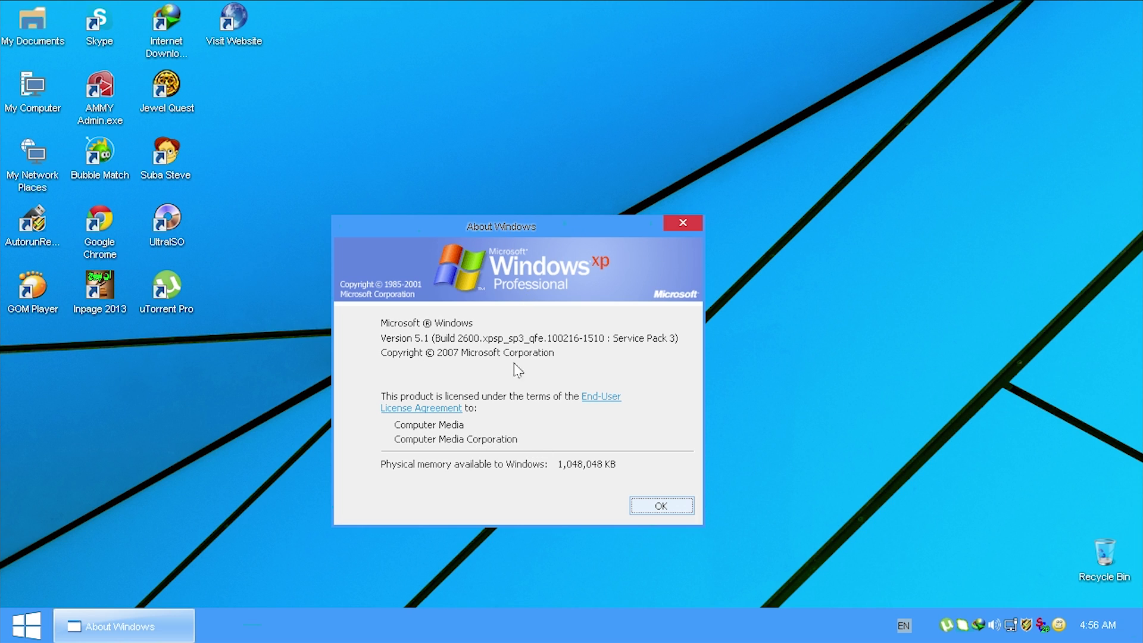
mouse_move(622, 280)
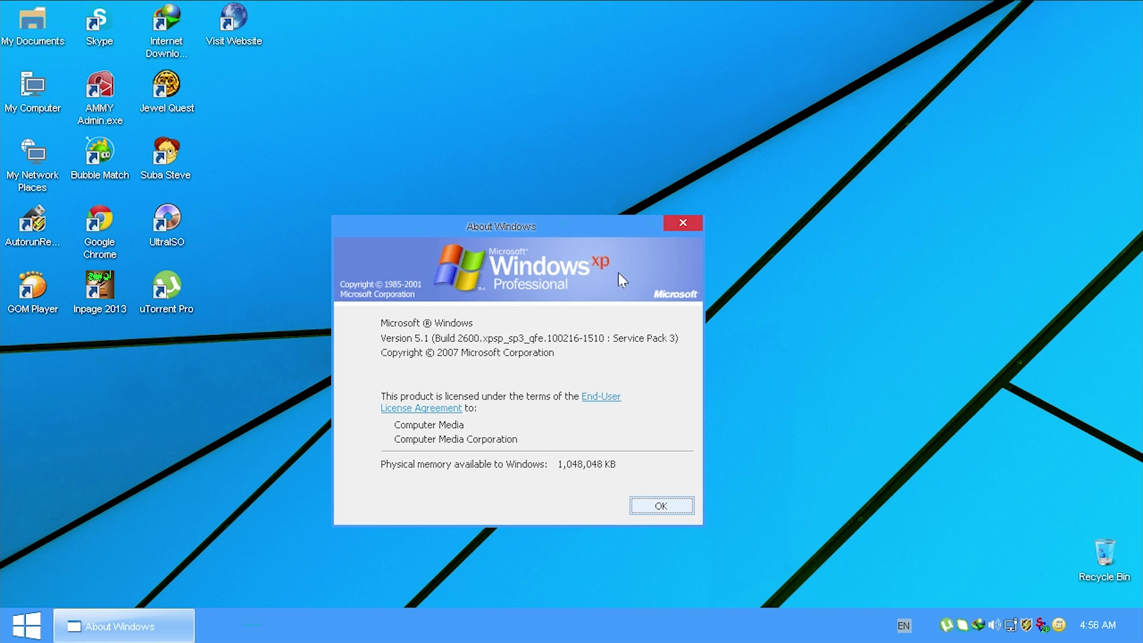
mouse_move(569, 297)
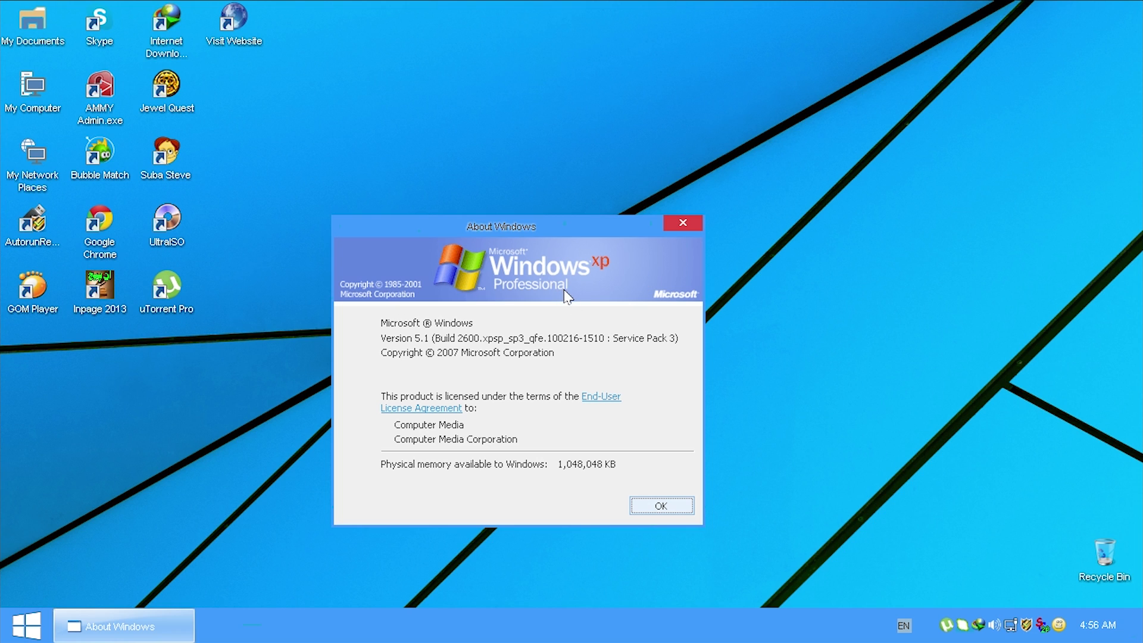
mouse_move(496, 414)
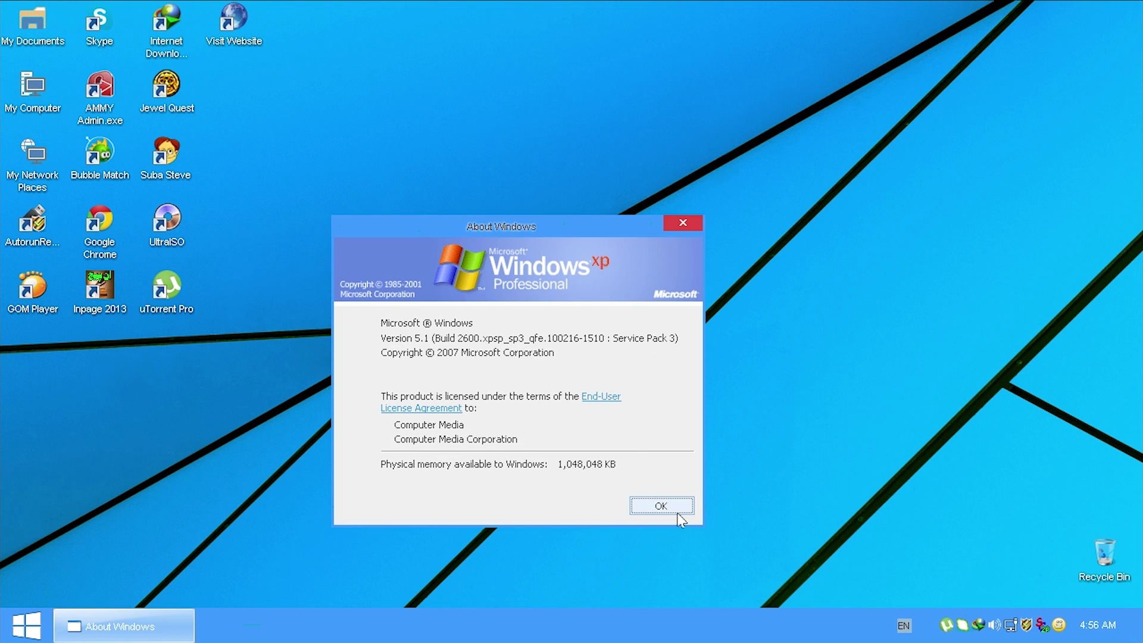
left_click(661, 506)
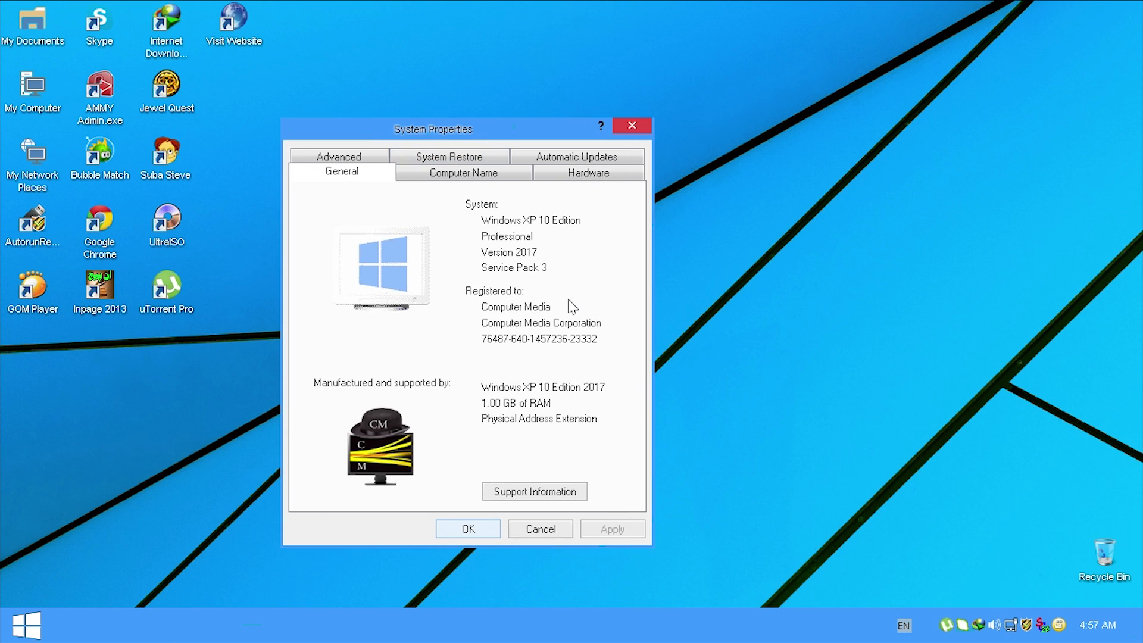
mouse_move(569, 230)
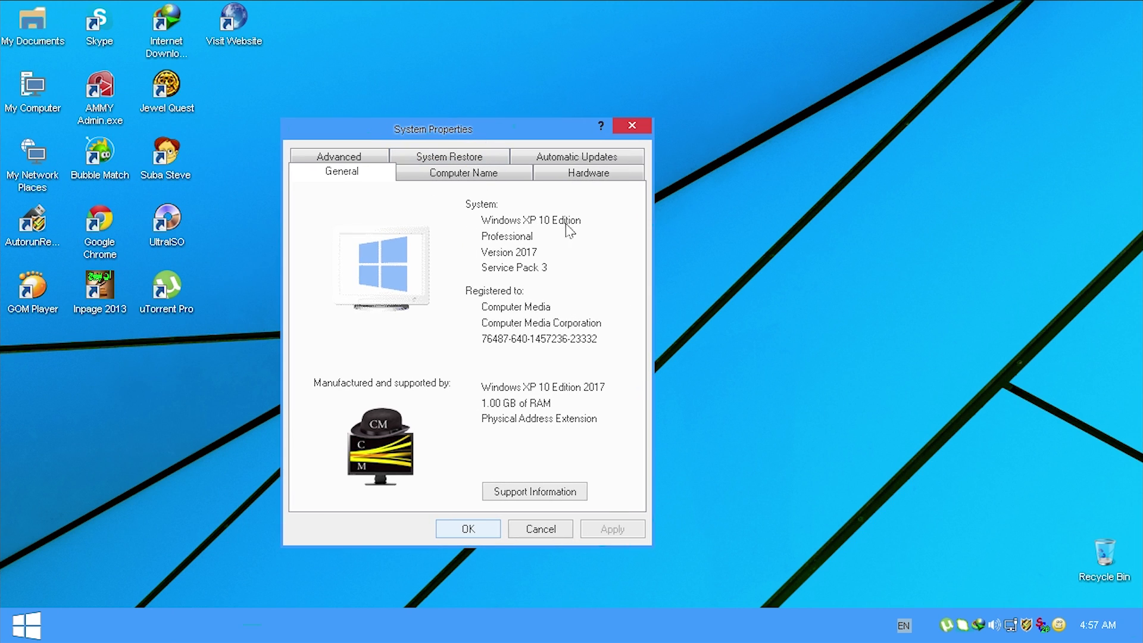
mouse_move(543, 297)
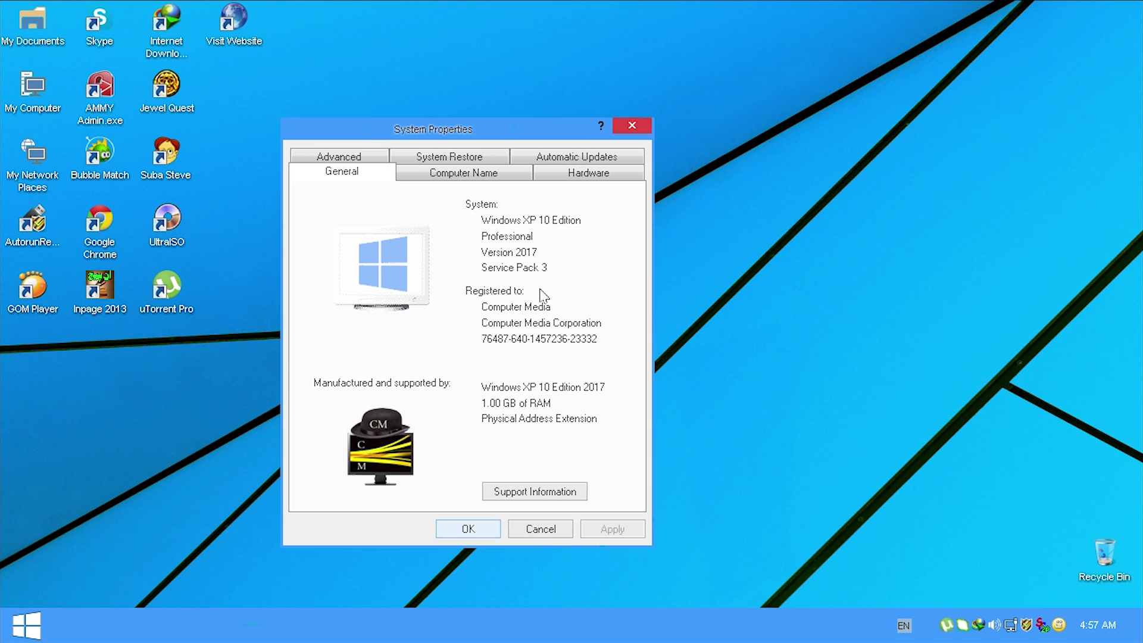
mouse_move(570, 397)
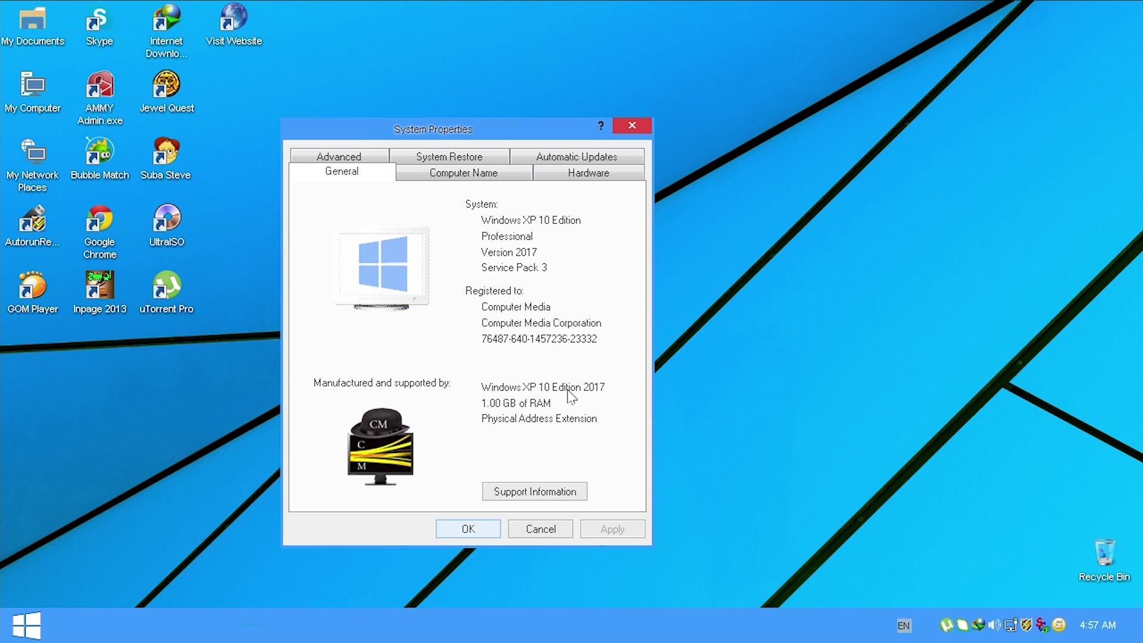
mouse_move(447, 198)
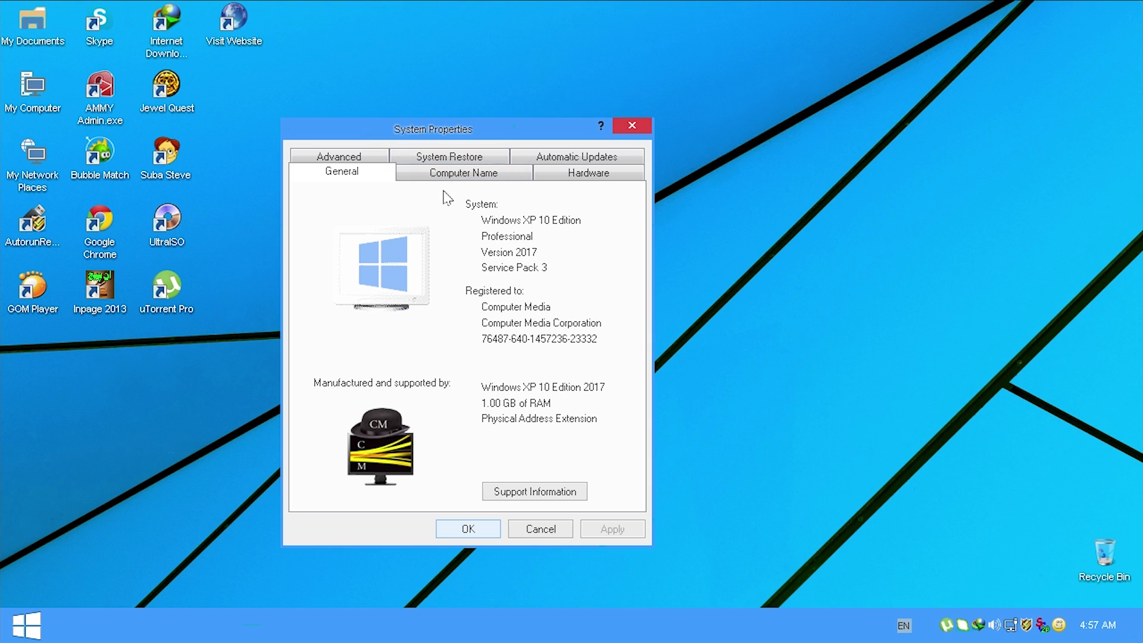
View the Hardware settings in System Properties, then browse into C:\Program Files
left_click(588, 174)
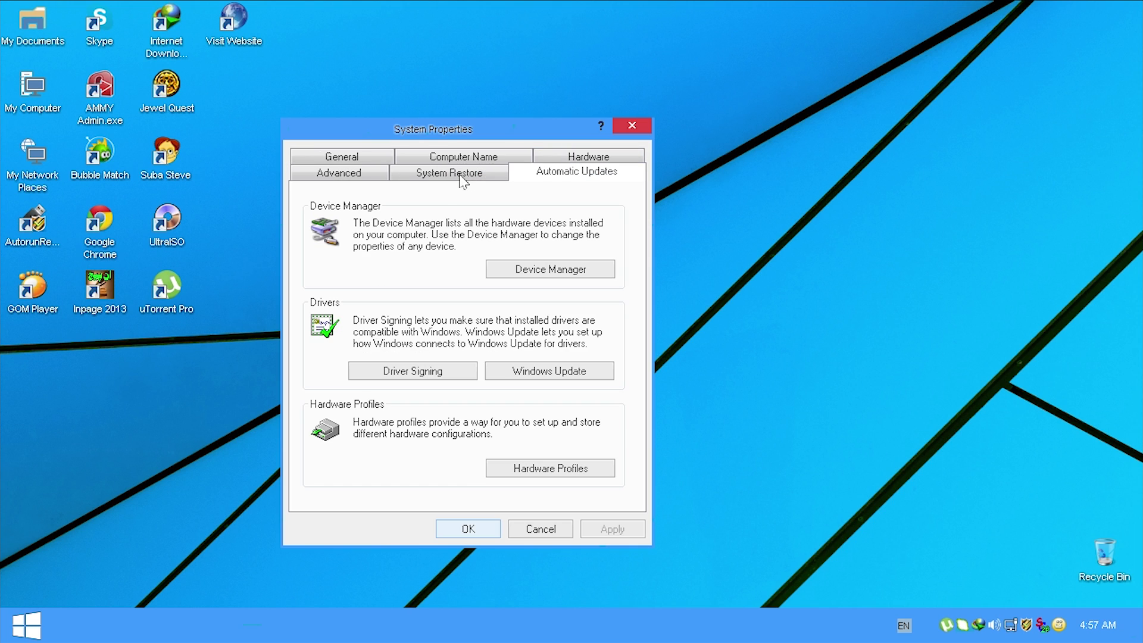
mouse_move(356, 183)
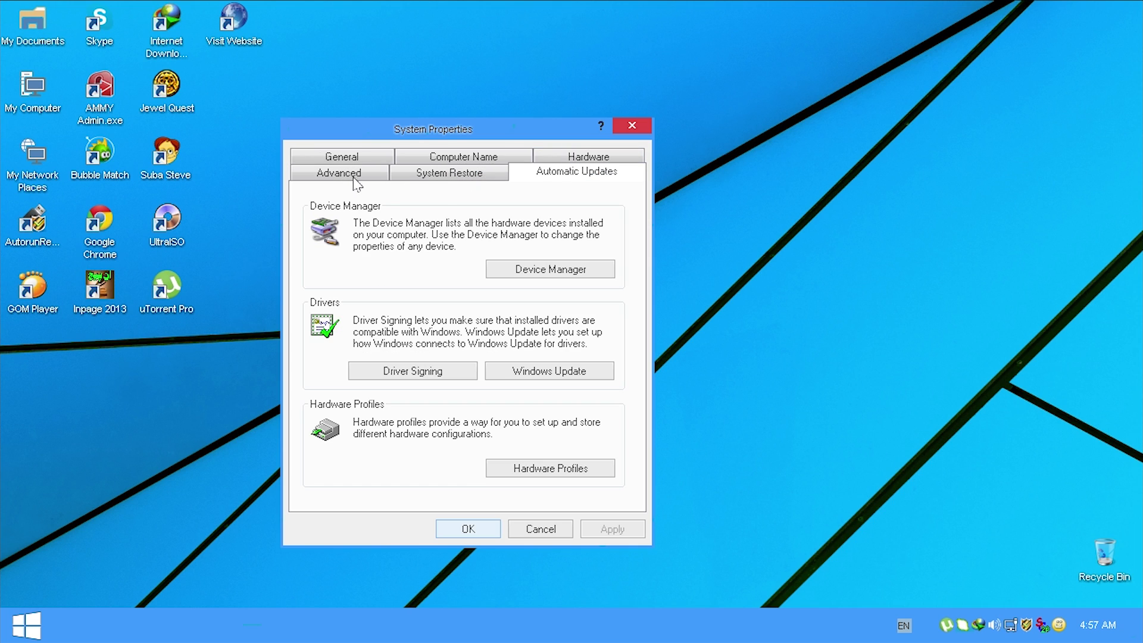
mouse_move(631, 125)
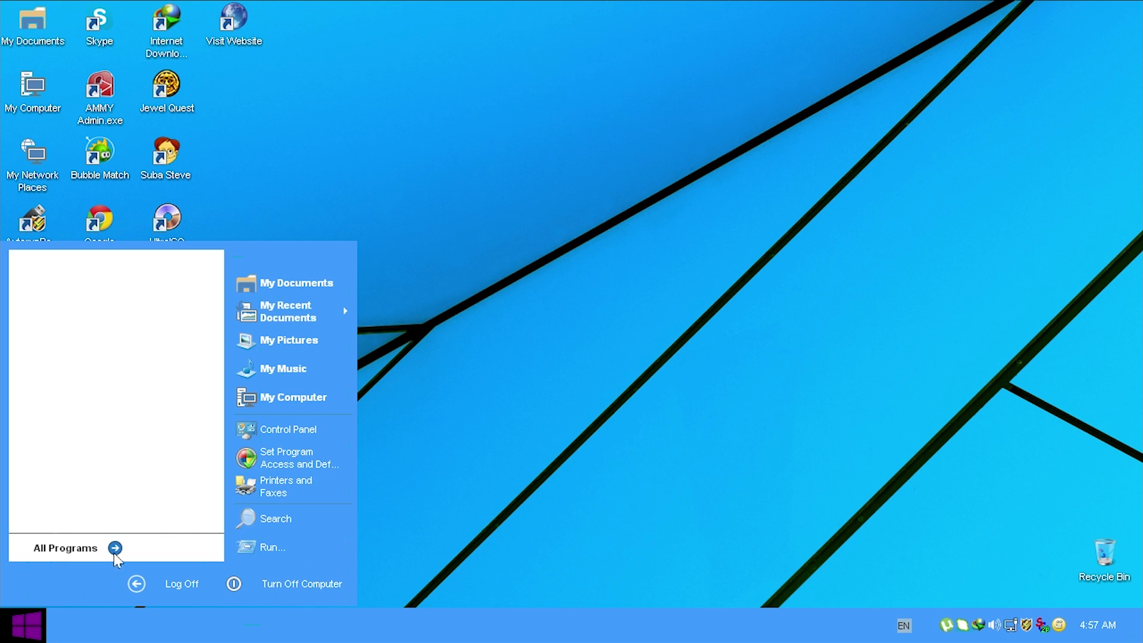
left_click(290, 396)
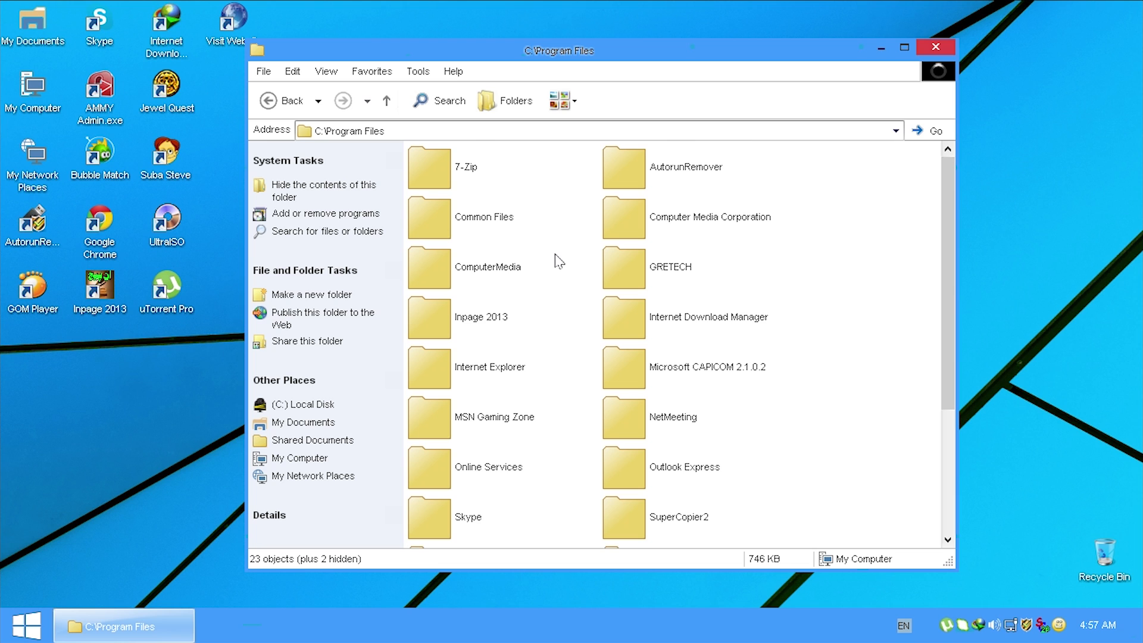
Scroll through the Program Files folders and the C:\WINDOWS system files listing
scroll("down", 3)
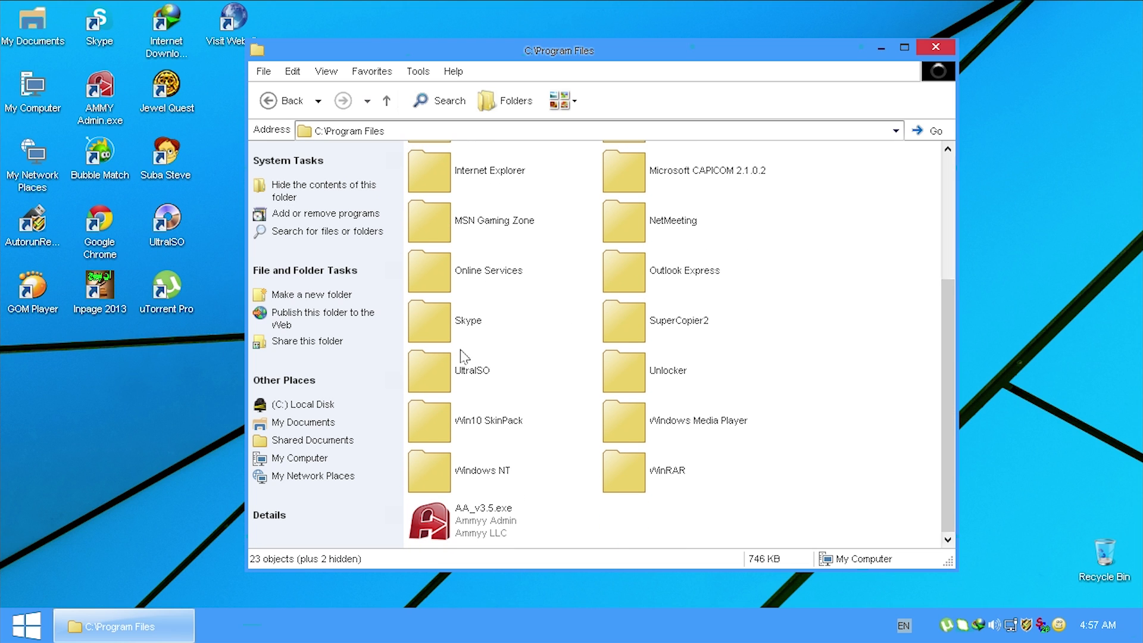
mouse_move(798, 505)
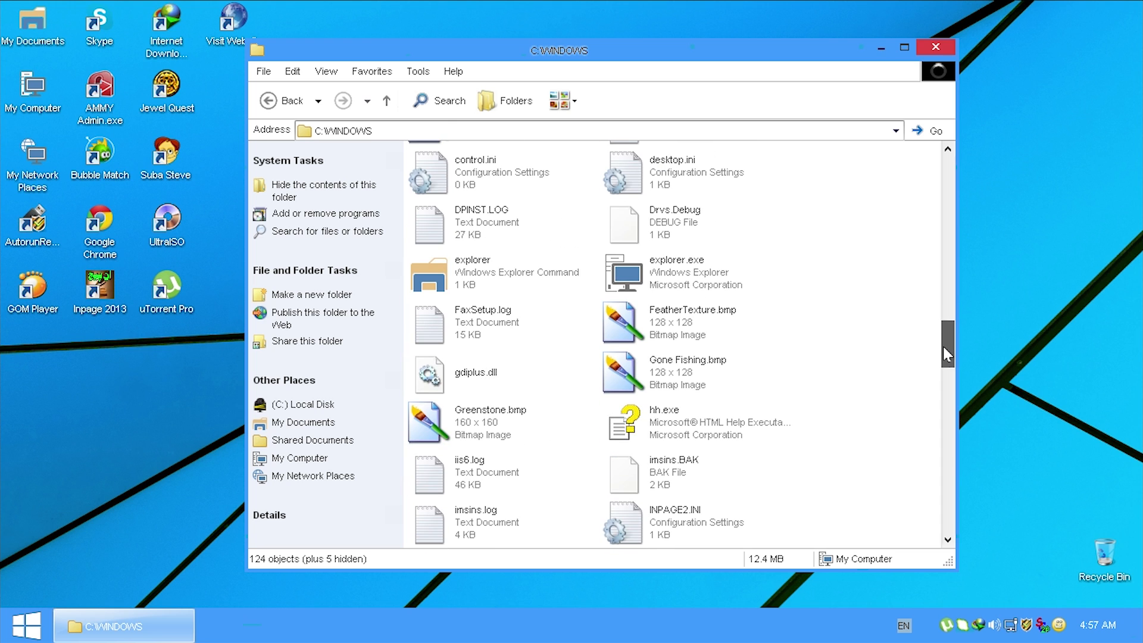
scroll("down", 3)
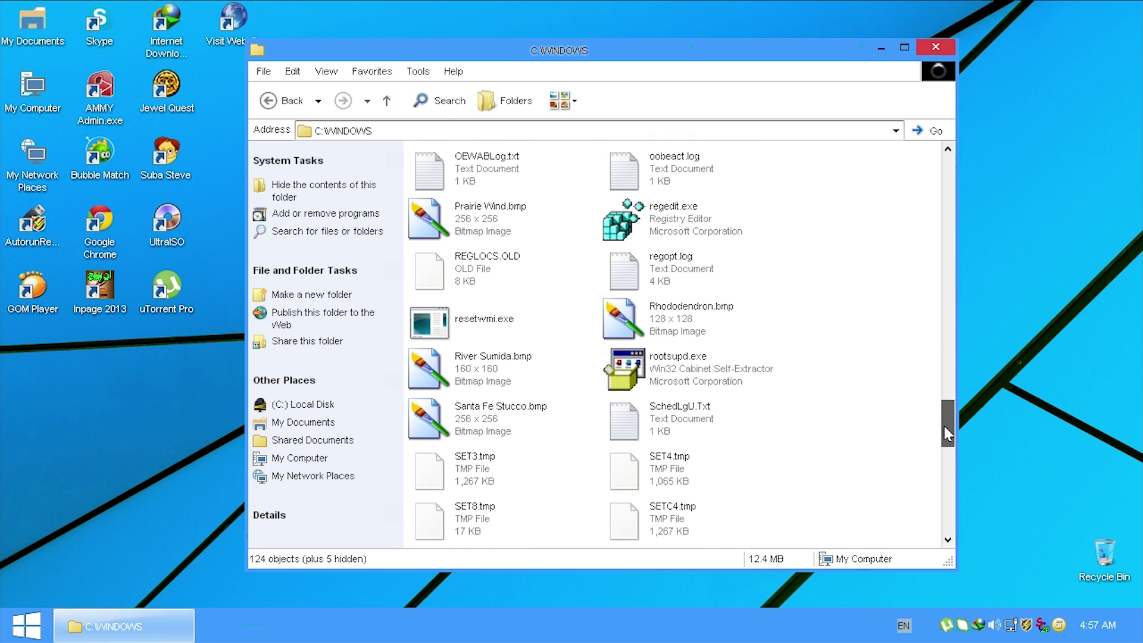
scroll("down", 3)
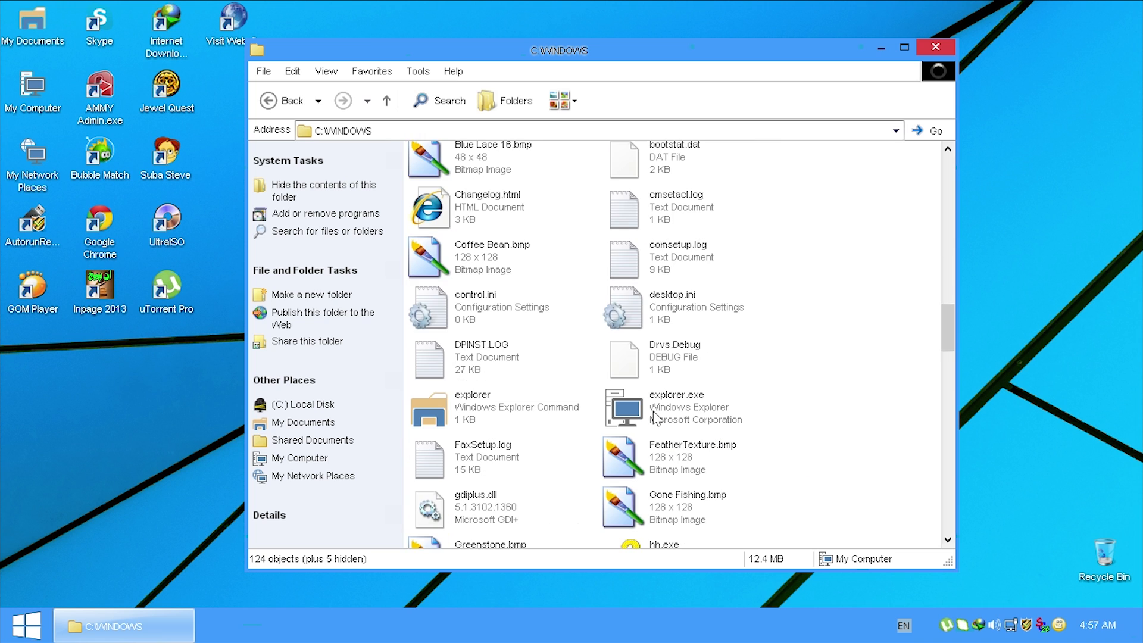
scroll("down", 3)
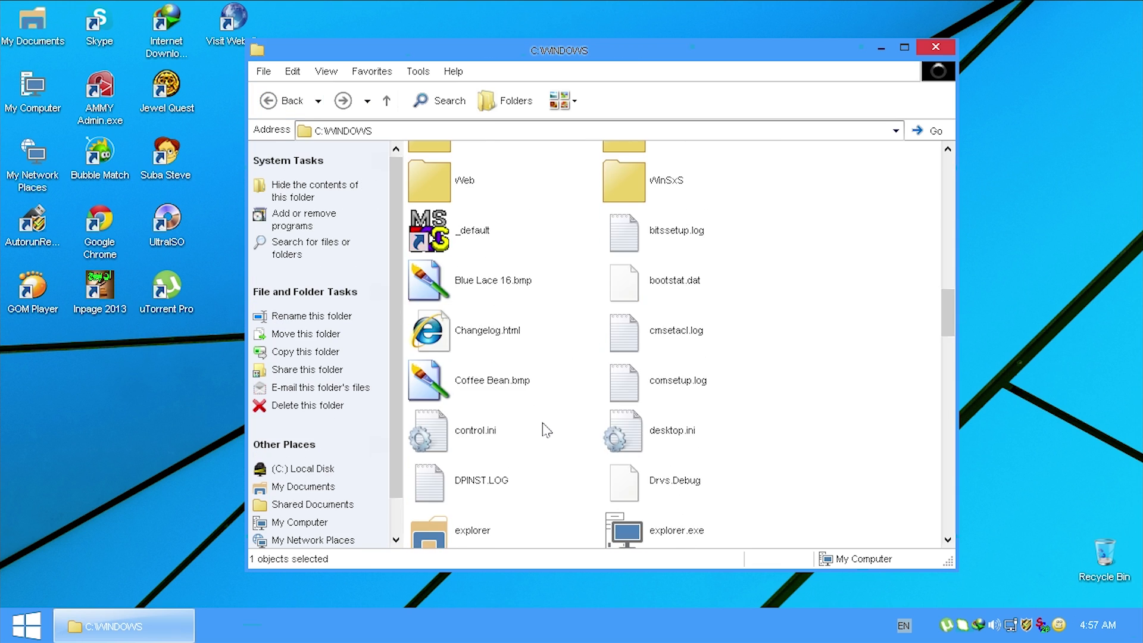
Show the tray's input language list with English and Romanian
left_click(903, 625)
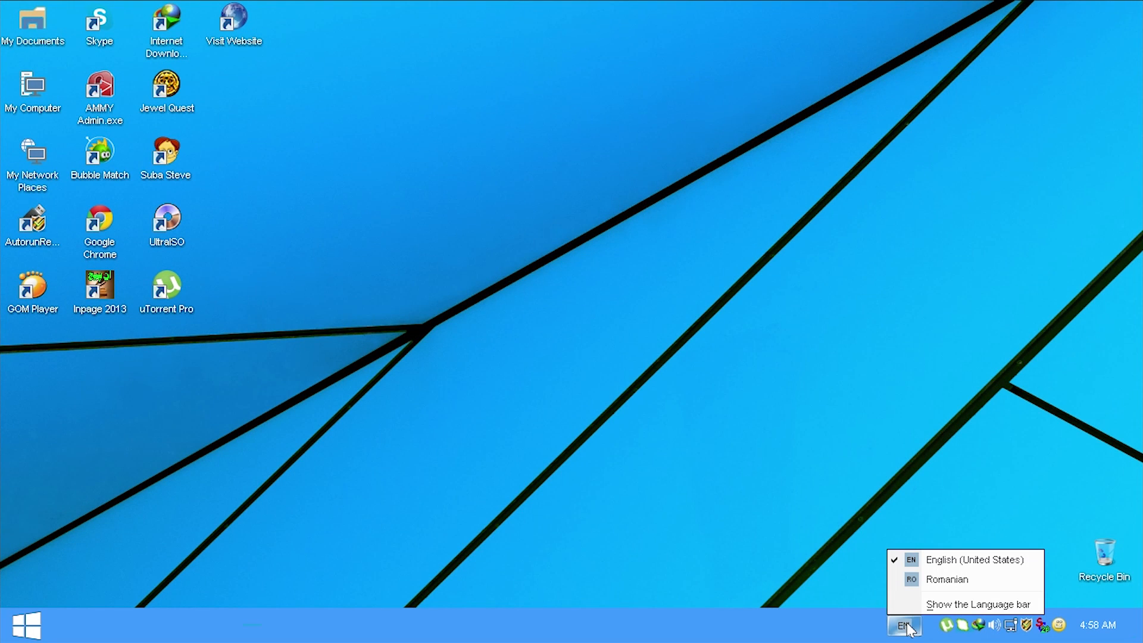
mouse_move(947, 579)
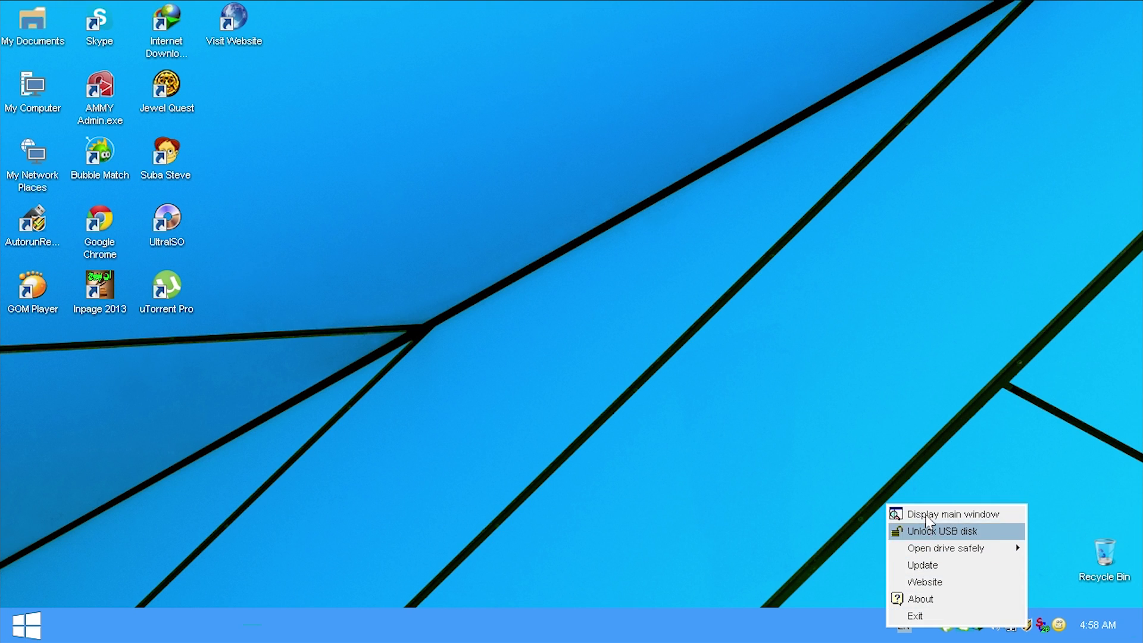
Show Autorun Virus Remover's main window, view Immunize Disk and Manual Scan, then dismiss it
left_click(950, 515)
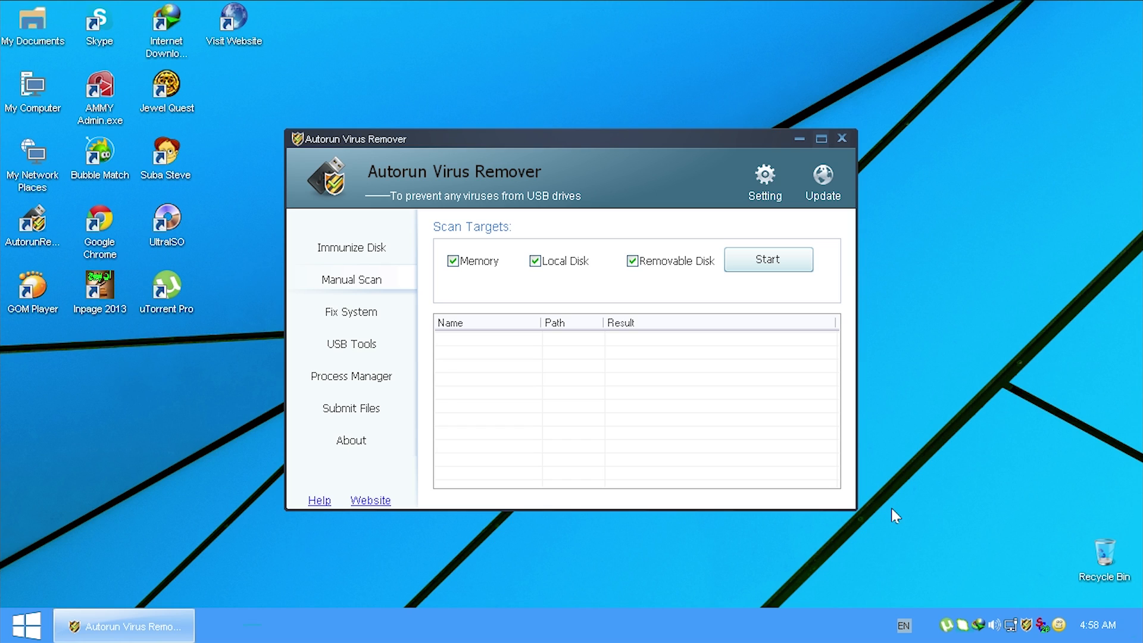
mouse_move(245, 337)
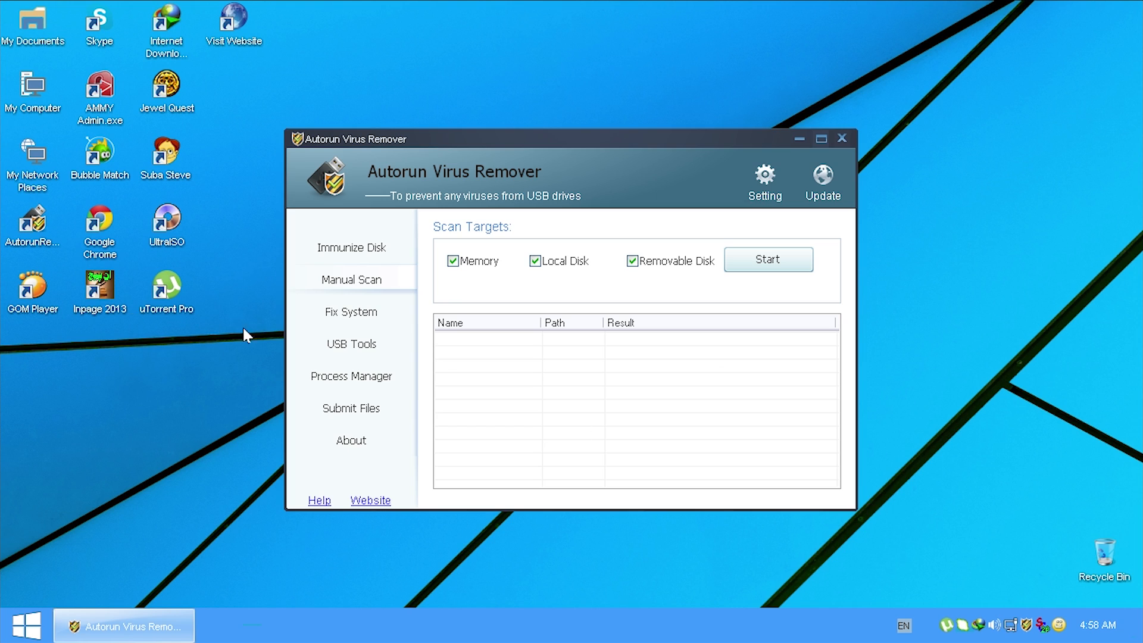
left_click(350, 248)
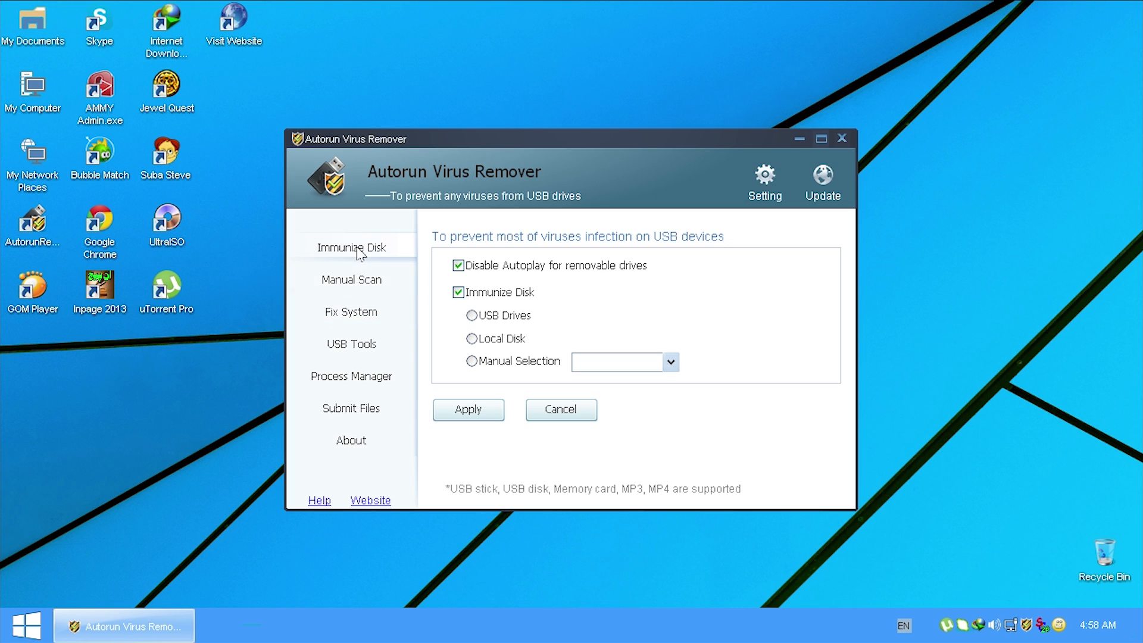
left_click(351, 279)
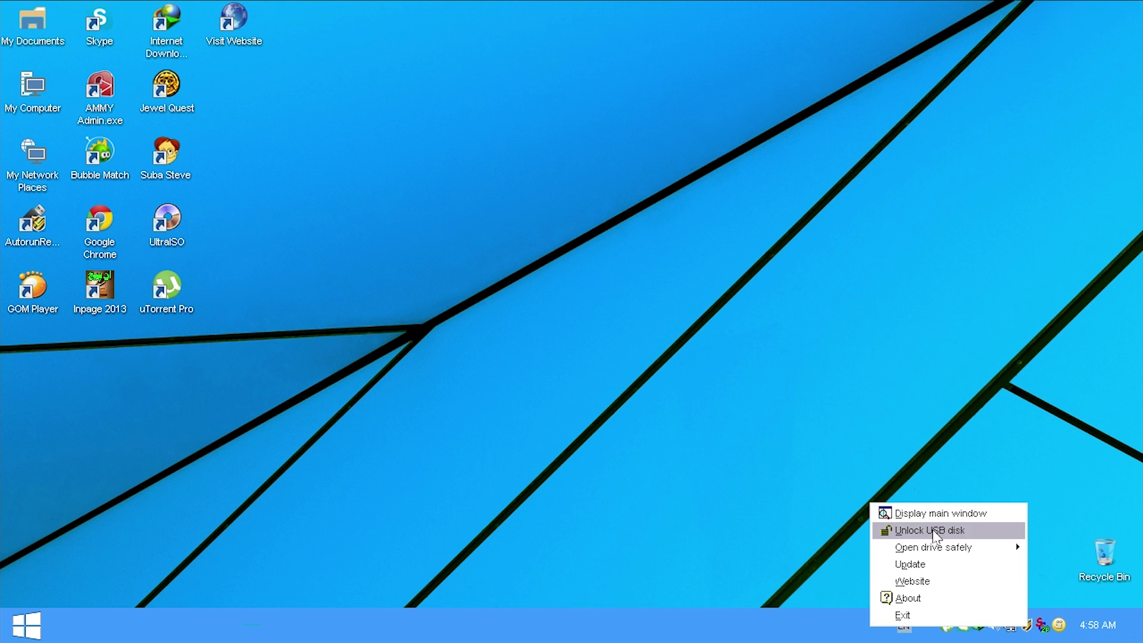
left_click(941, 512)
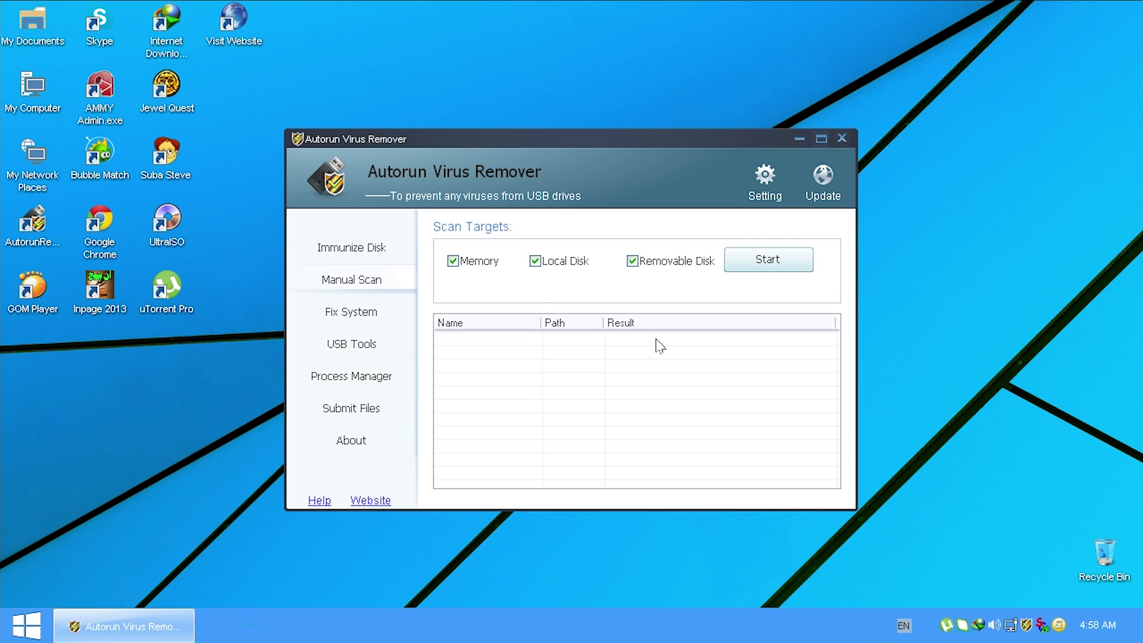
left_click(842, 138)
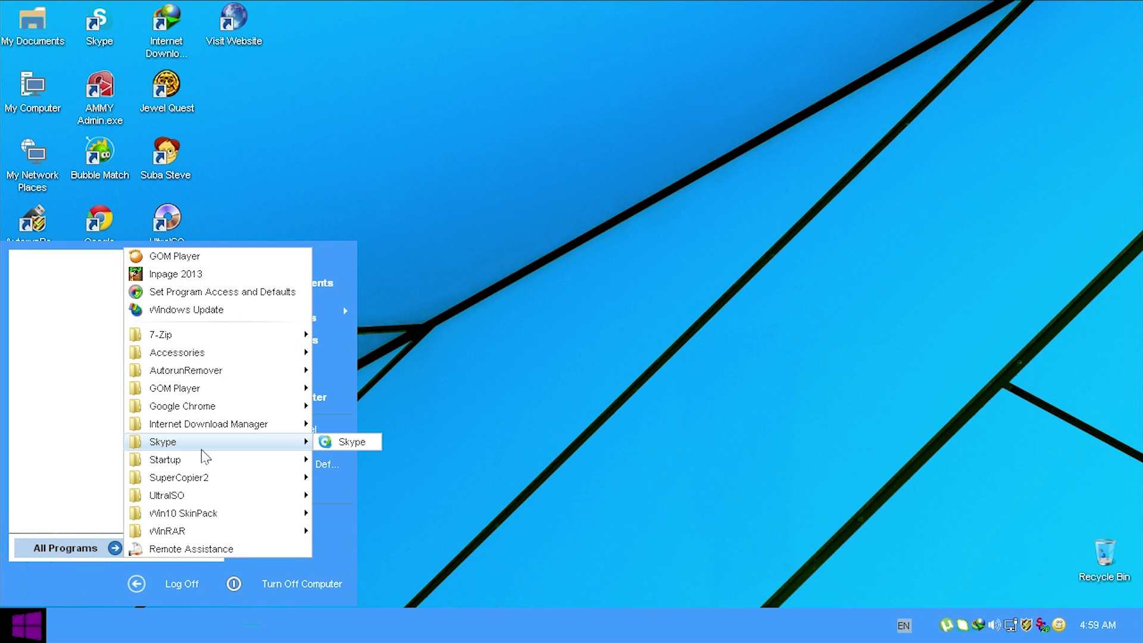
mouse_move(208, 424)
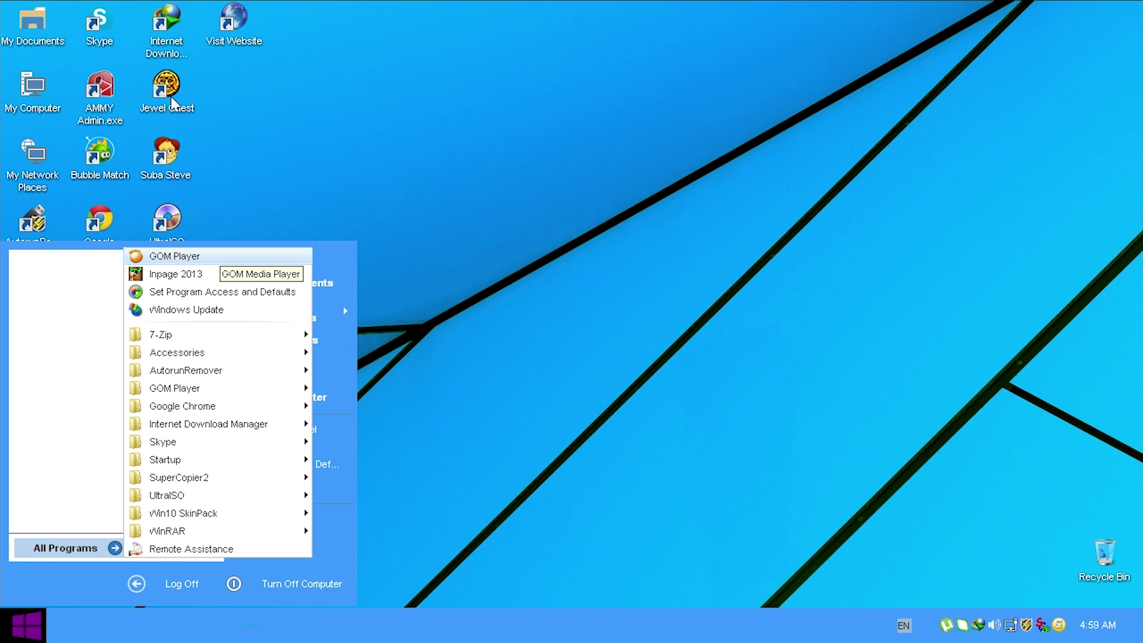
mouse_move(93, 167)
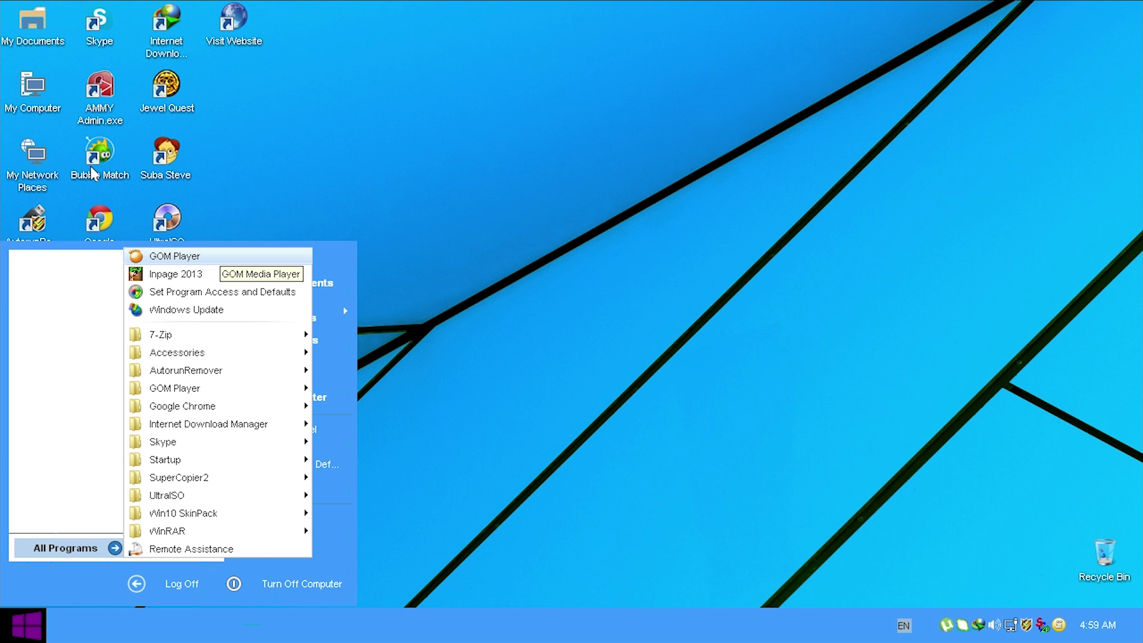
mouse_move(174, 388)
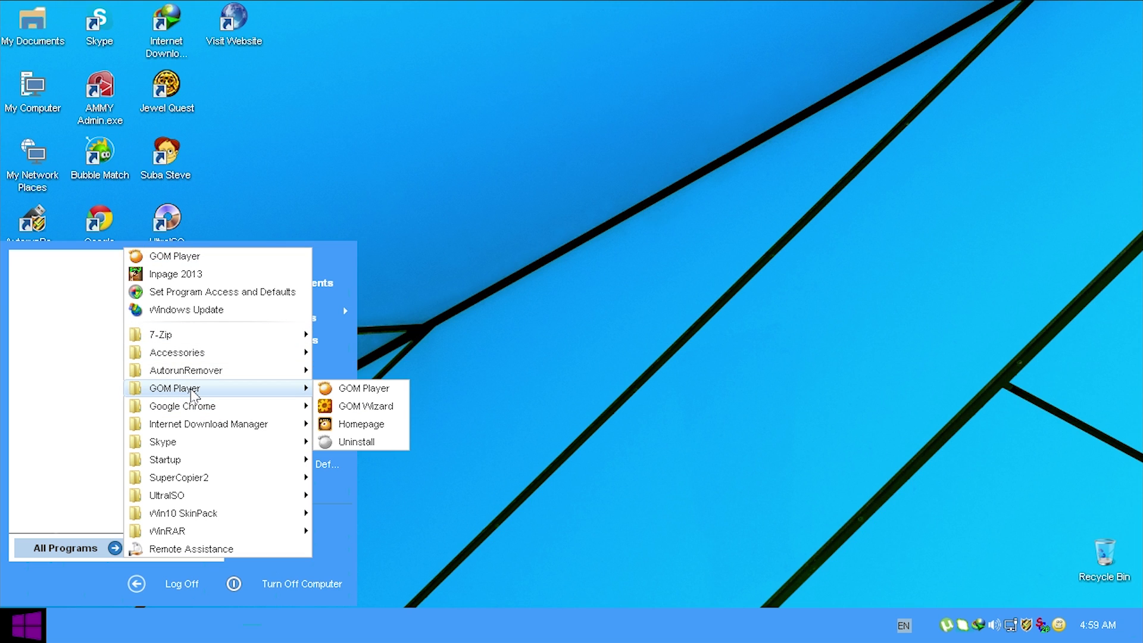
mouse_move(186, 370)
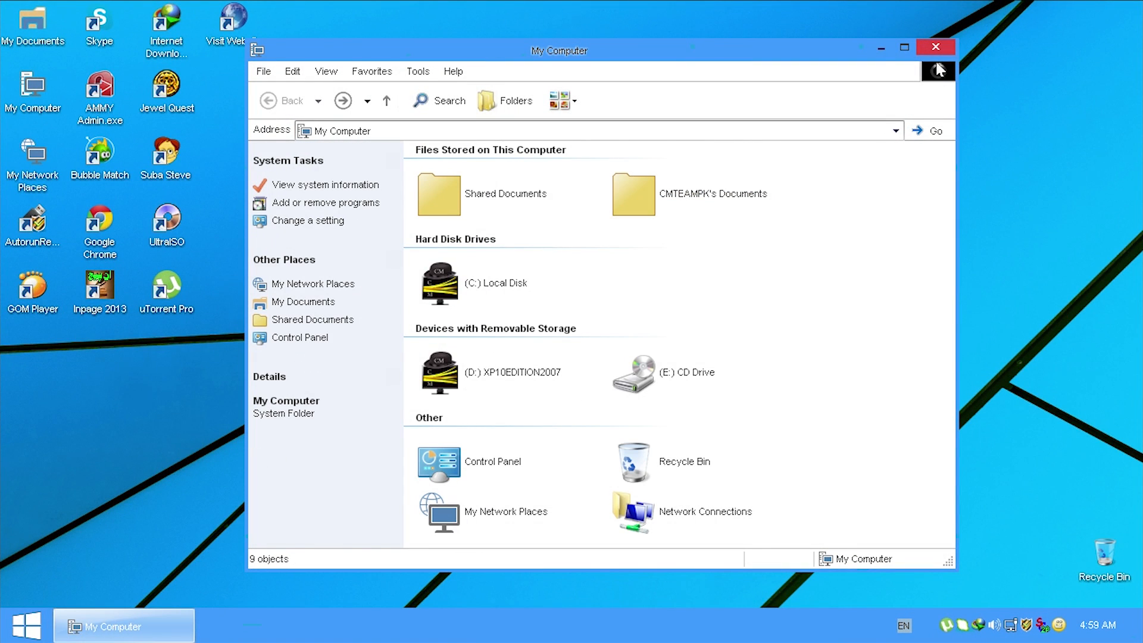
mouse_move(936, 56)
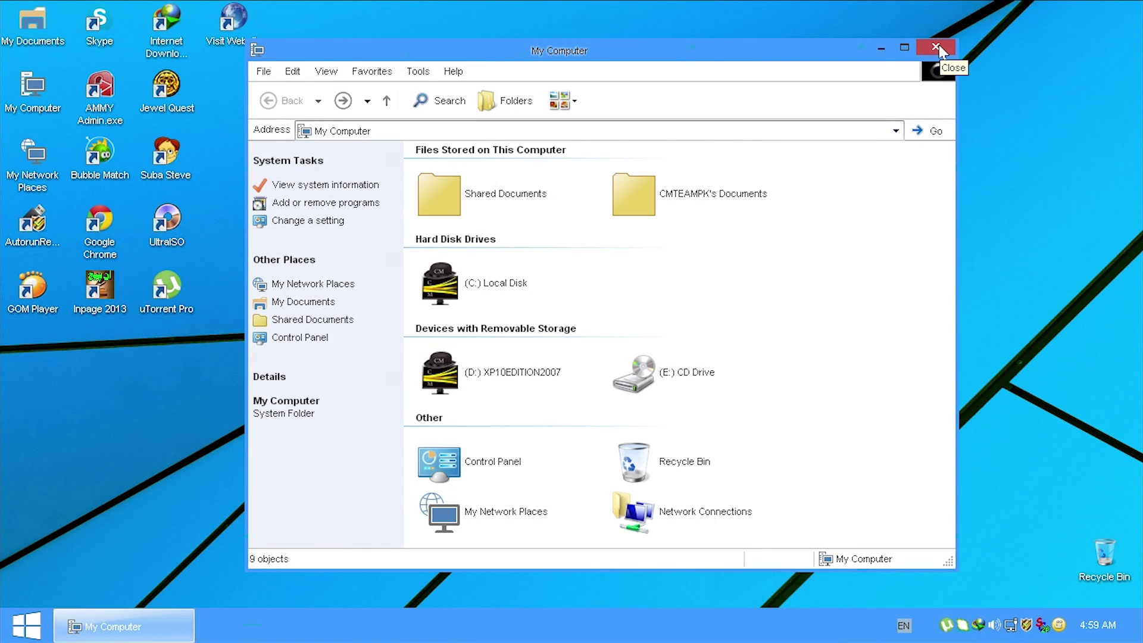
Close the My Computer window to leave the desktop clear
left_click(936, 47)
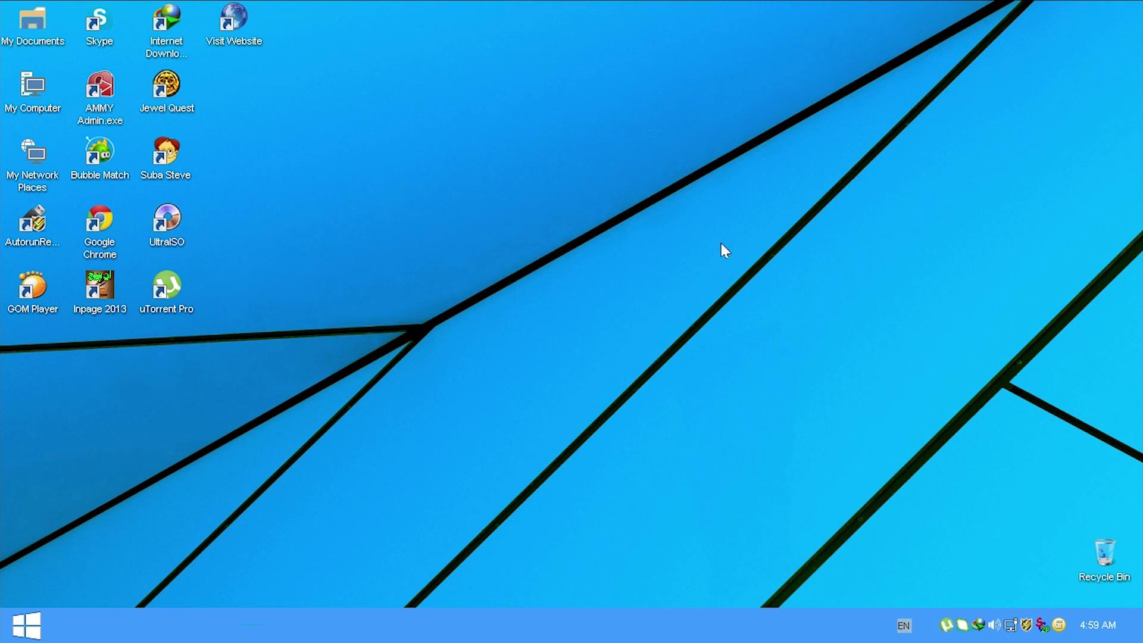
mouse_move(751, 298)
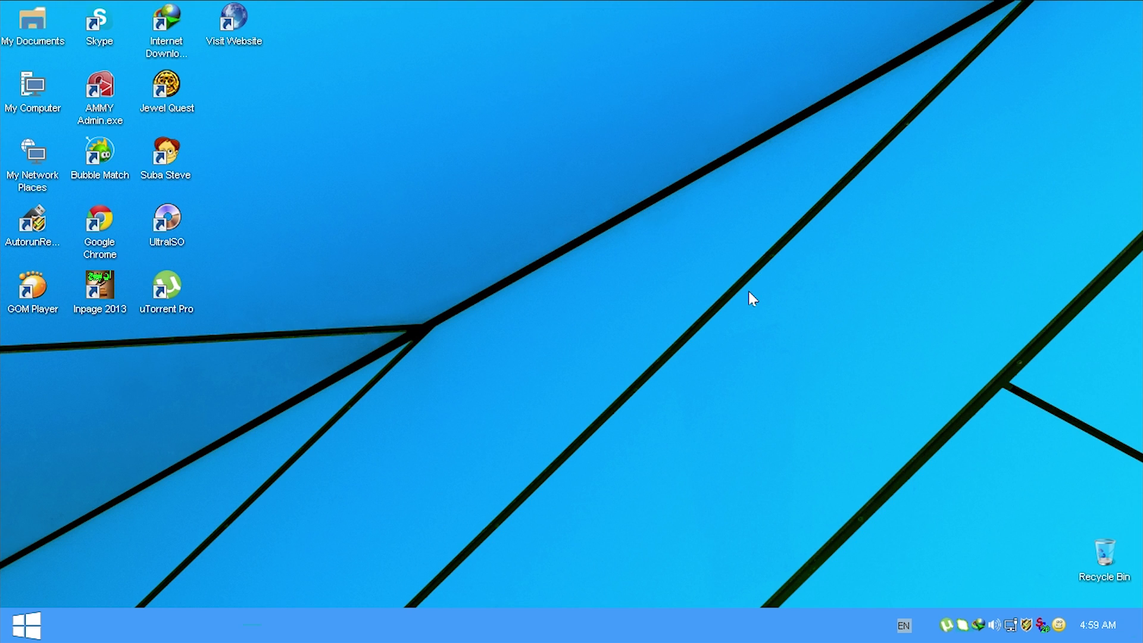
mouse_move(687, 320)
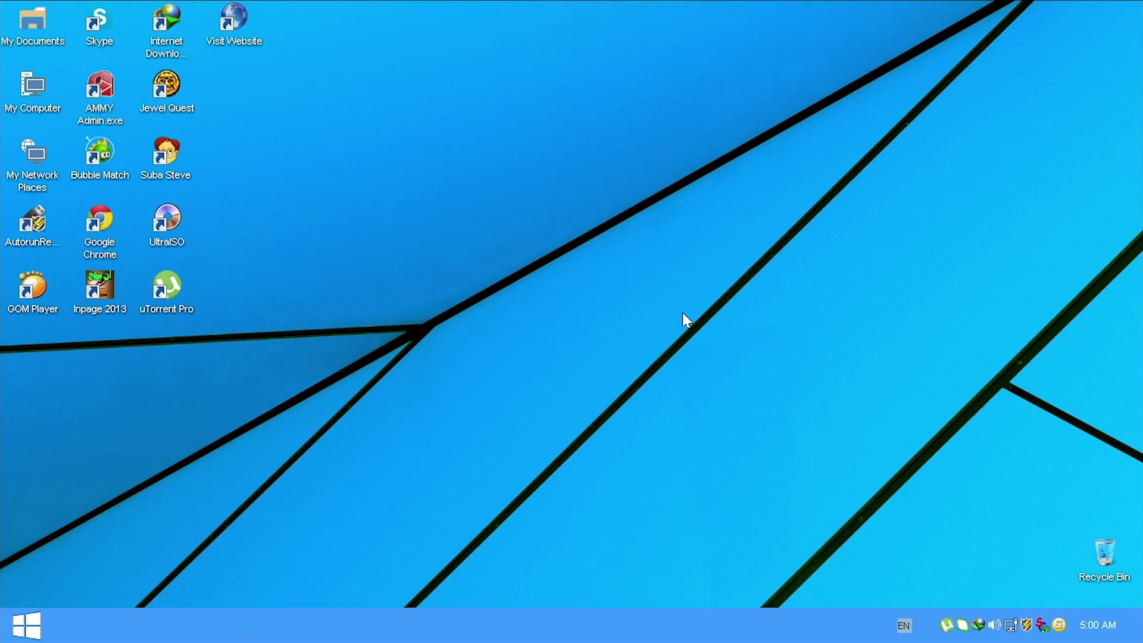
mouse_move(719, 501)
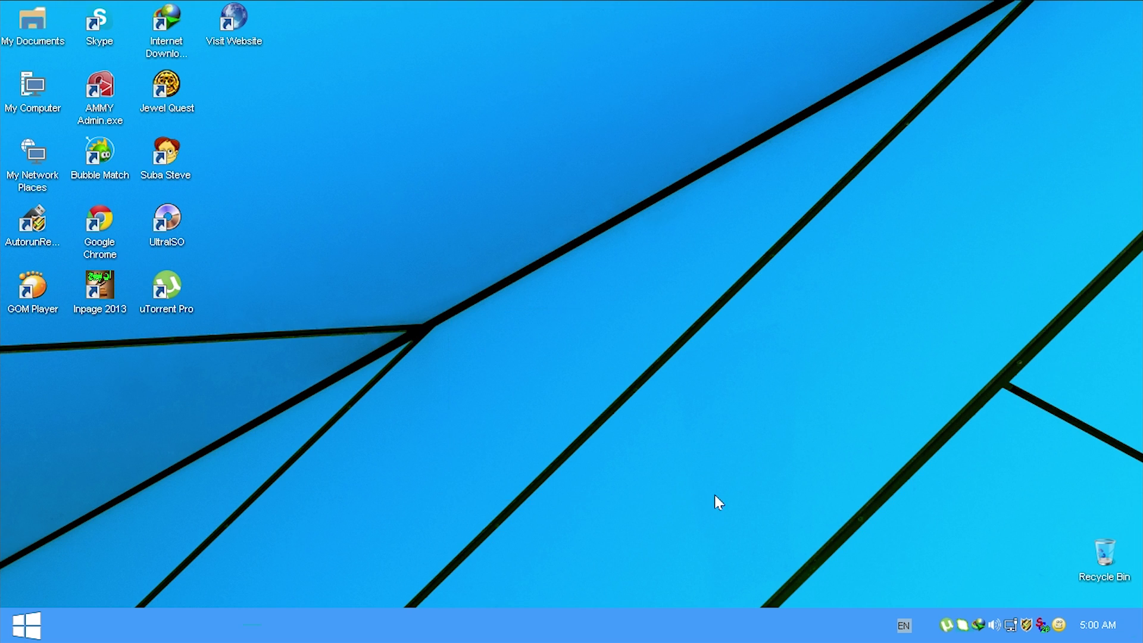
mouse_move(773, 437)
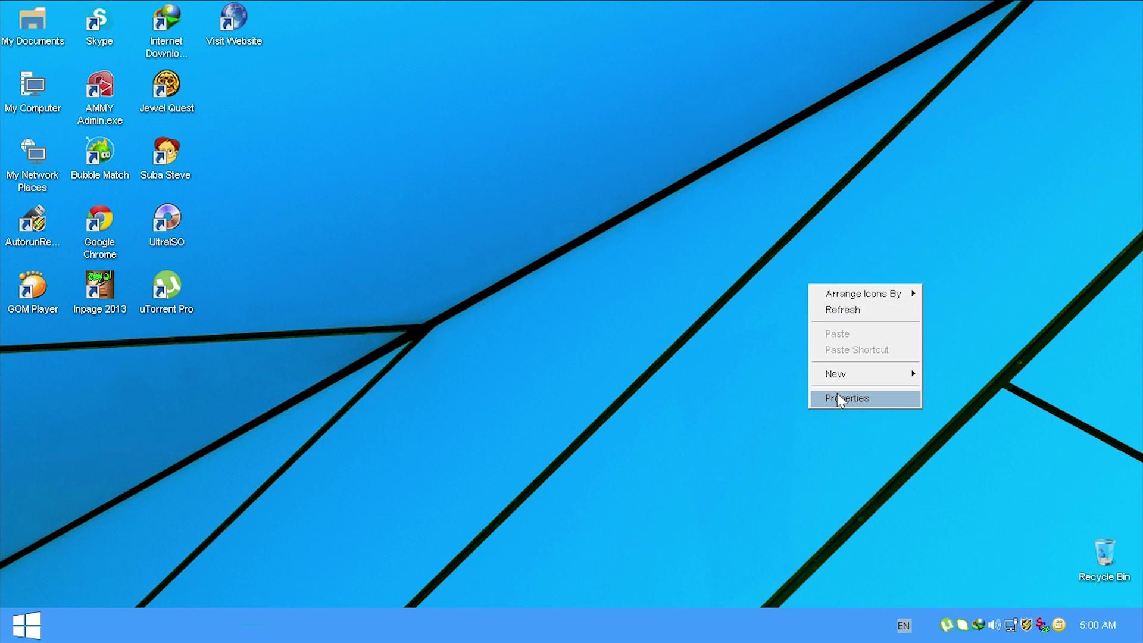
Bring up Display Properties showing the Windows10 theme on the Themes tab
left_click(845, 398)
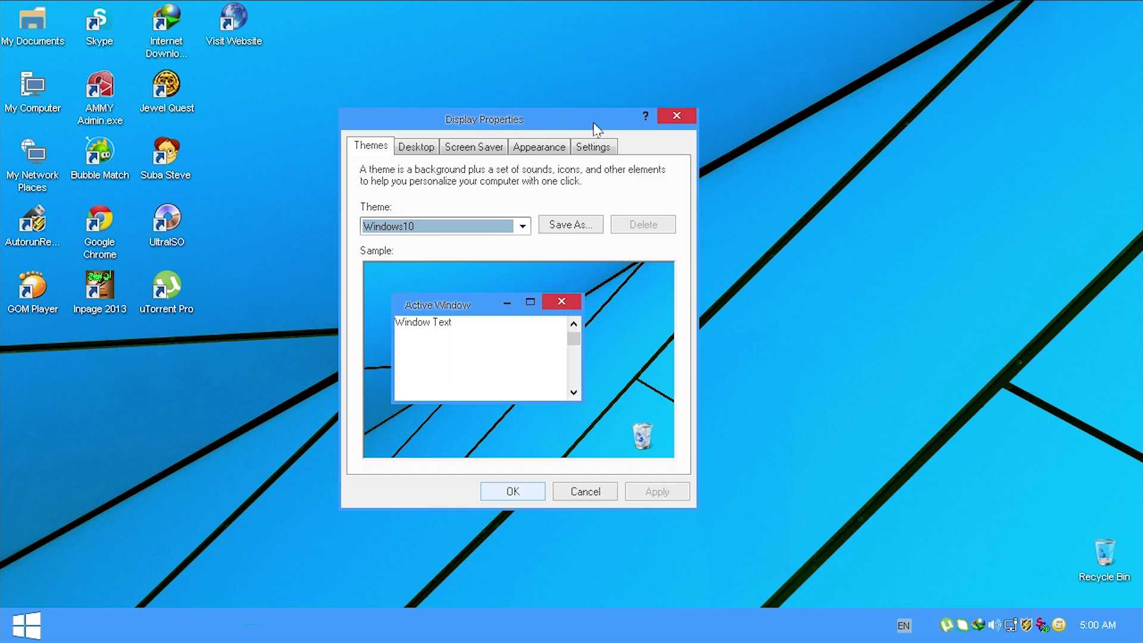